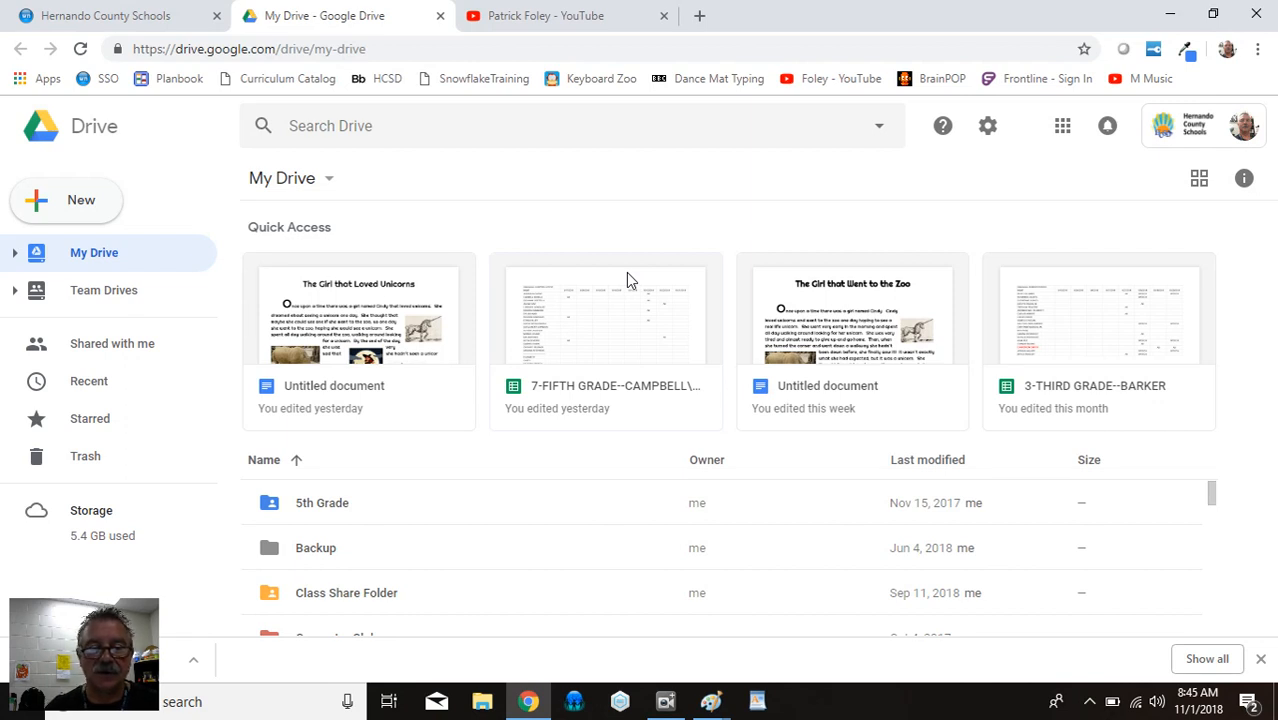
pyautogui.moveTo(145, 153)
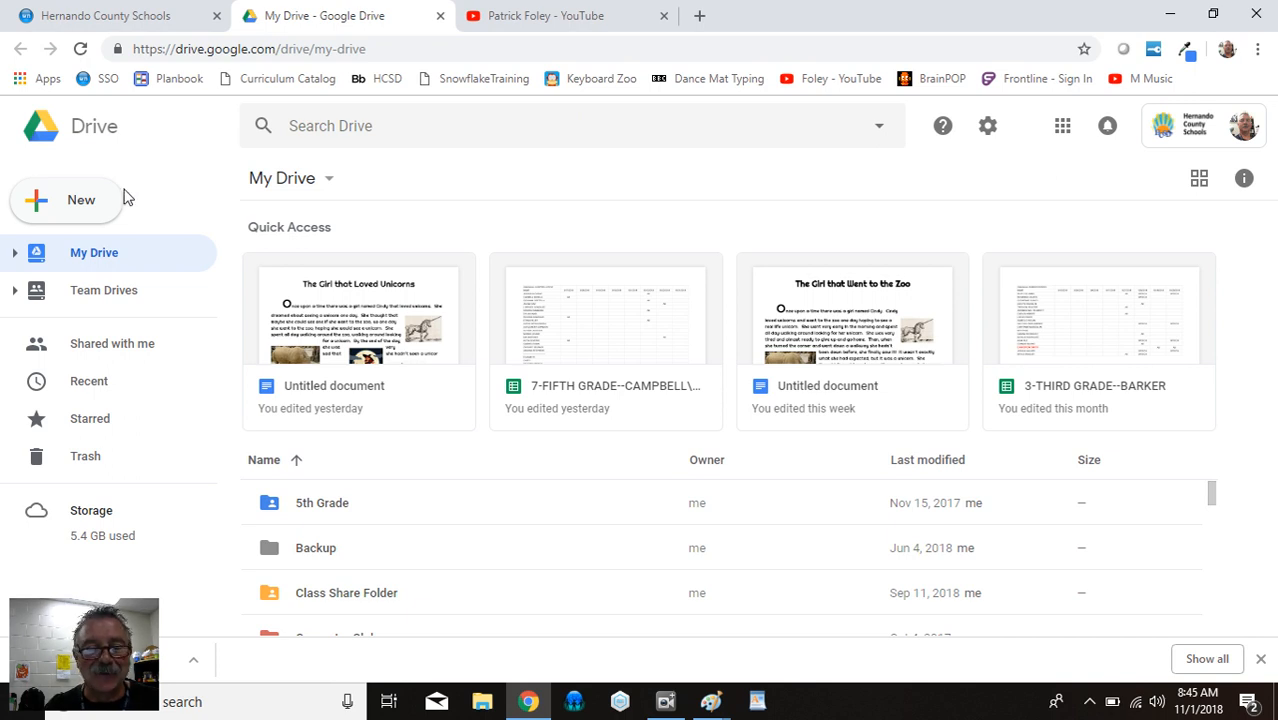
# Create a new Google Drawings file from the Drive New menu
pyautogui.click(66, 200)
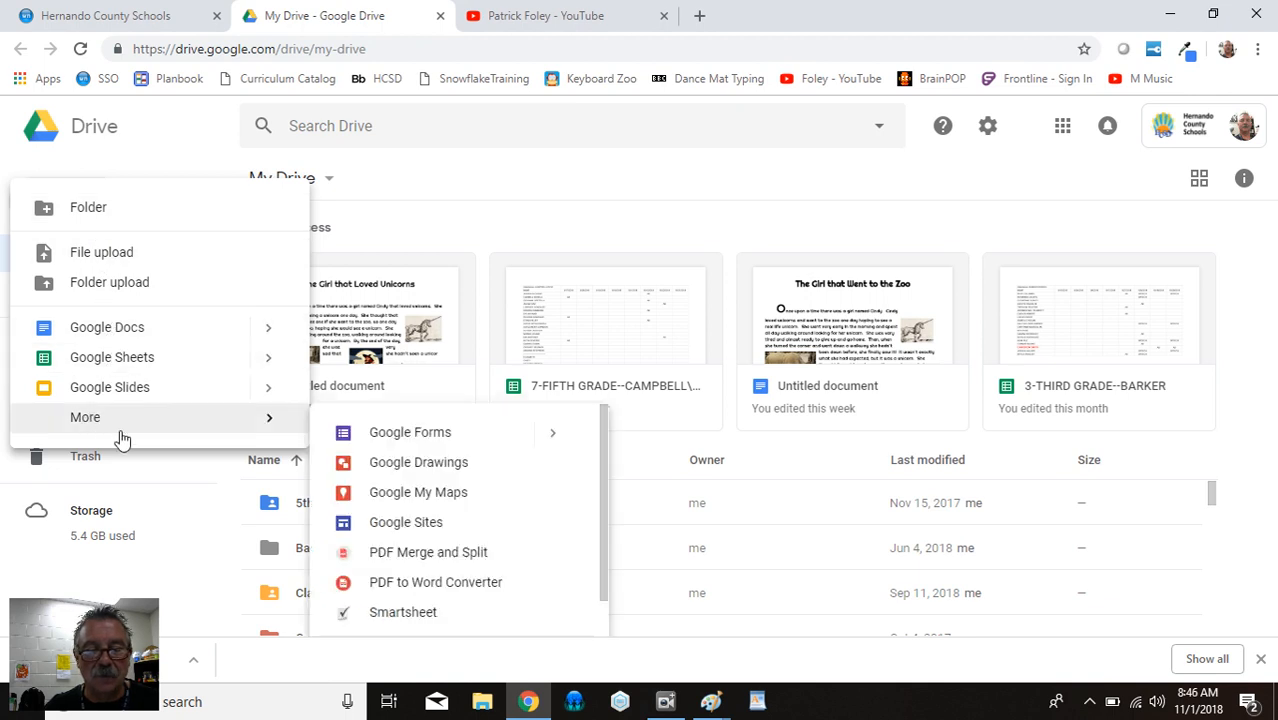
pyautogui.click(418, 462)
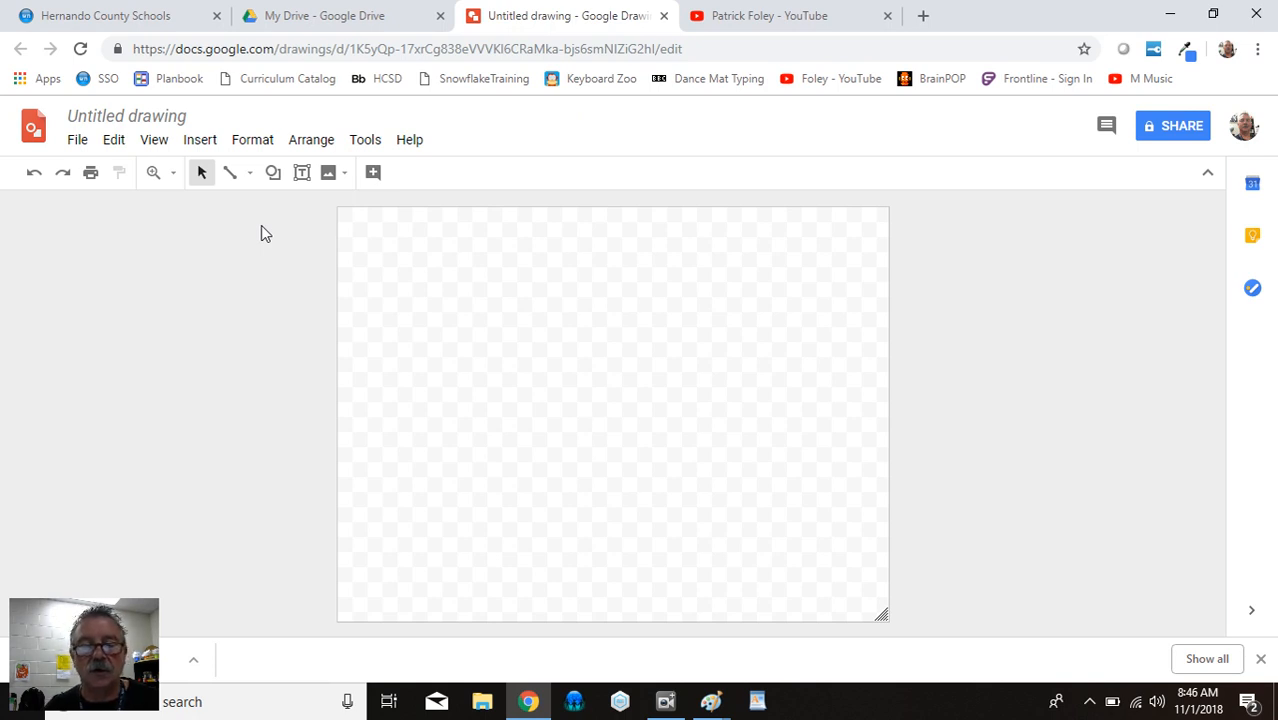
pyautogui.moveTo(210, 224)
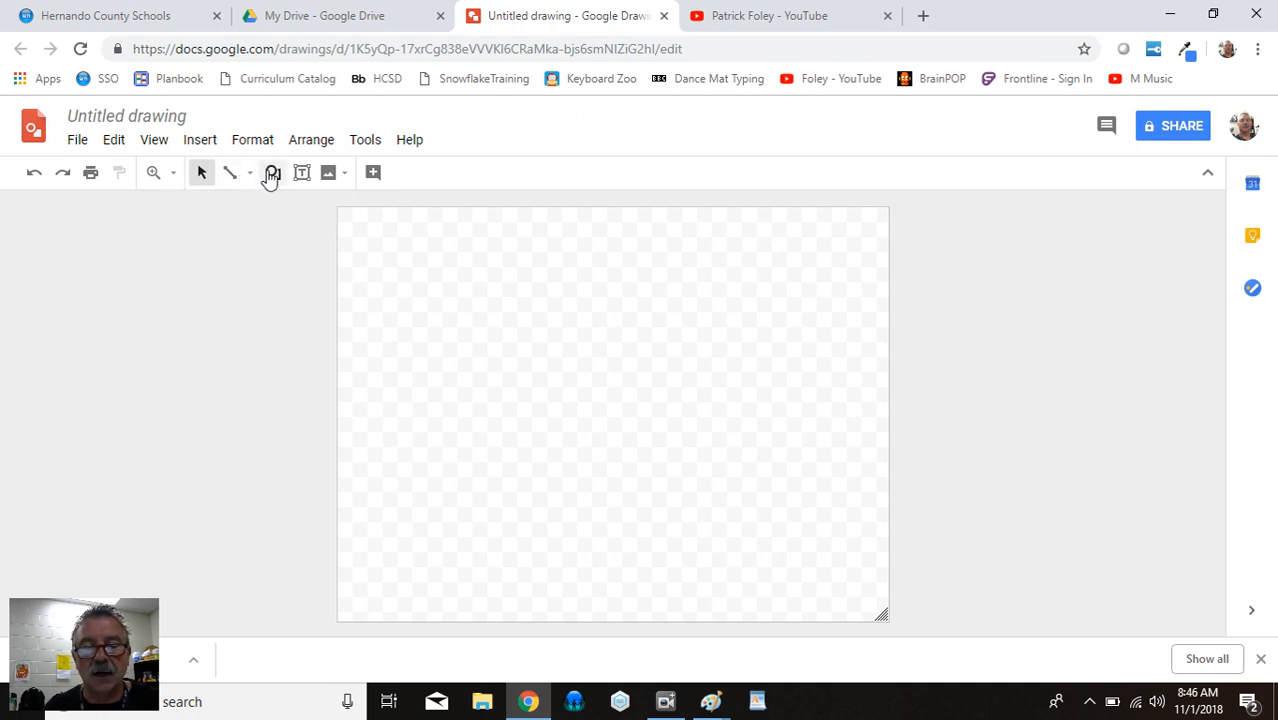
# Draw a wide light-blue rounded rectangle across the upper canvas
pyautogui.click(272, 172)
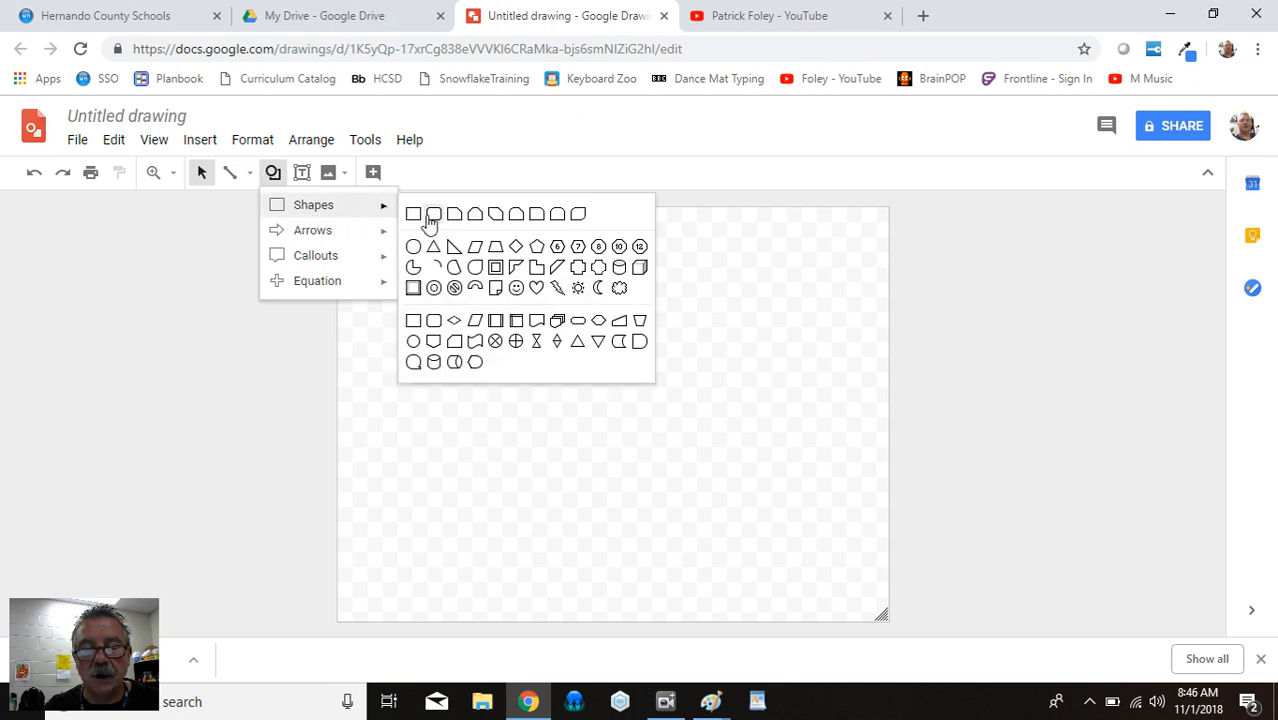
pyautogui.moveTo(433, 214)
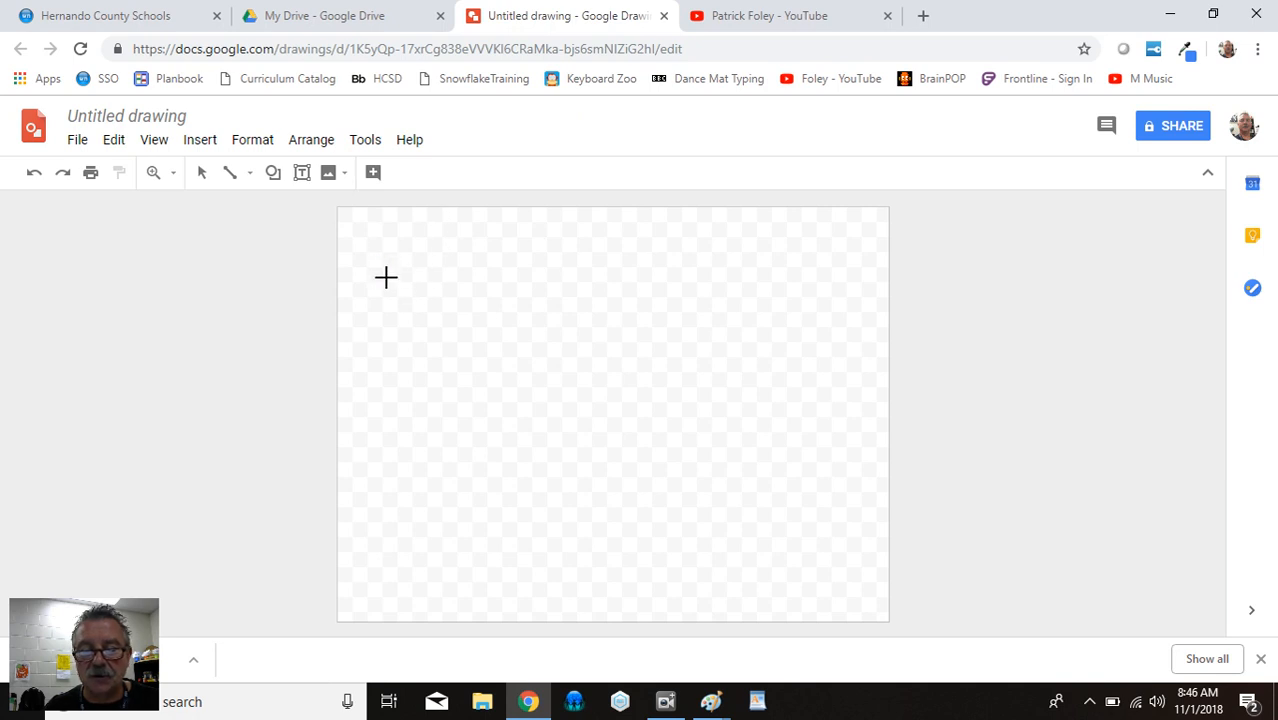
pyautogui.moveTo(385, 277); pyautogui.dragTo(840, 382)
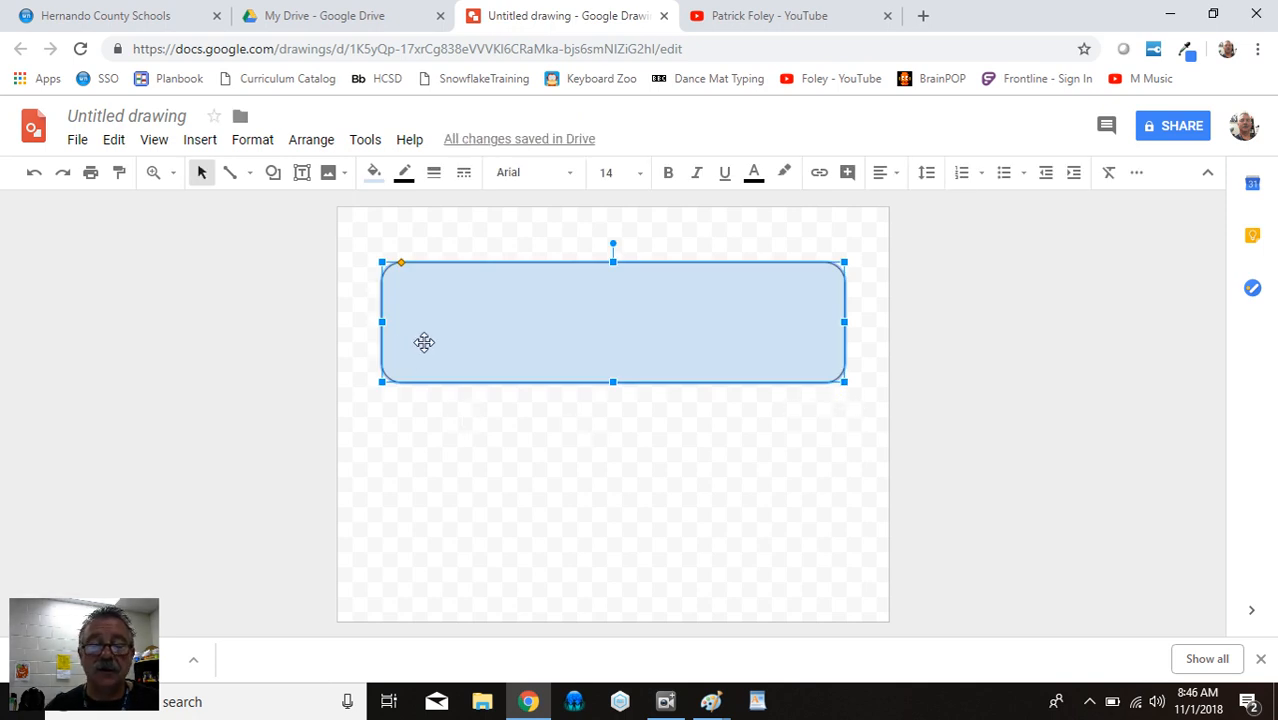
# Deselect, then reselect the light-blue rounded rectangle for copying
pyautogui.click(612, 500)
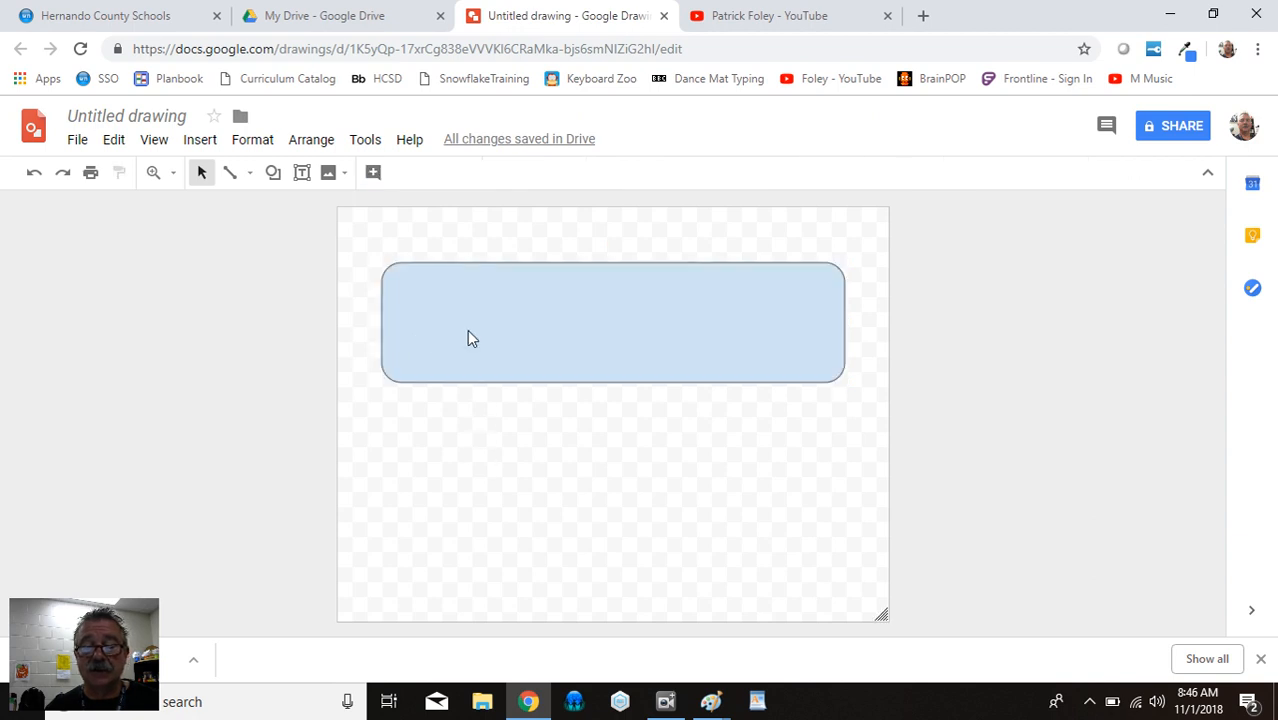
pyautogui.click(473, 338)
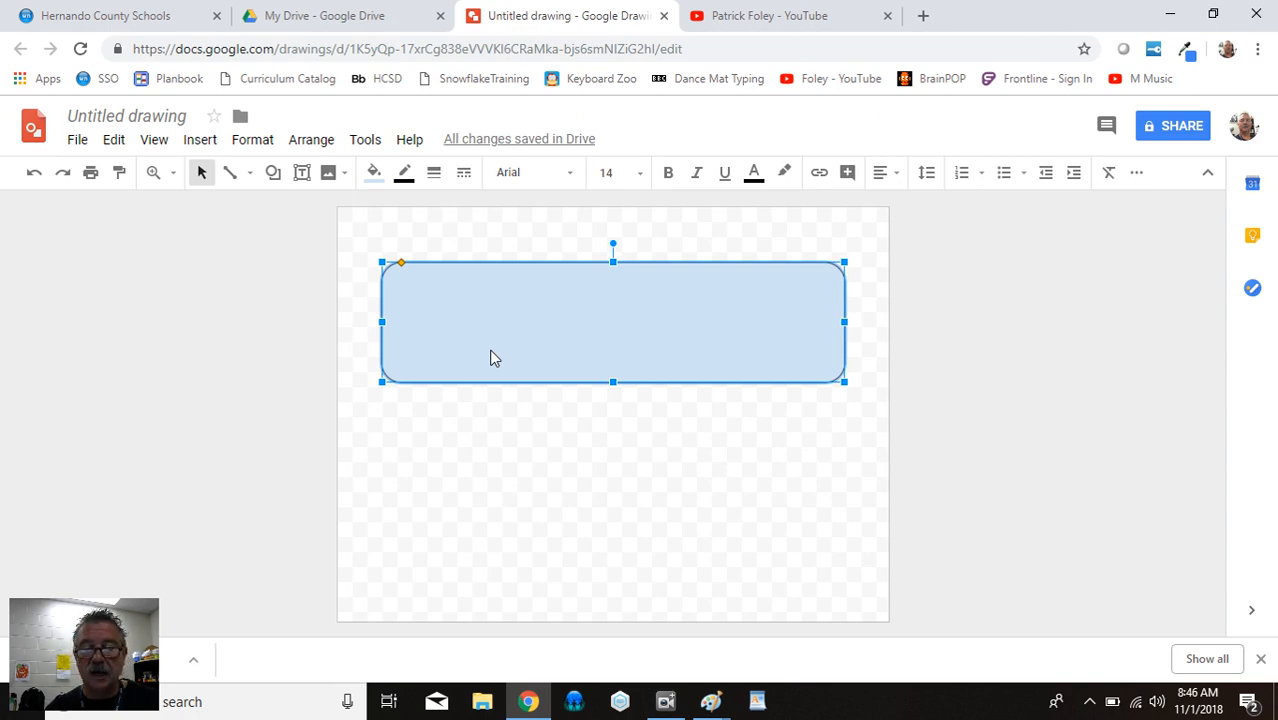
pyautogui.moveTo(517, 466)
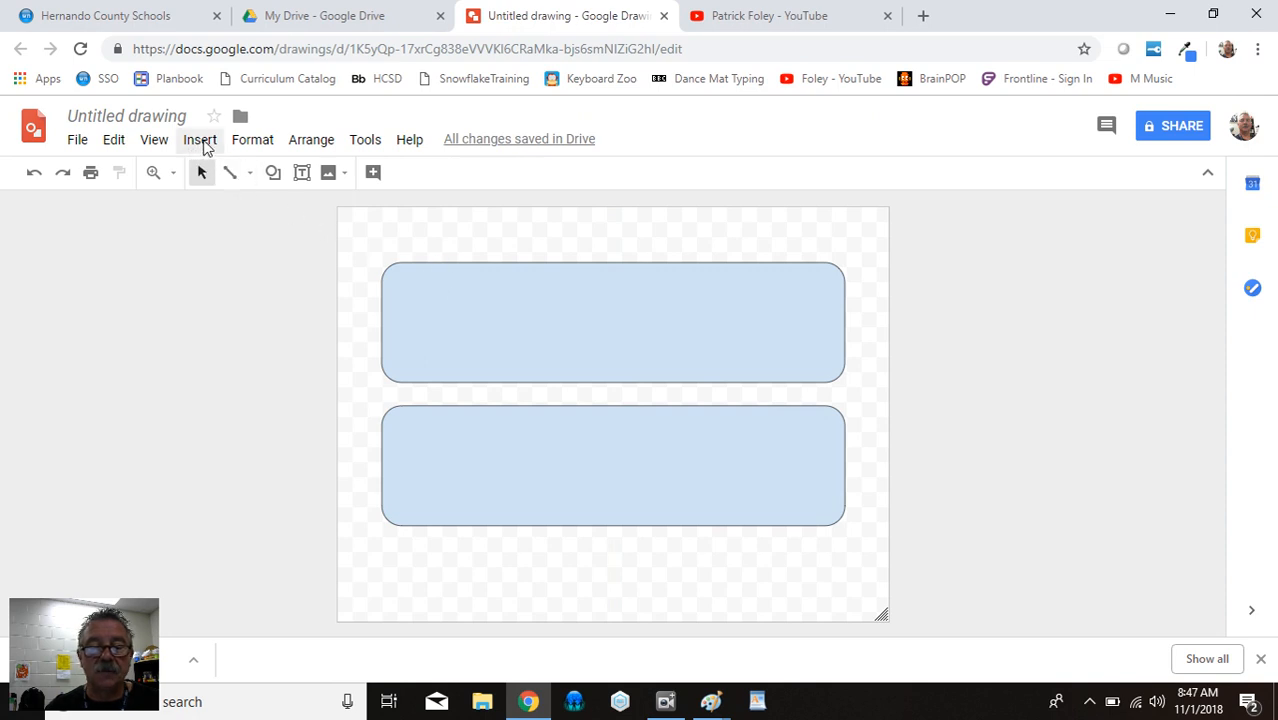
# Insert 'EPICLAND' word art and centre it inside the top rectangle
pyautogui.click(199, 139)
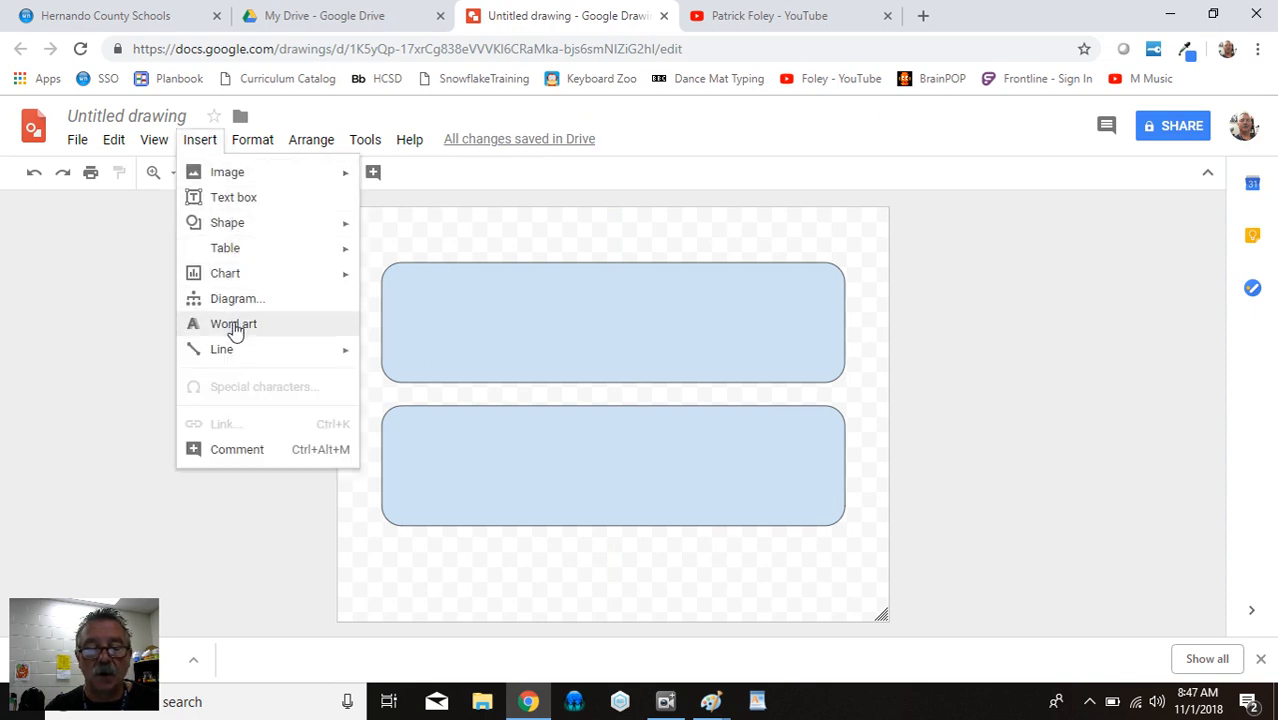
pyautogui.click(233, 323)
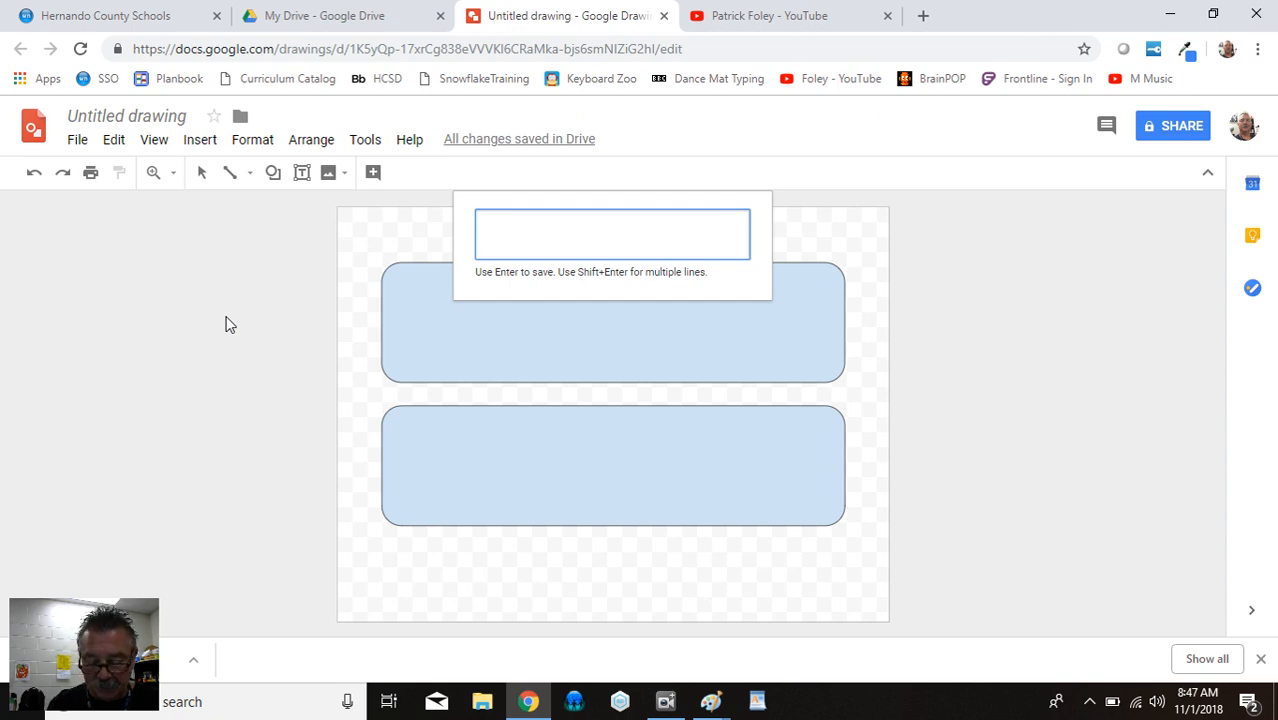
pyautogui.write('EPICLAND')
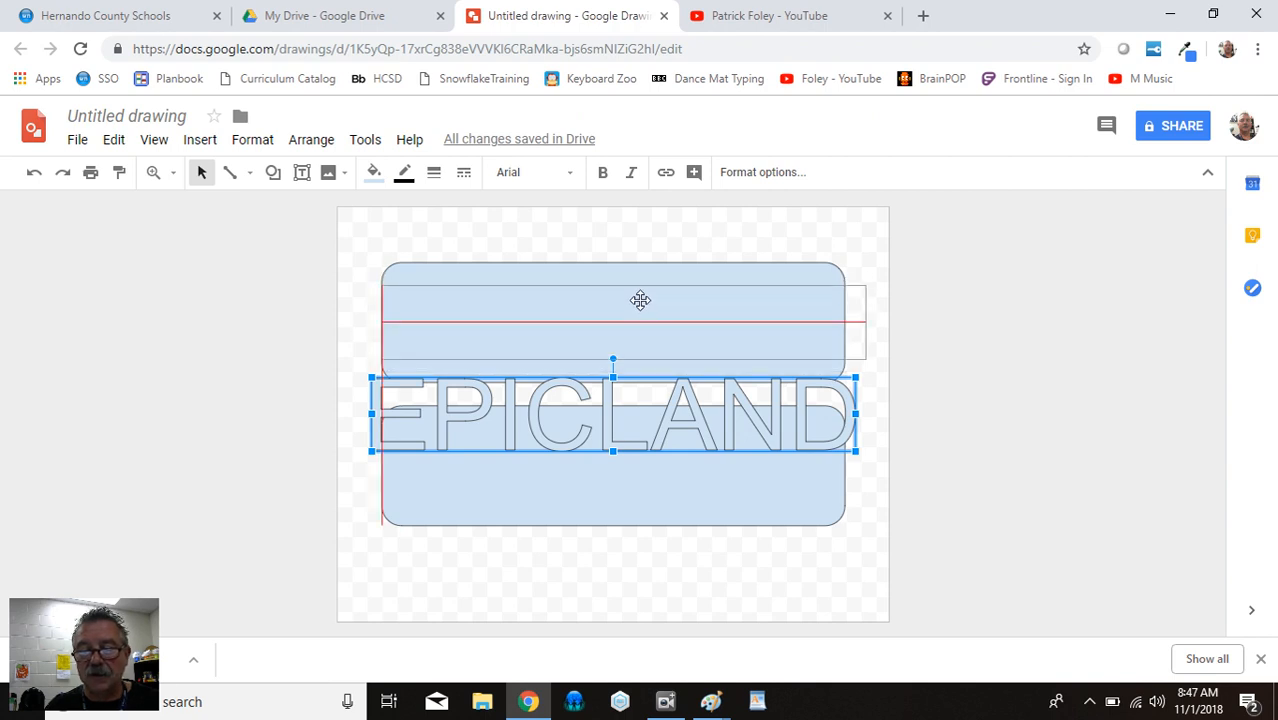
pyautogui.moveTo(640, 300); pyautogui.dragTo(648, 302)
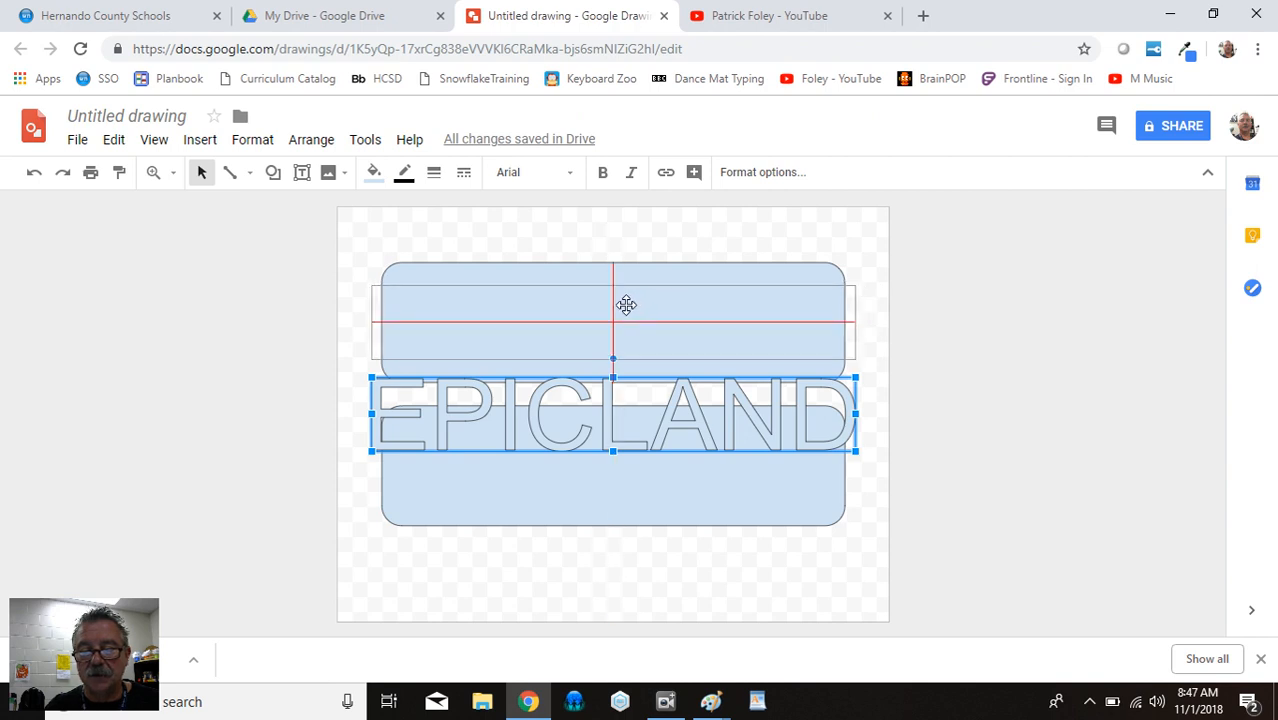
pyautogui.moveTo(613, 415); pyautogui.dragTo(613, 322)
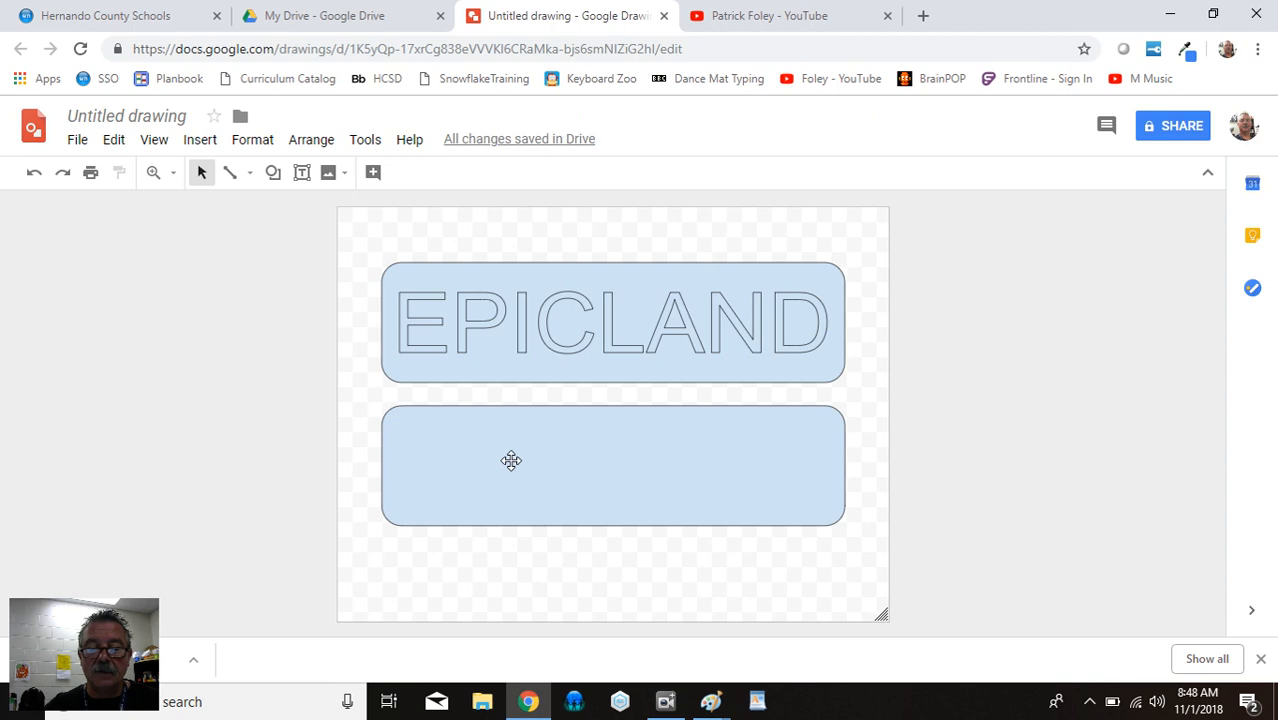
# Insert 'GAMERZ' word art into the lower rounded rectangle
pyautogui.click(199, 139)
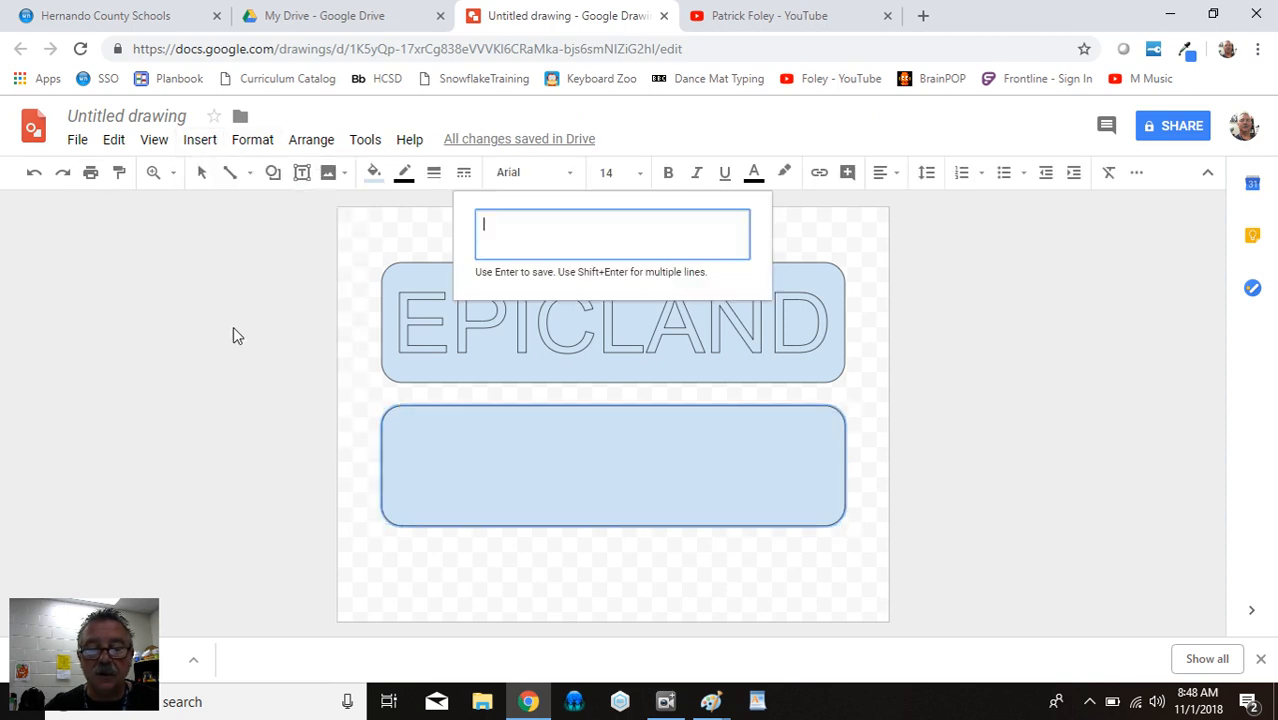
pyautogui.write('GAMER')
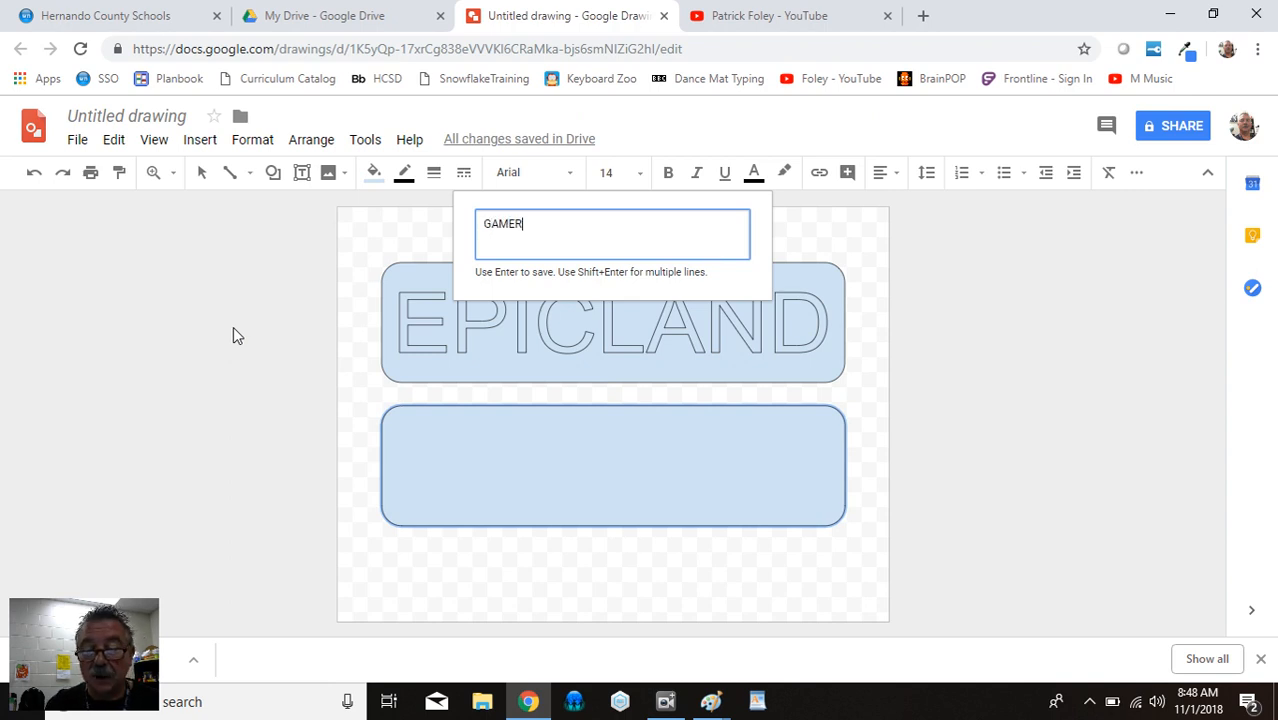
pyautogui.write('Z')
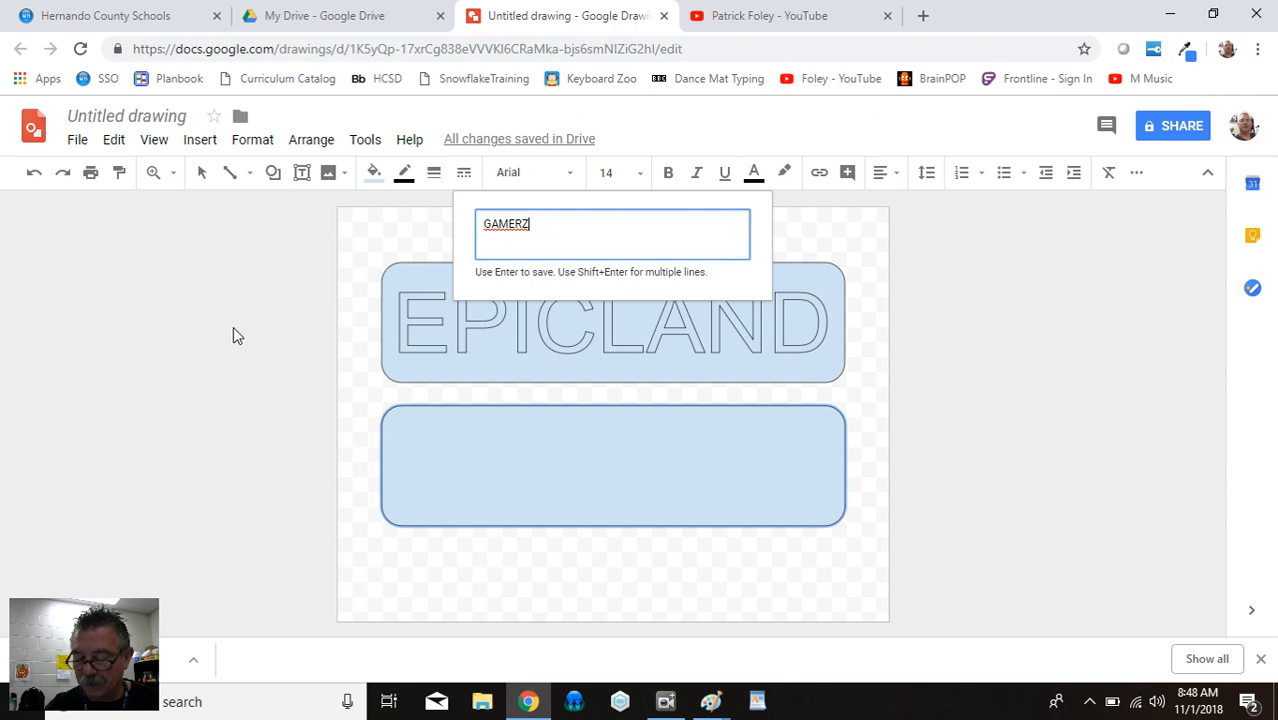
pyautogui.press('enter')
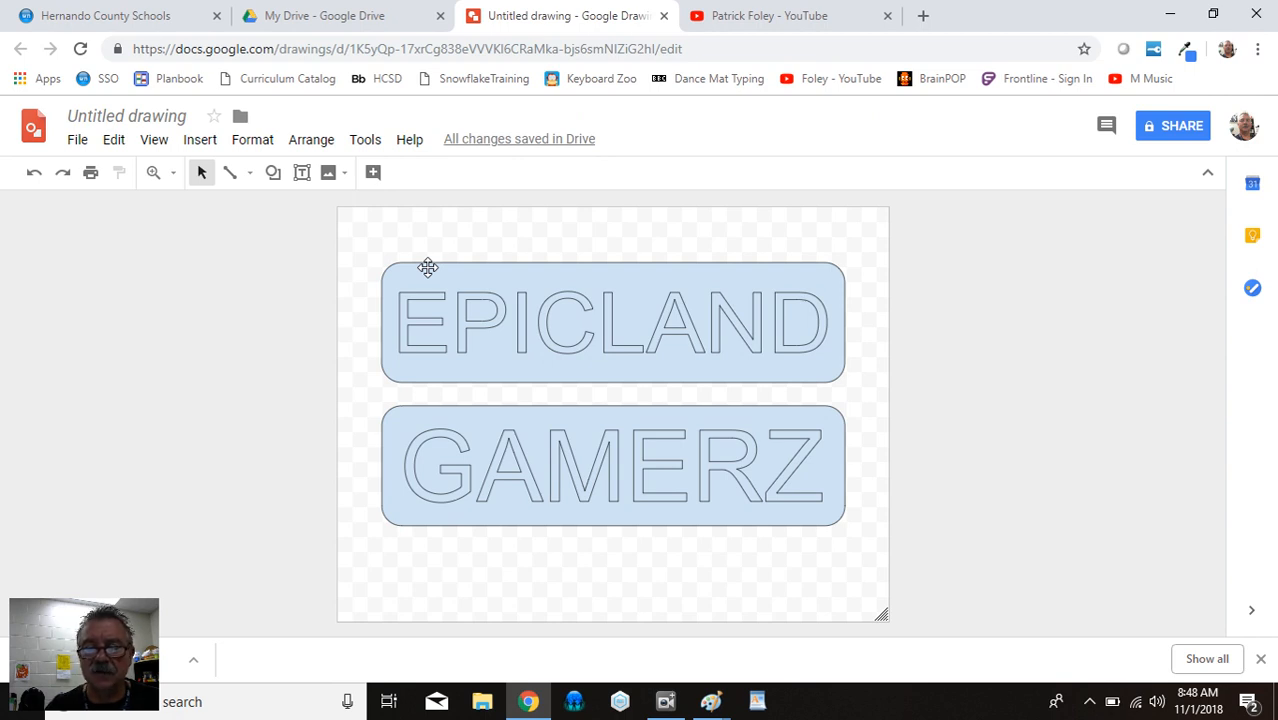
pyautogui.moveTo(392, 256)
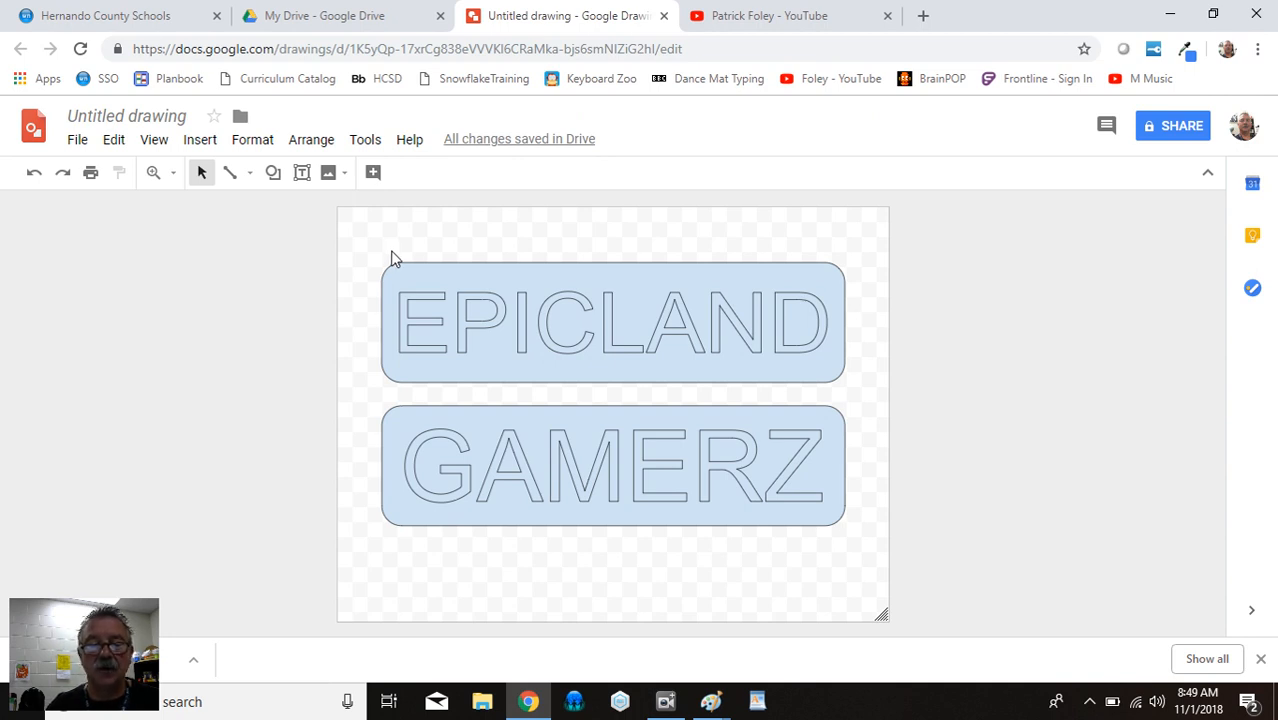
pyautogui.moveTo(395, 240)
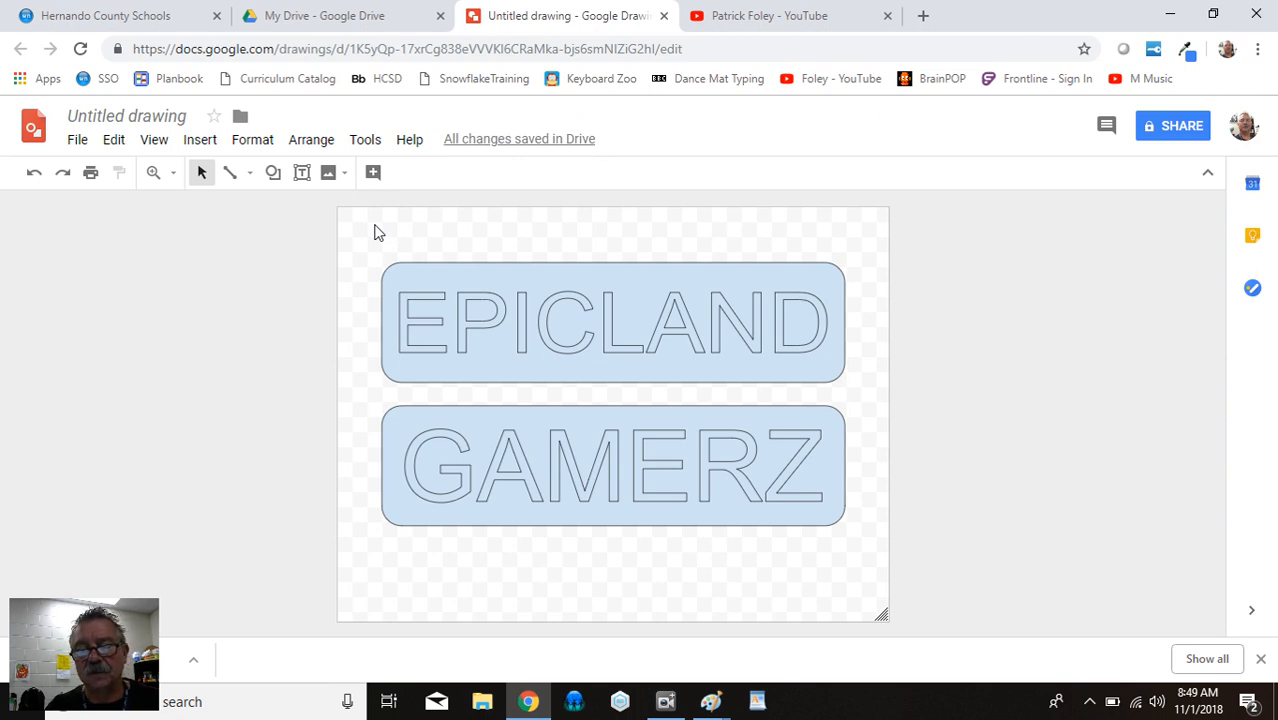
pyautogui.moveTo(388, 245)
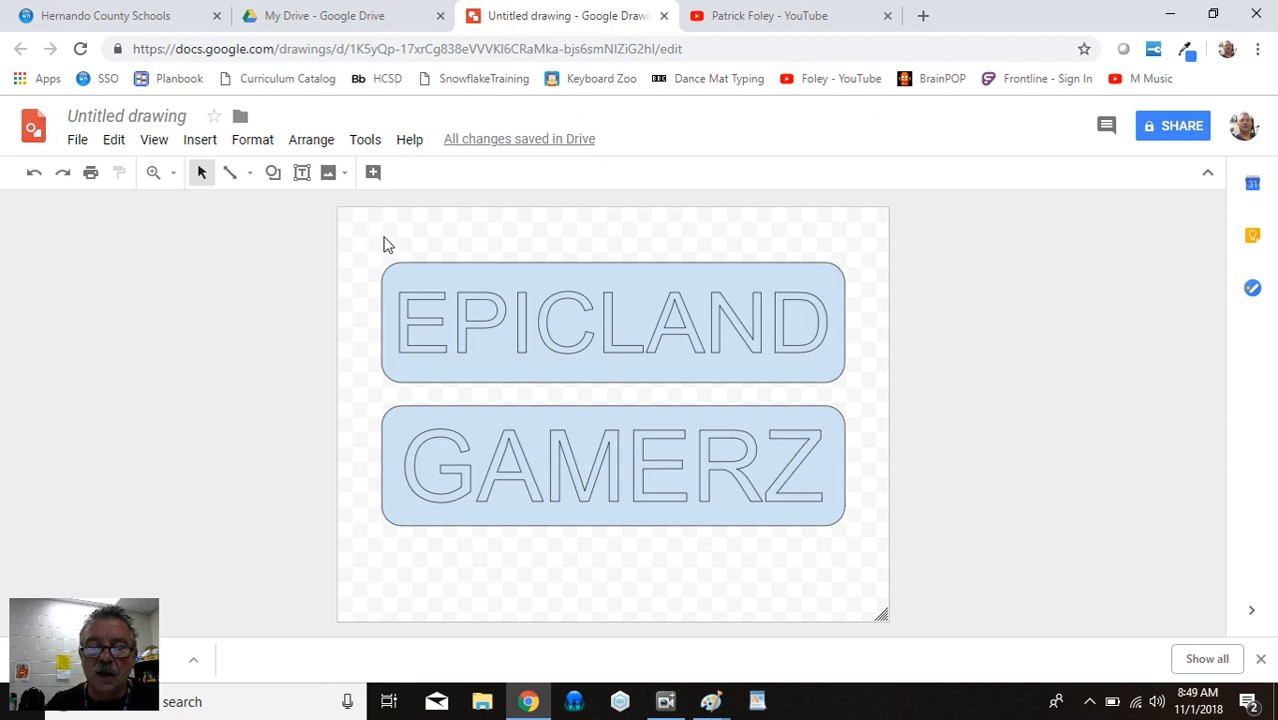
pyautogui.moveTo(446, 273)
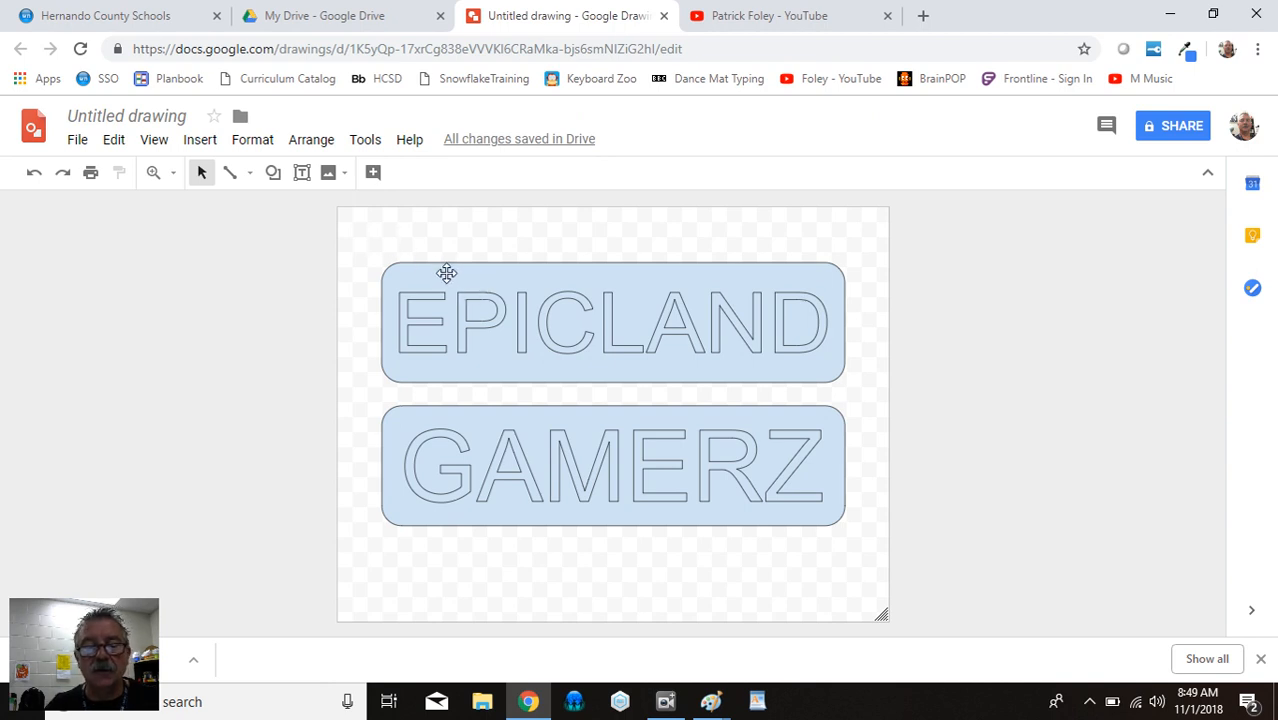
# Fill the EPICLAND rectangle red and give it a yellow border
pyautogui.click(612, 322)
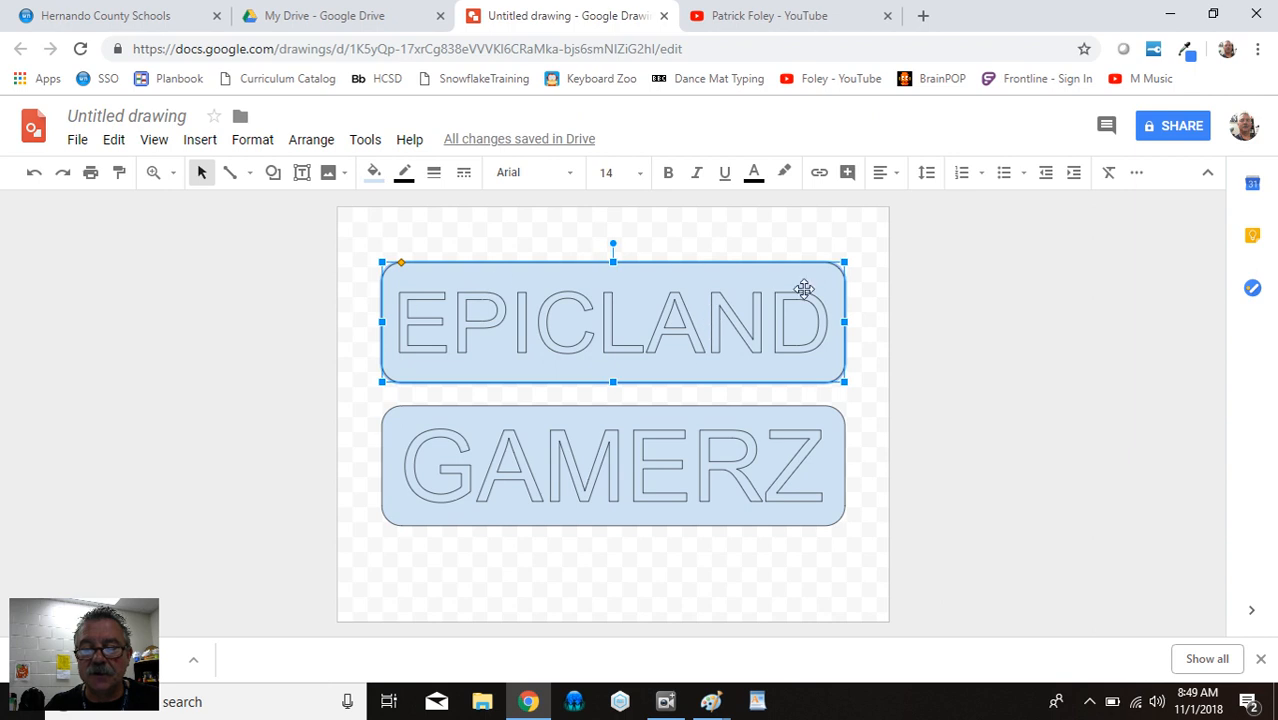
pyautogui.moveTo(283, 220)
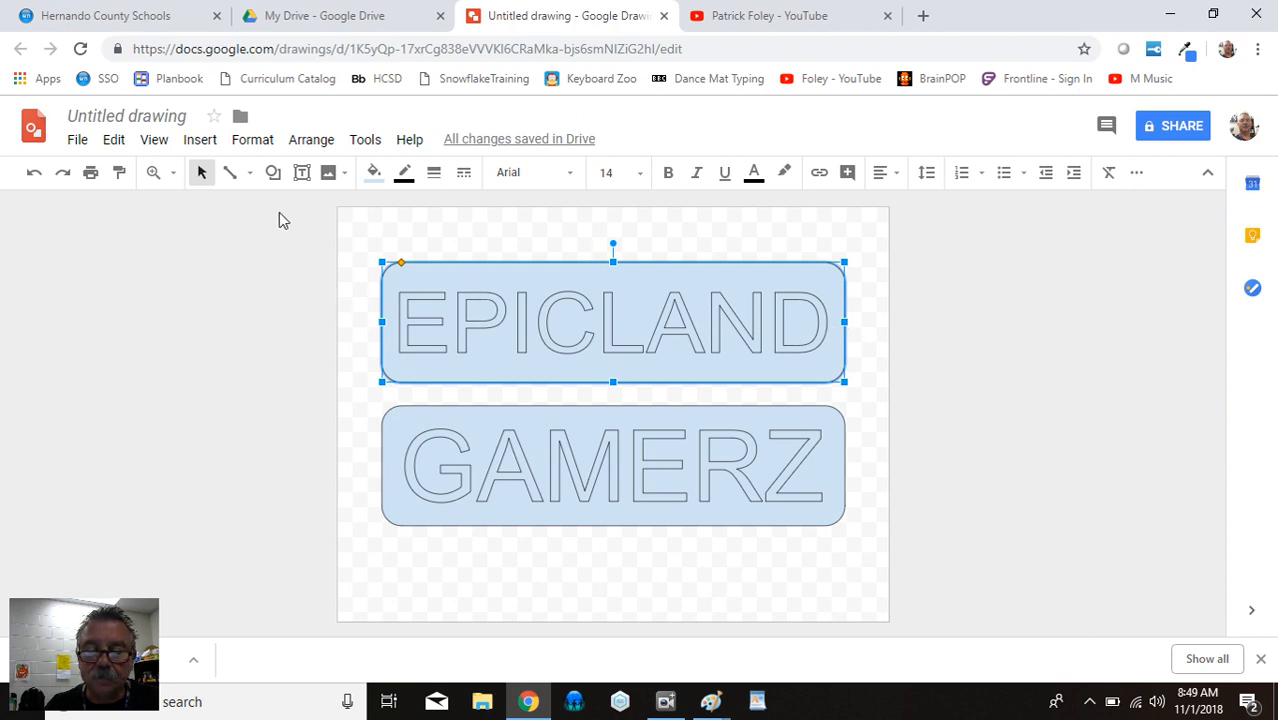
pyautogui.moveTo(301, 172)
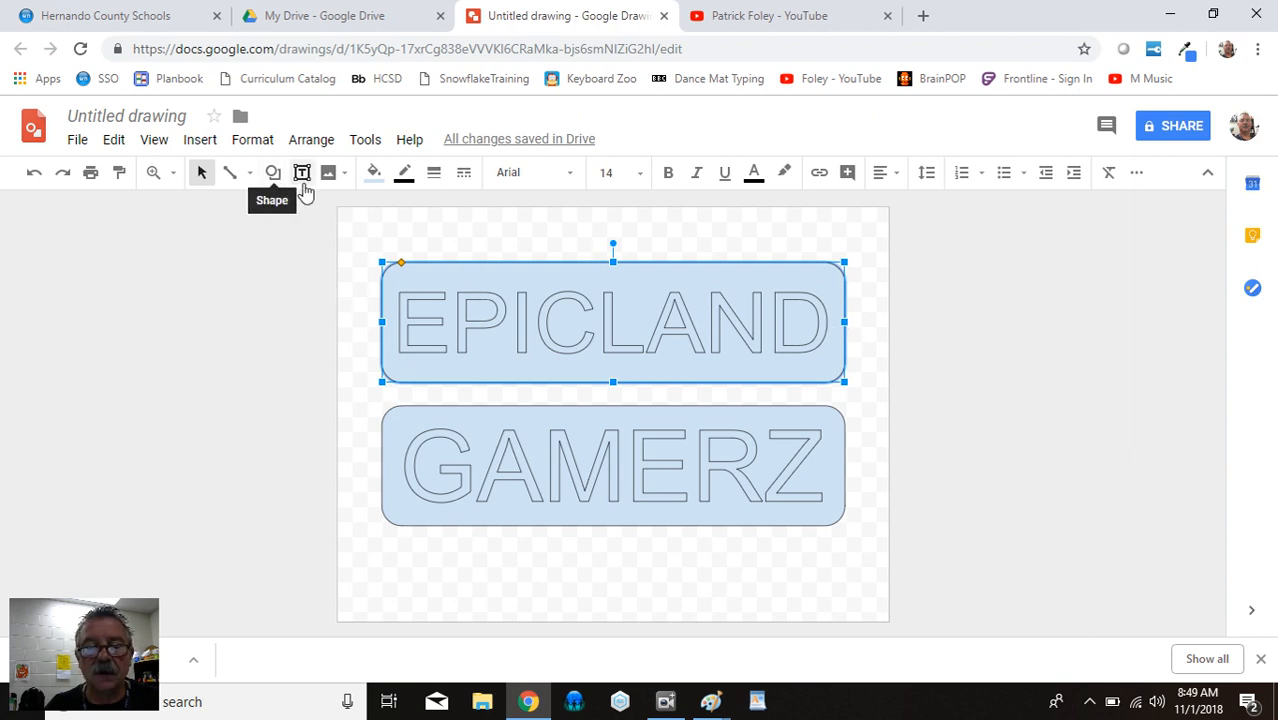
pyautogui.click(373, 172)
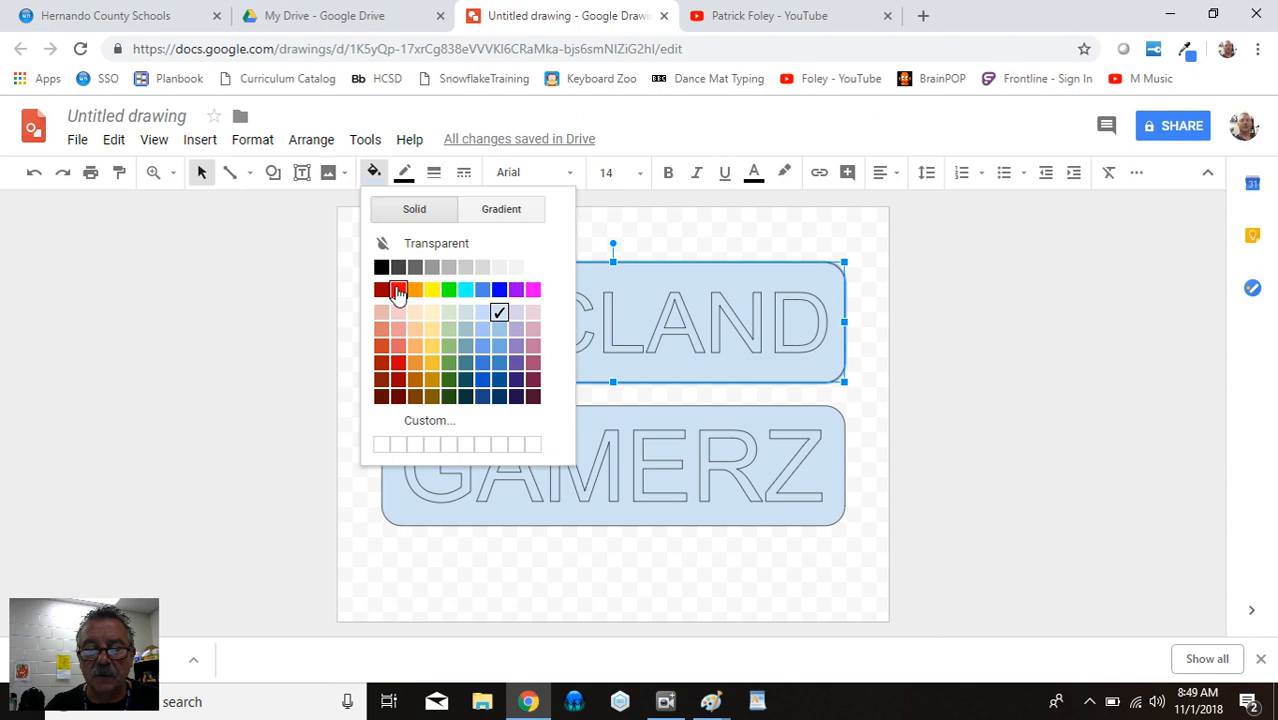
pyautogui.click(398, 289)
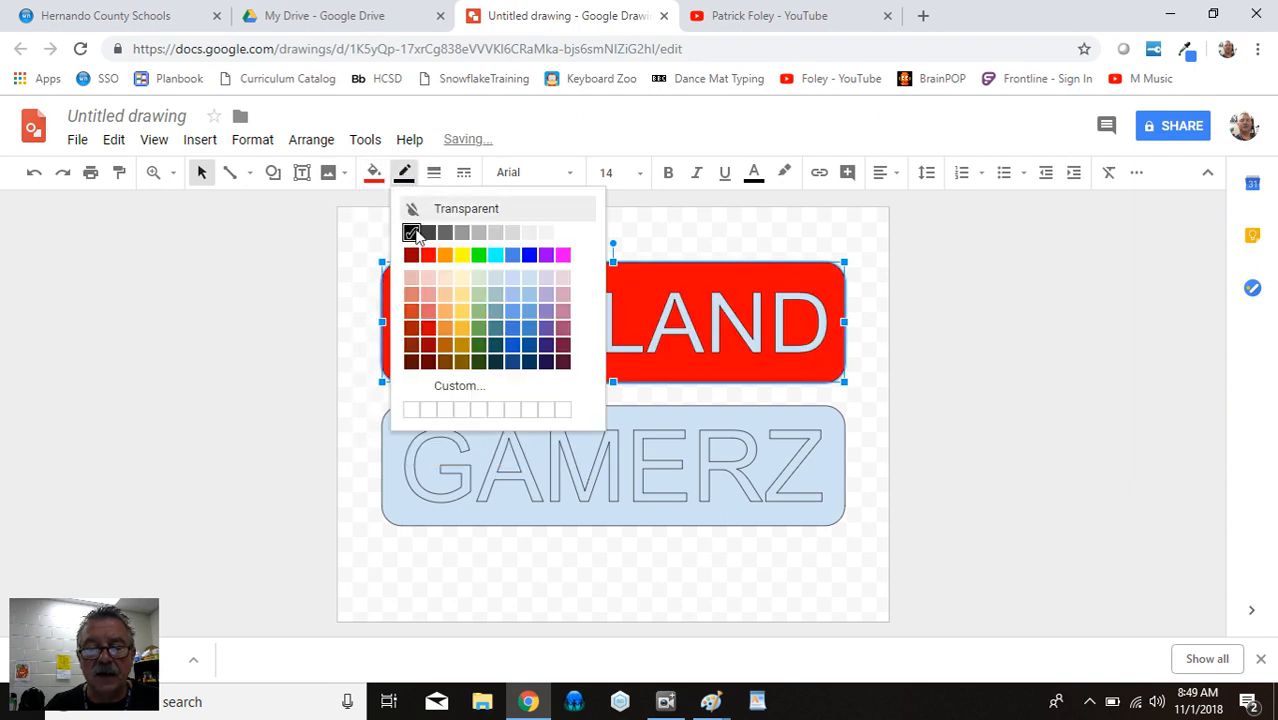
pyautogui.click(434, 172)
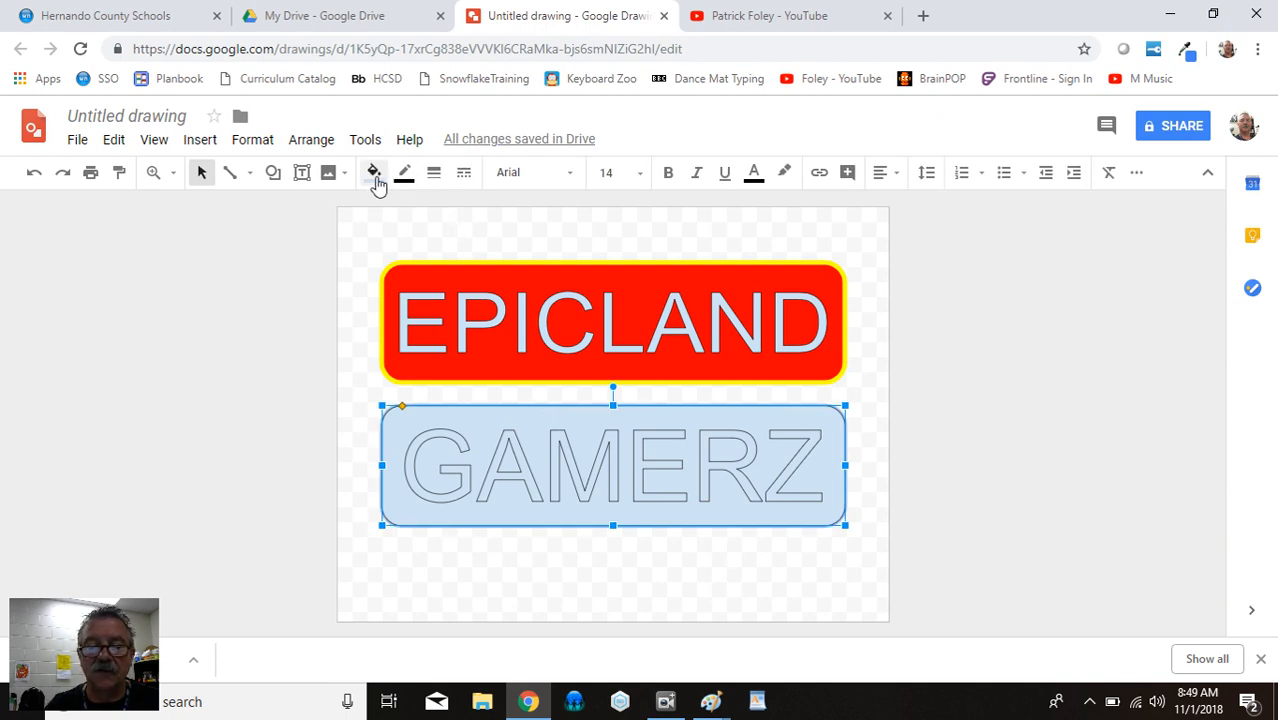
# Fill the GAMERZ rectangle yellow with a red border, then deselect it
pyautogui.click(372, 172)
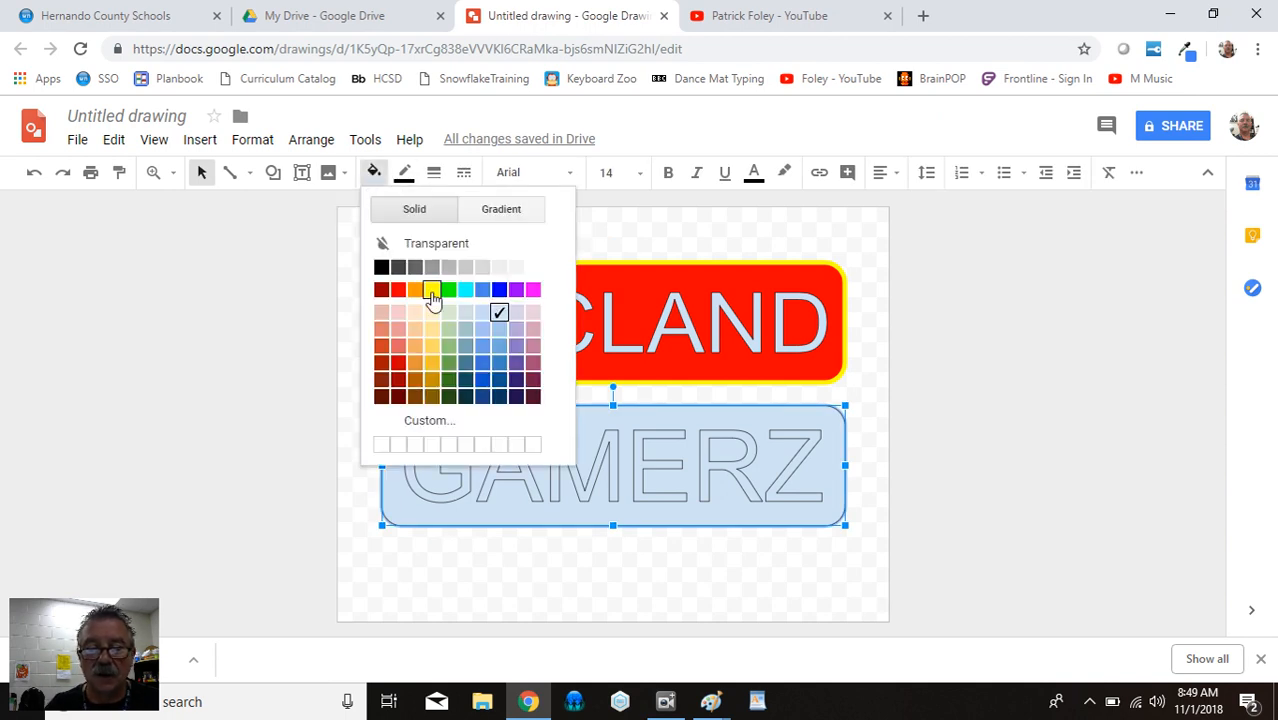
pyautogui.click(431, 290)
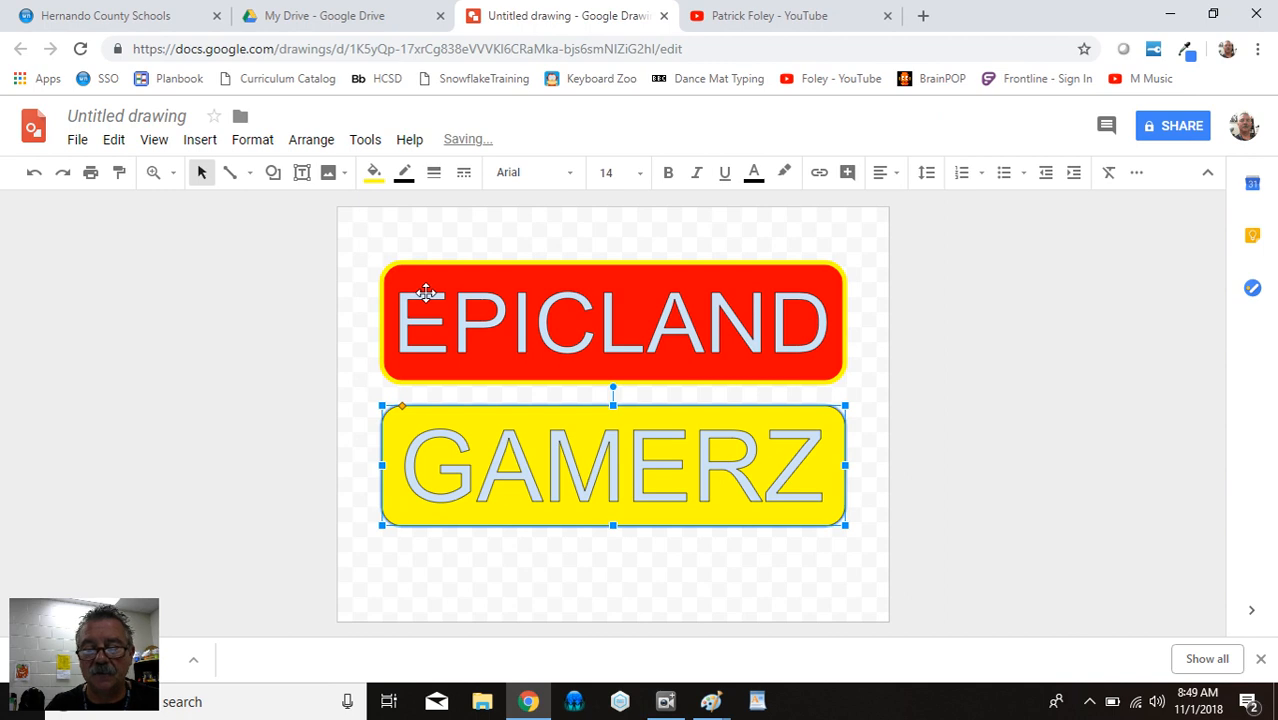
pyautogui.click(404, 172)
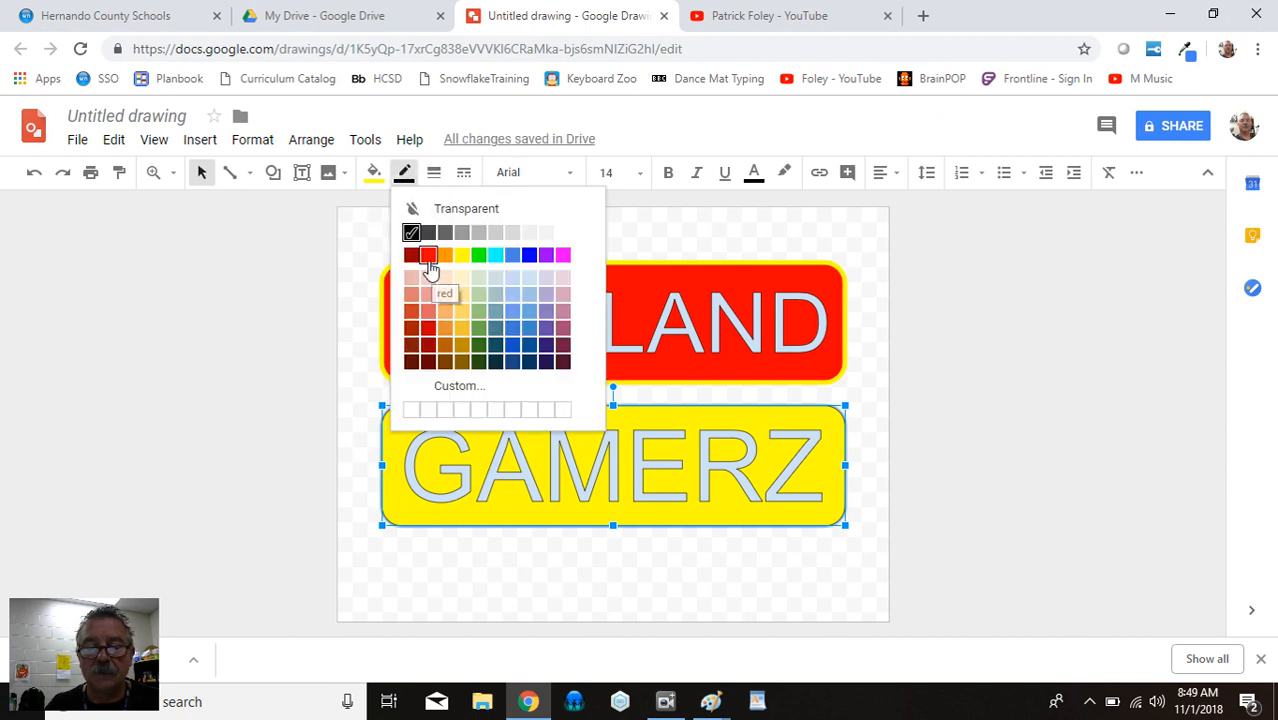
pyautogui.click(428, 254)
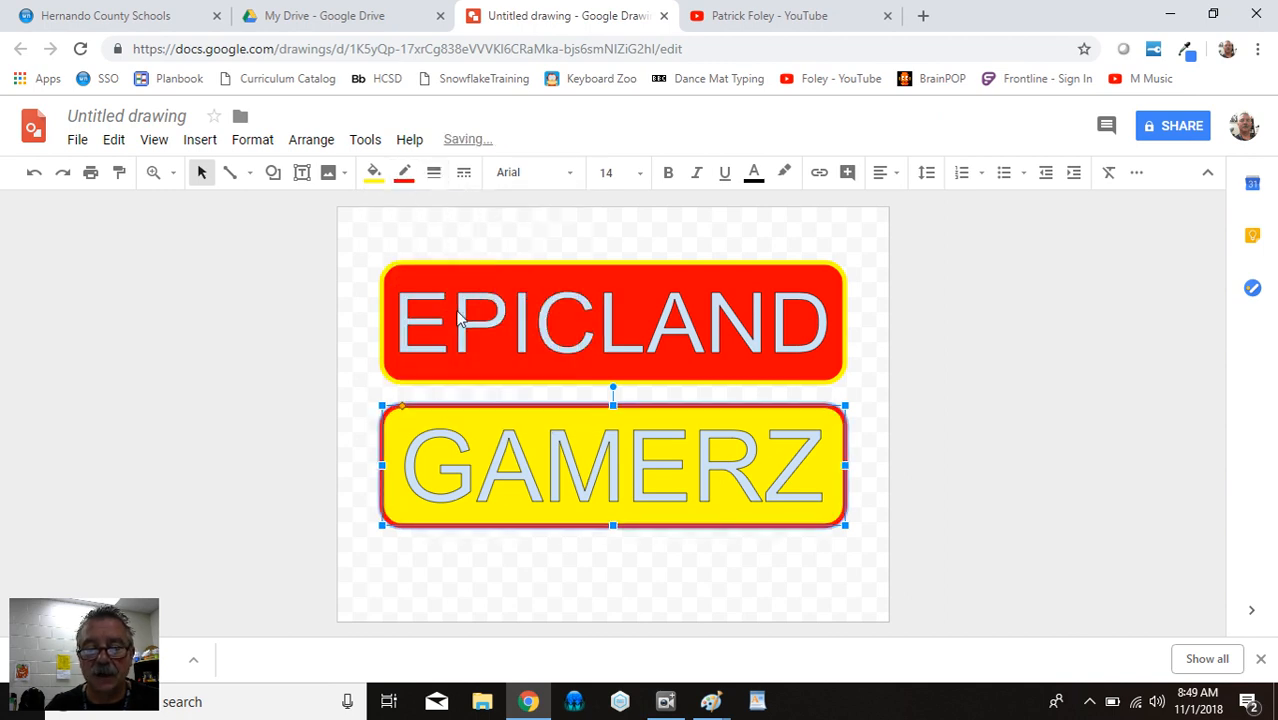
pyautogui.click(548, 246)
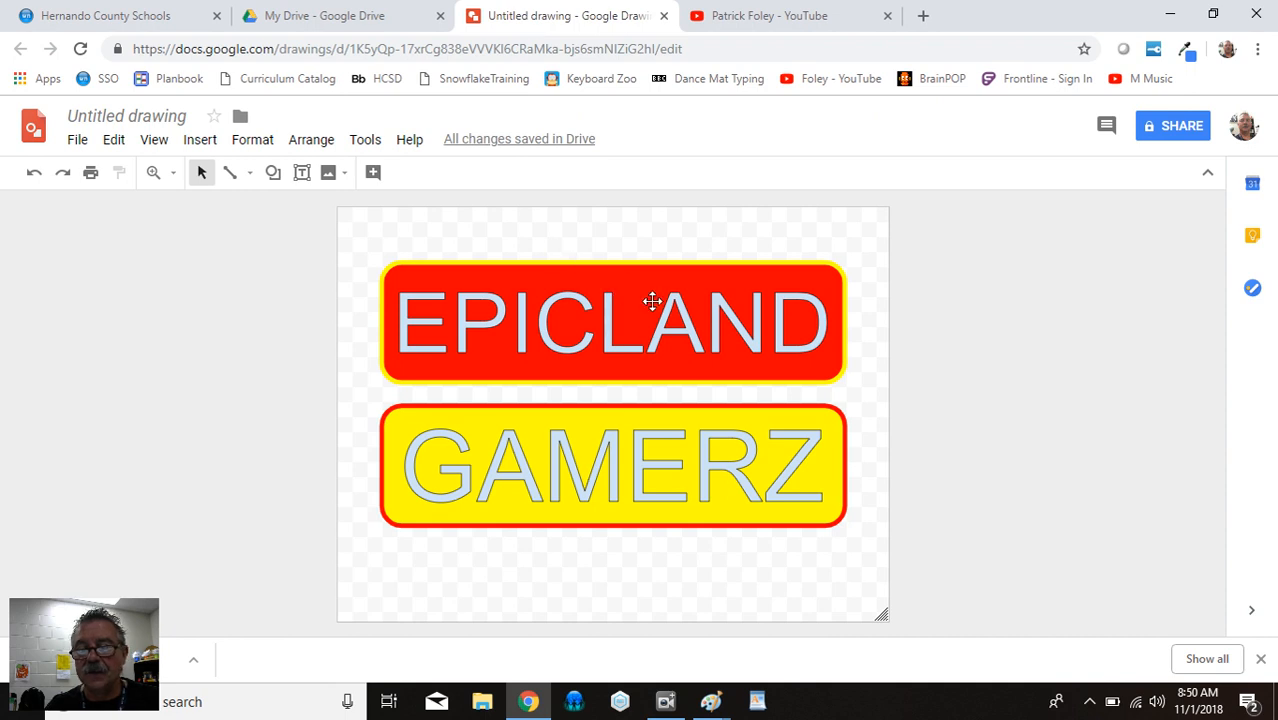
# Set the EPICLAND word art to Righteous font with yellow lettering
pyautogui.click(612, 322)
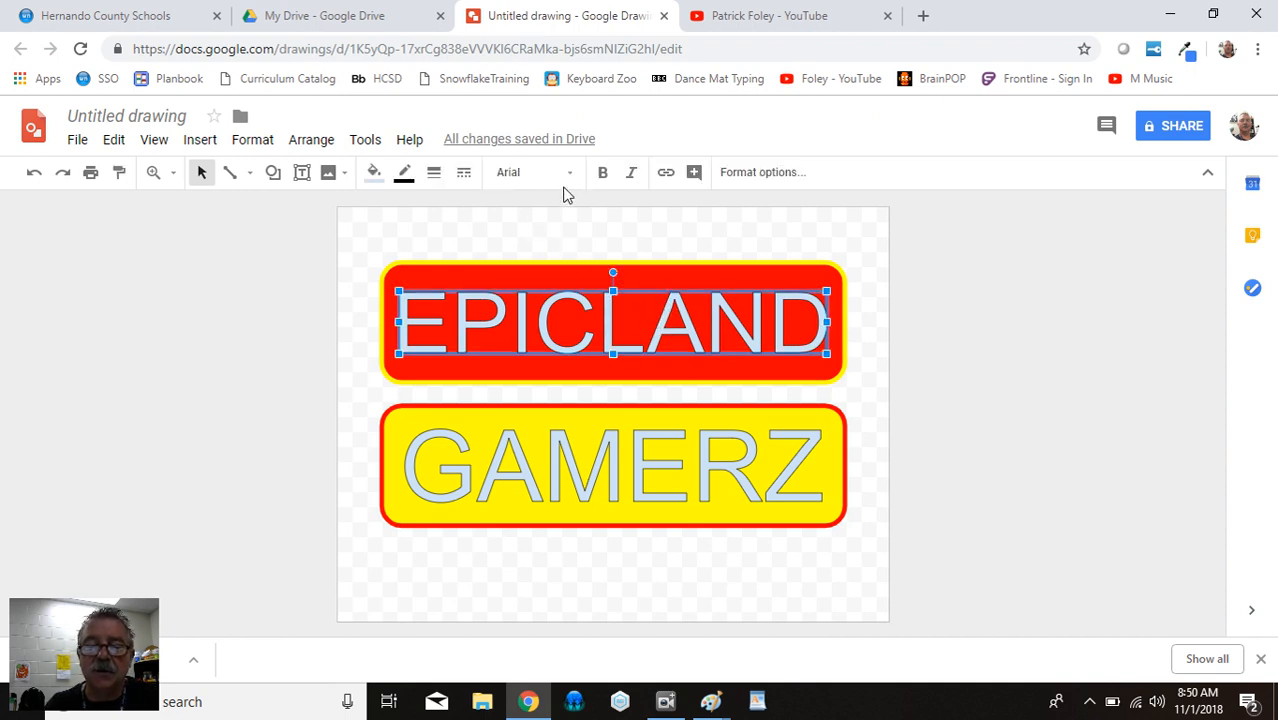
pyautogui.click(530, 172)
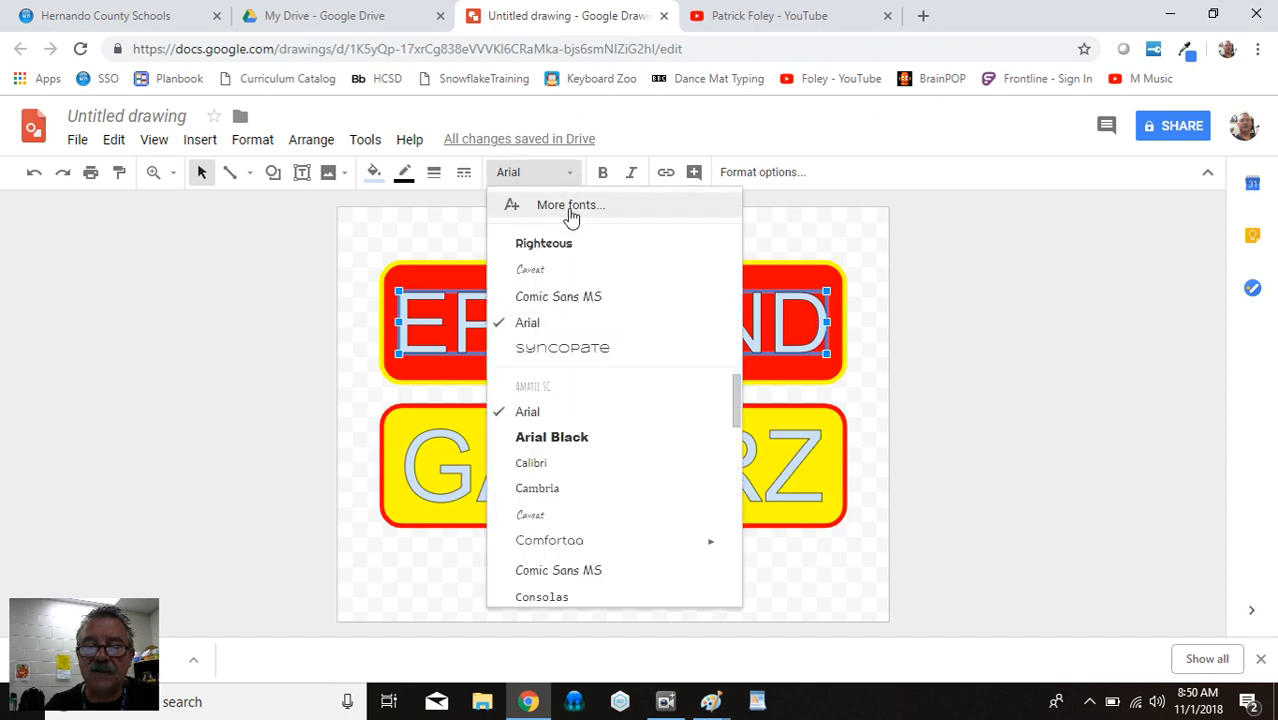
pyautogui.click(543, 243)
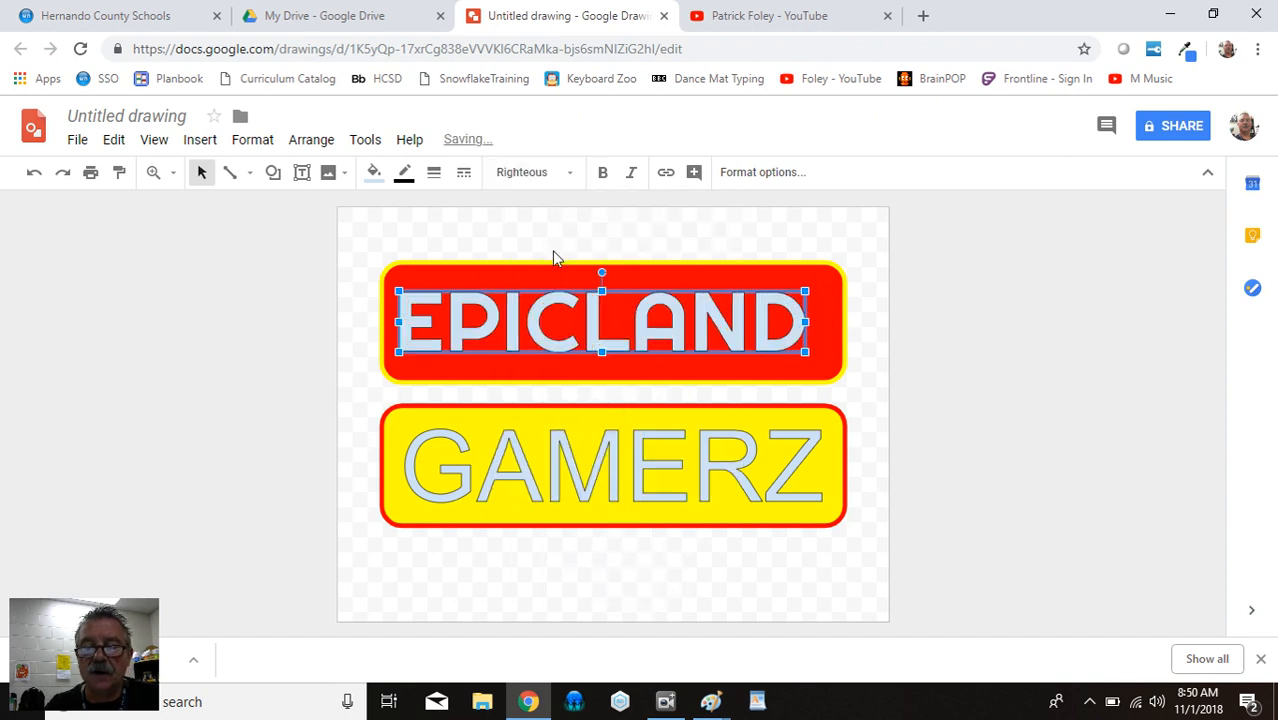
pyautogui.moveTo(373, 172)
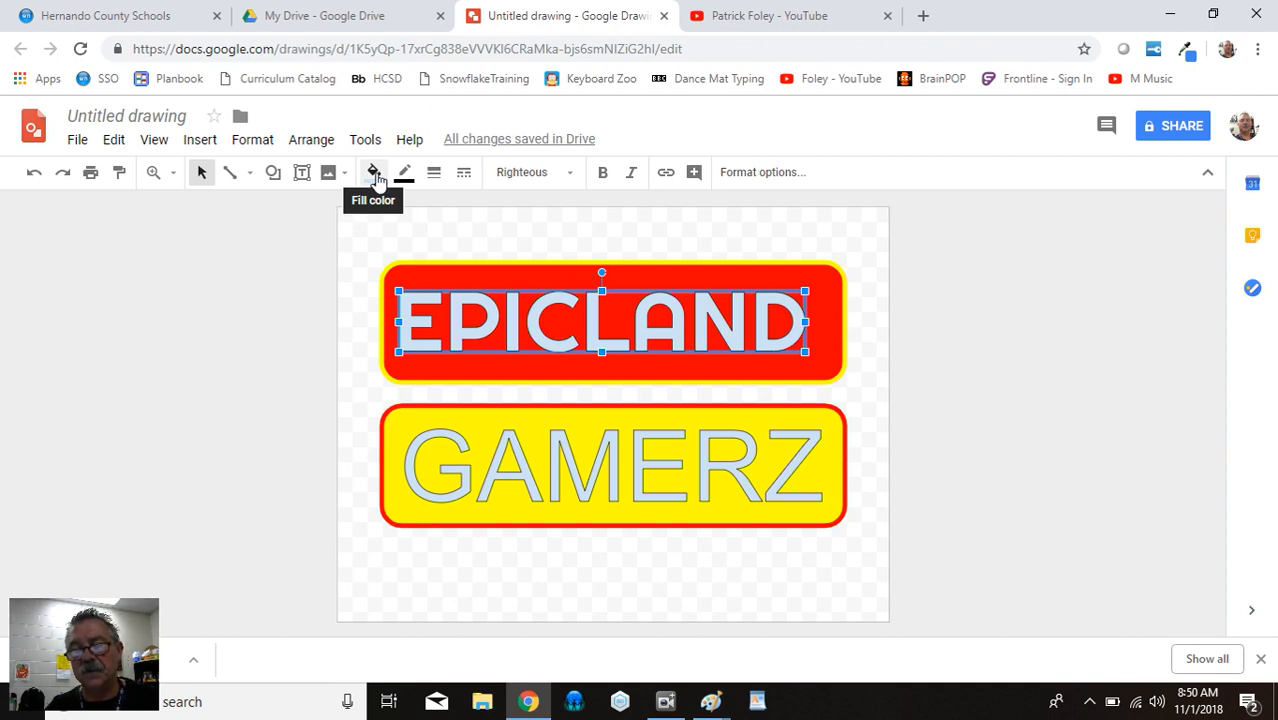
pyautogui.click(373, 172)
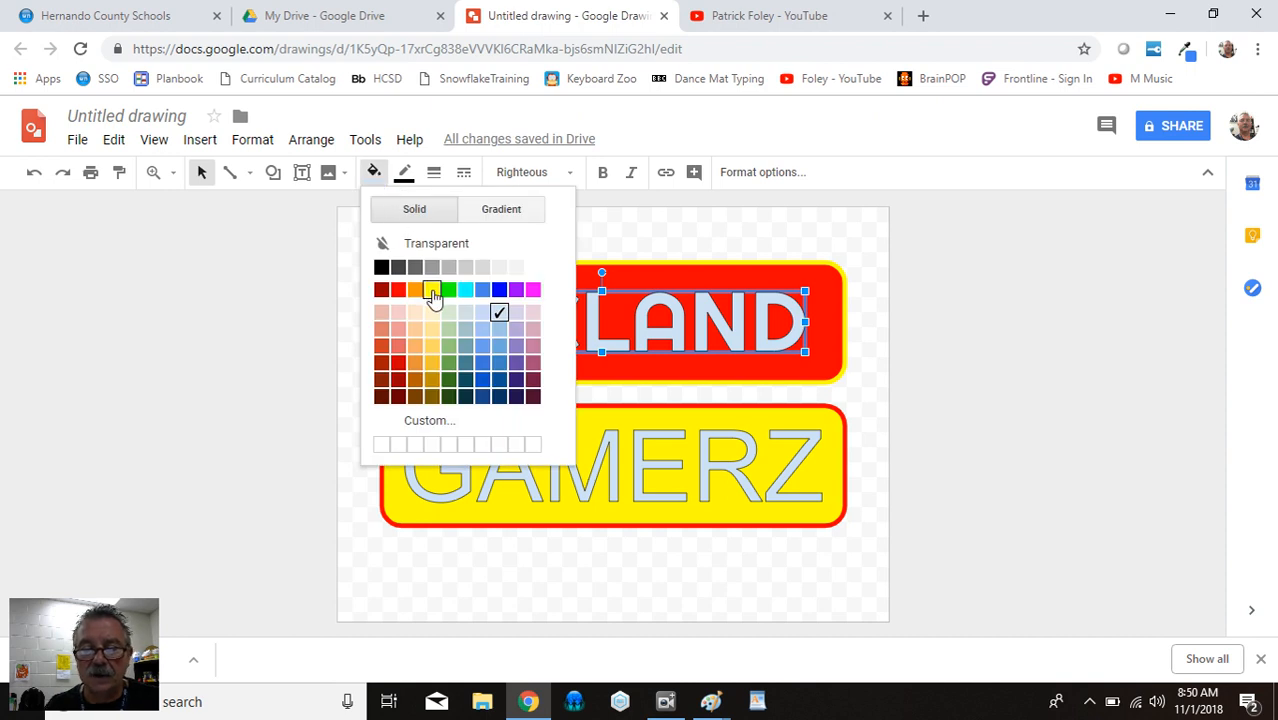
pyautogui.click(431, 289)
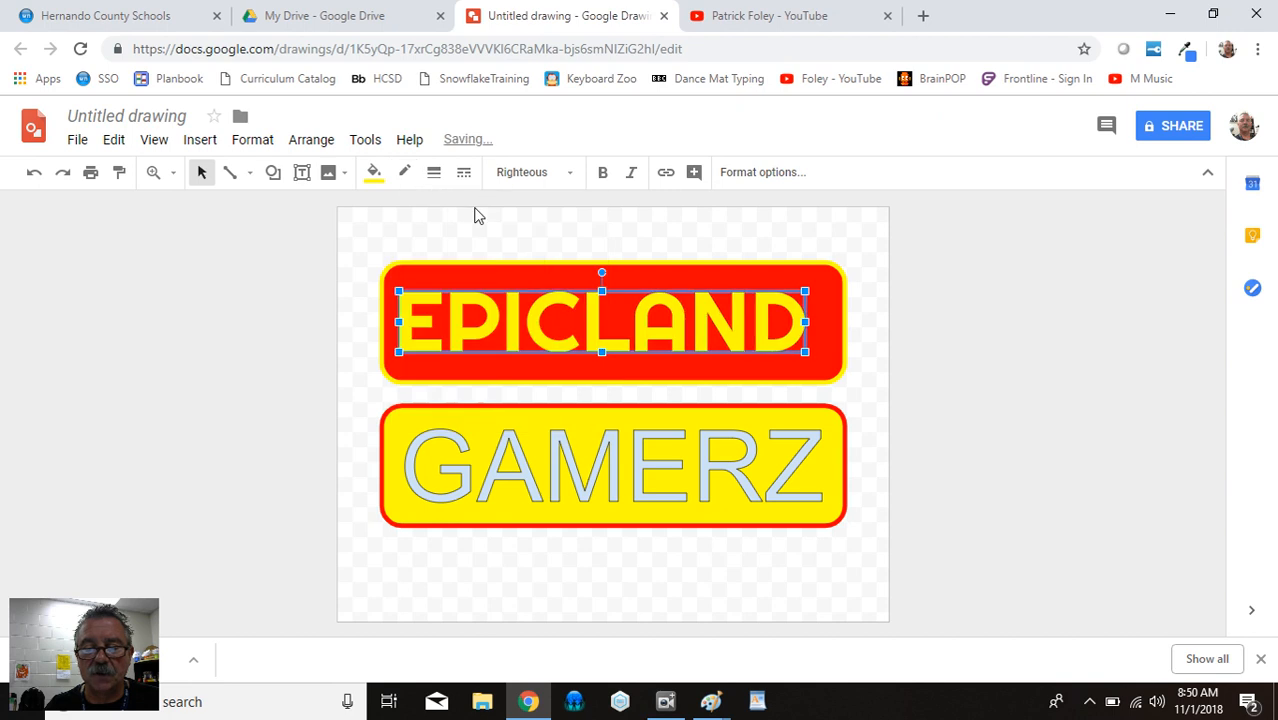
pyautogui.click(567, 230)
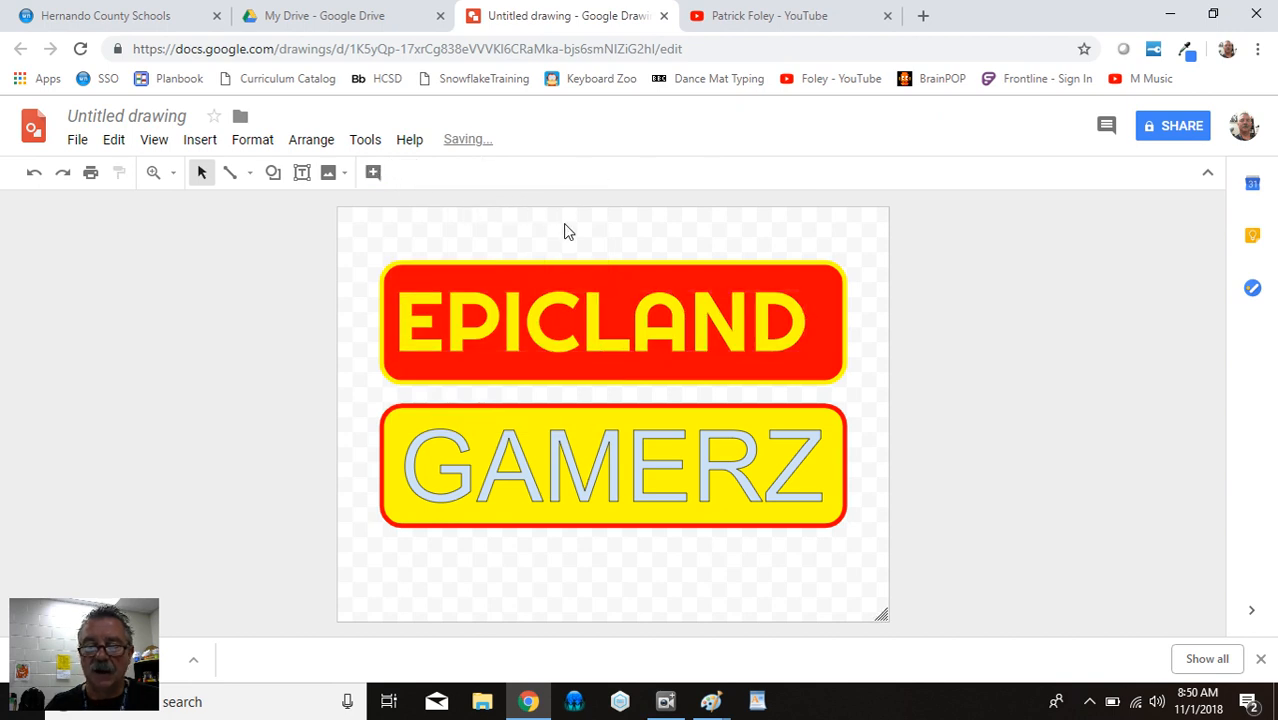
# Recolour the duplicated EPICLAND word art black, briefly trying cyan first
pyautogui.click(601, 321)
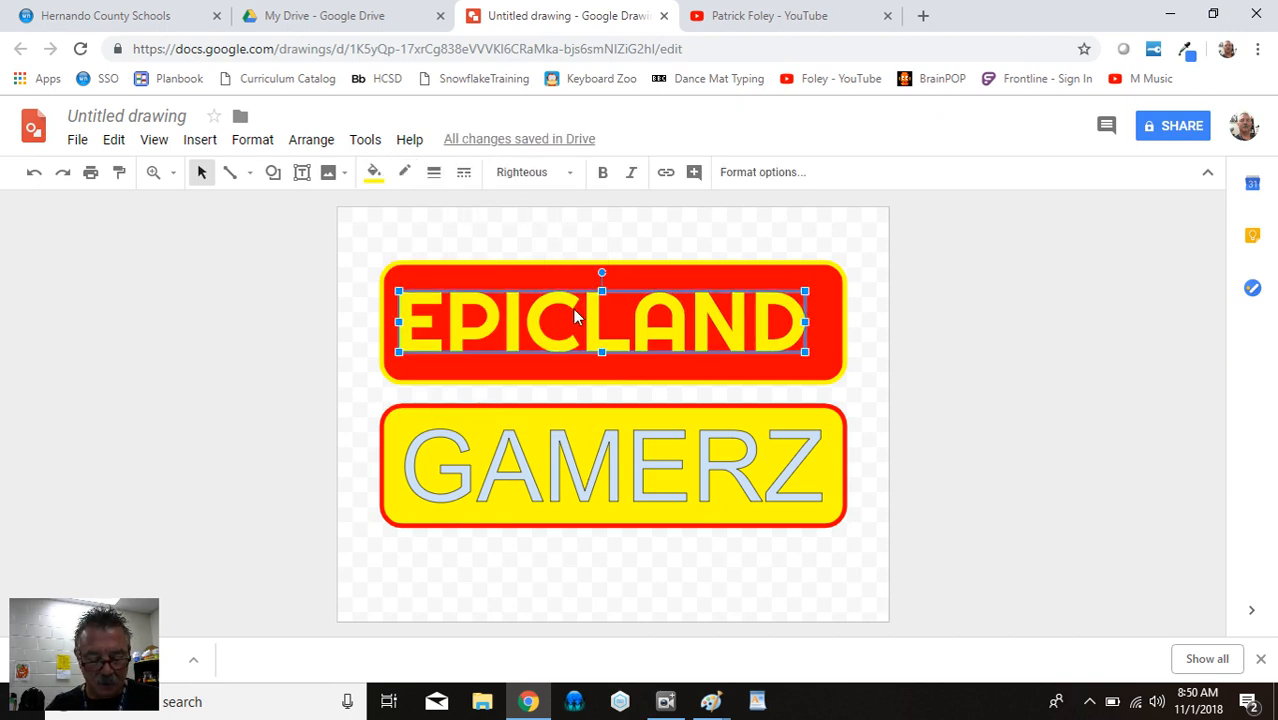
pyautogui.moveTo(565, 318)
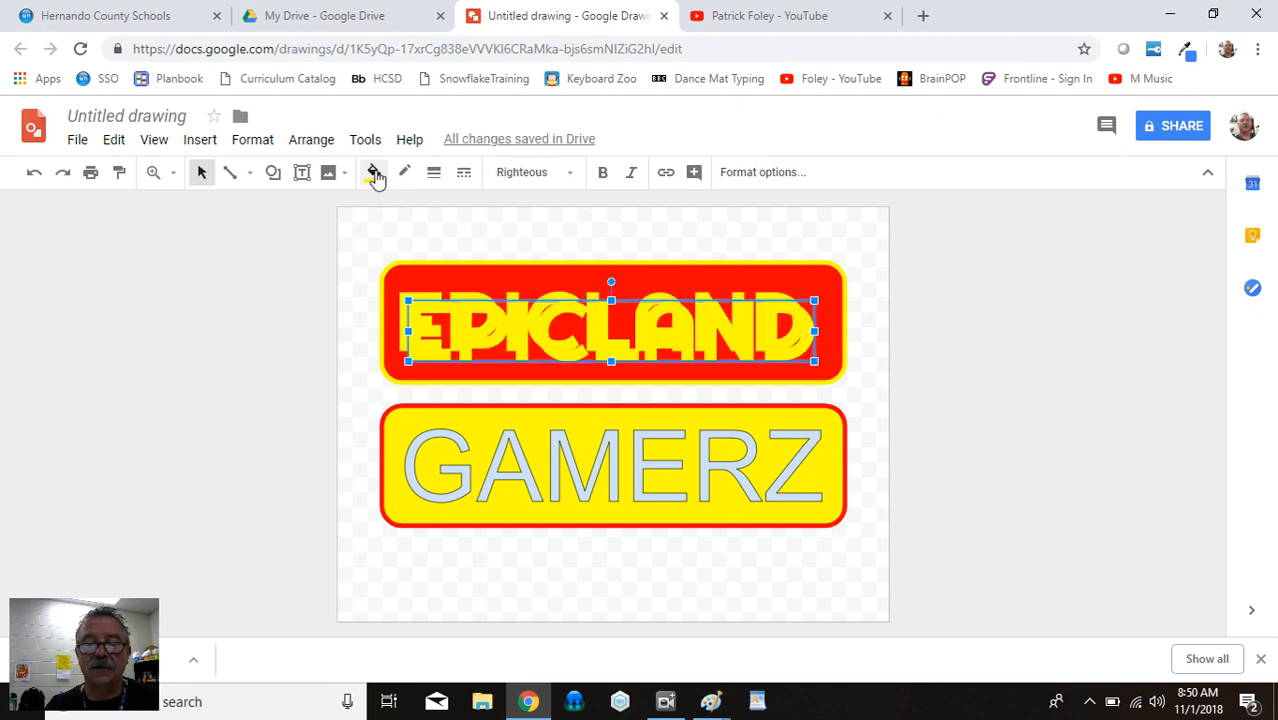
pyautogui.click(373, 172)
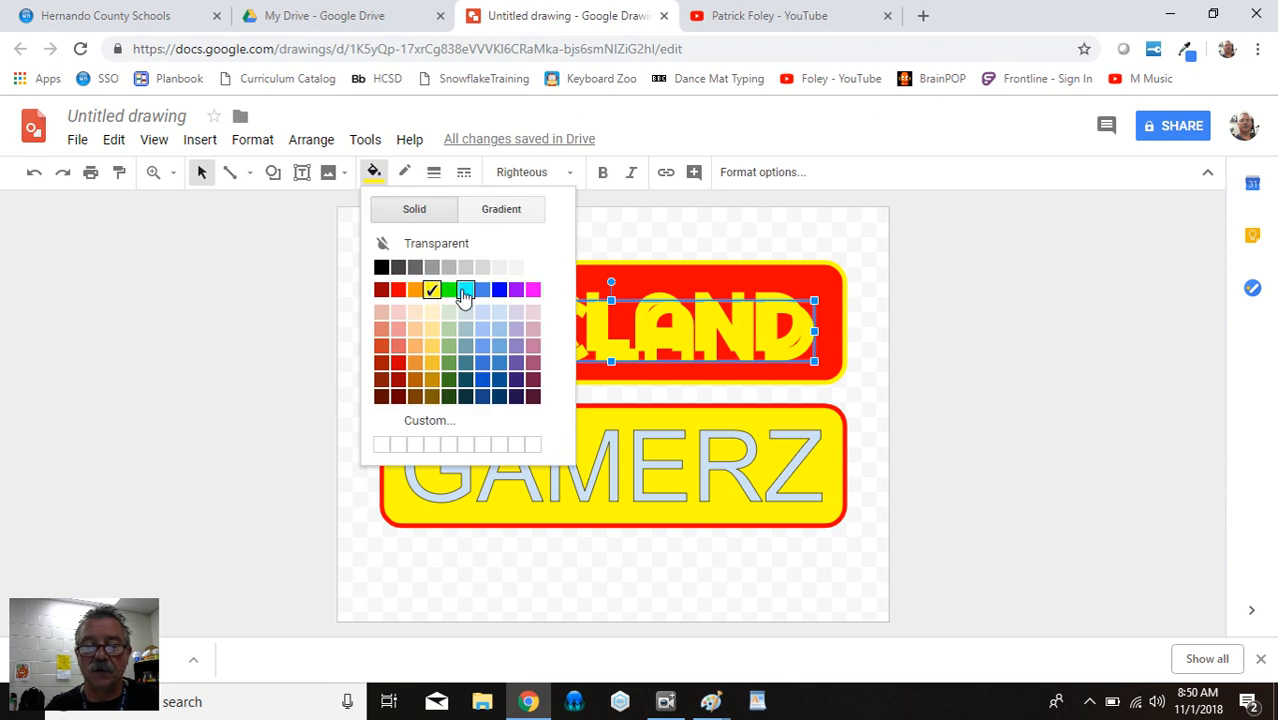
pyautogui.click(448, 289)
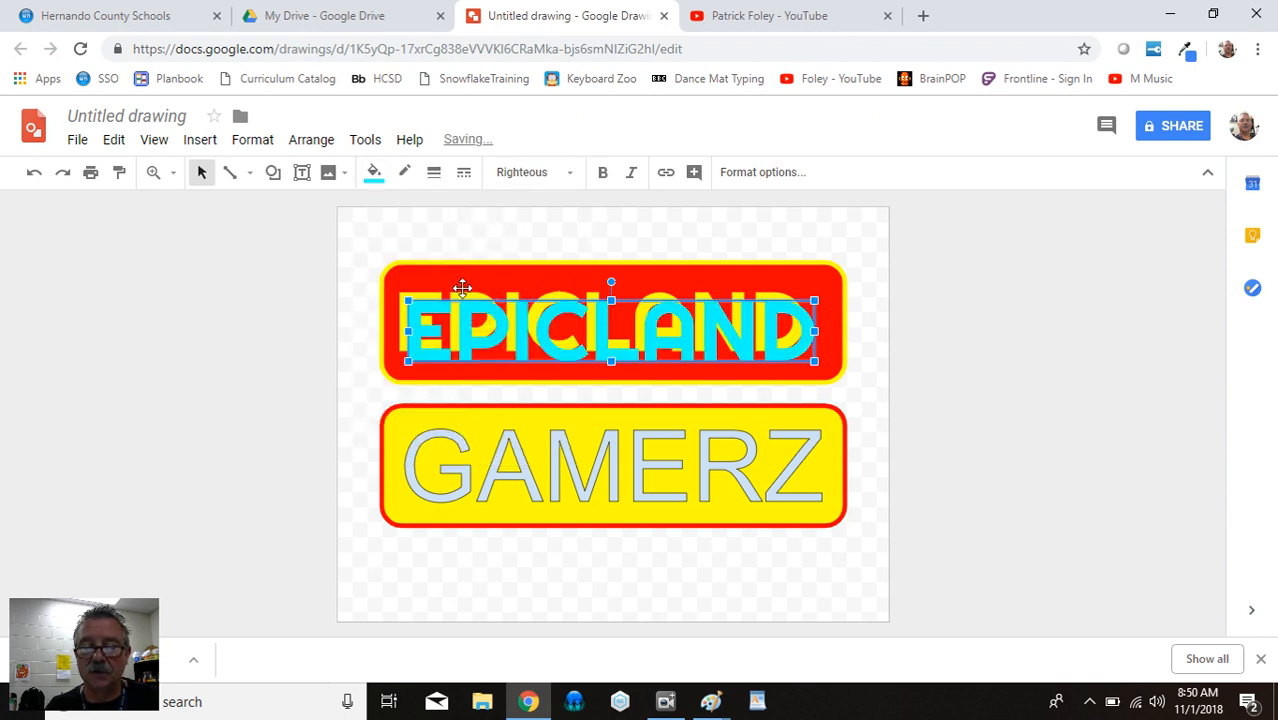
pyautogui.click(368, 172)
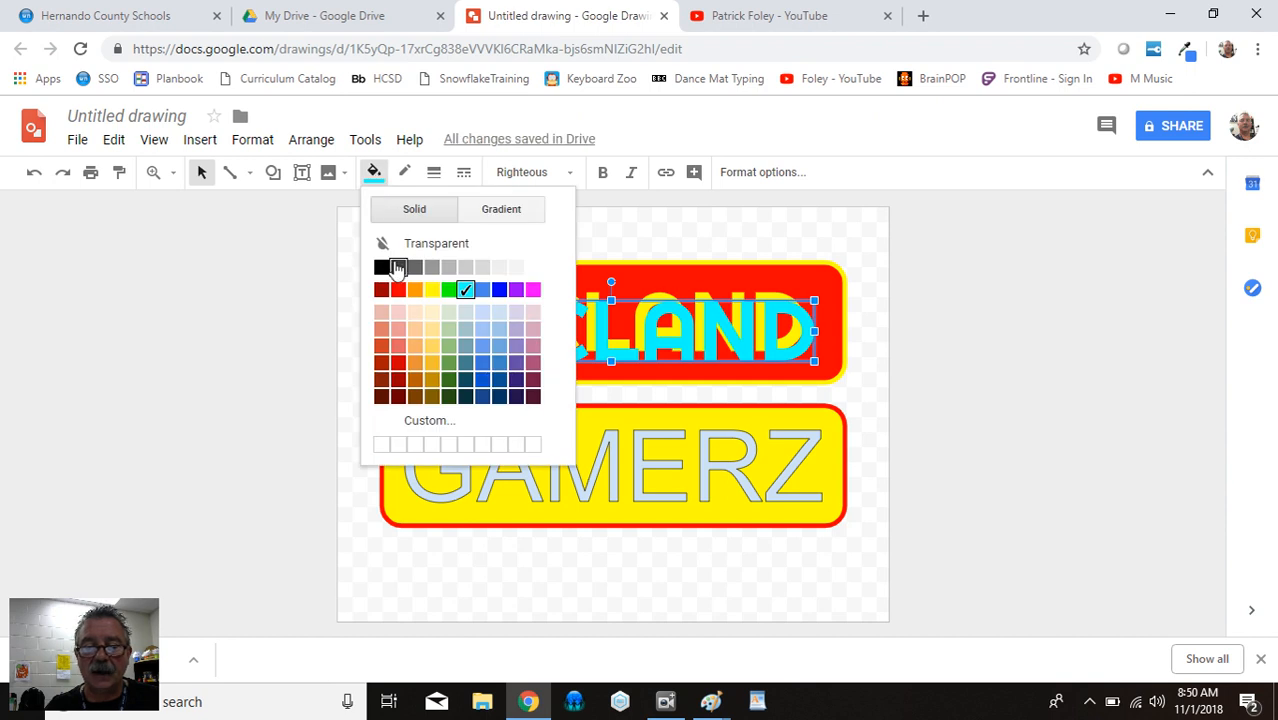
pyautogui.click(380, 266)
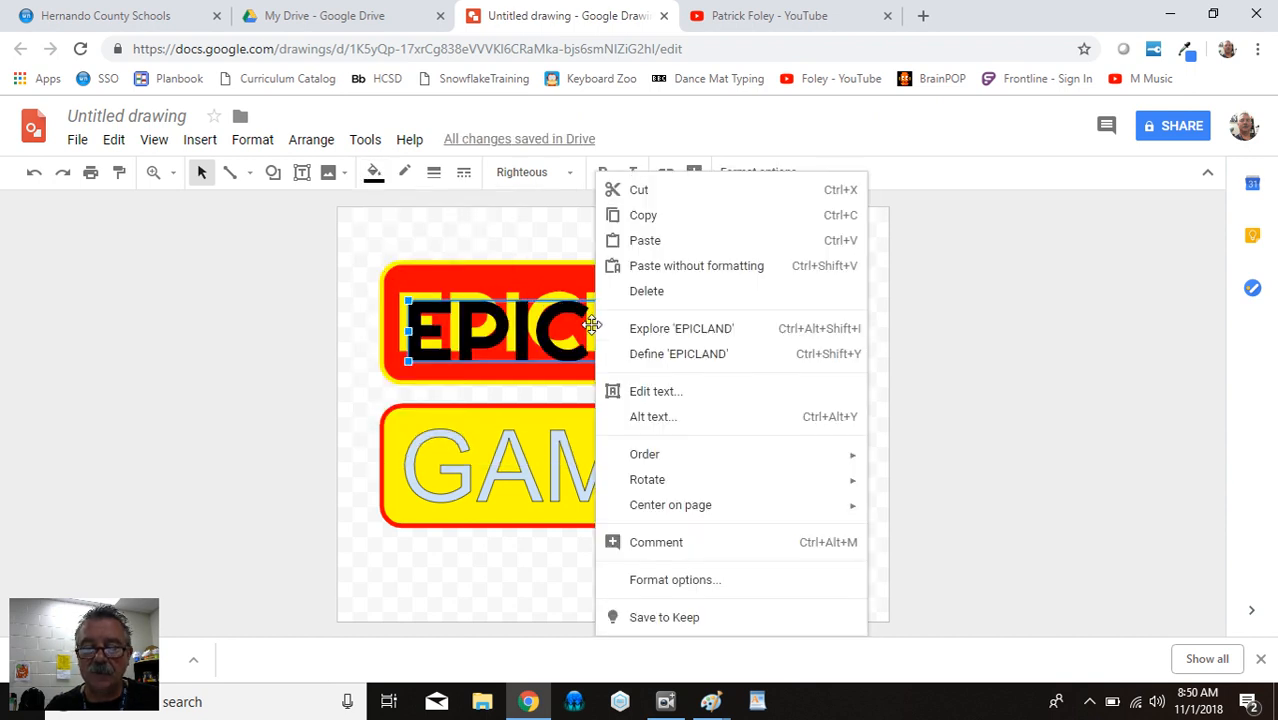
pyautogui.moveTo(644, 454)
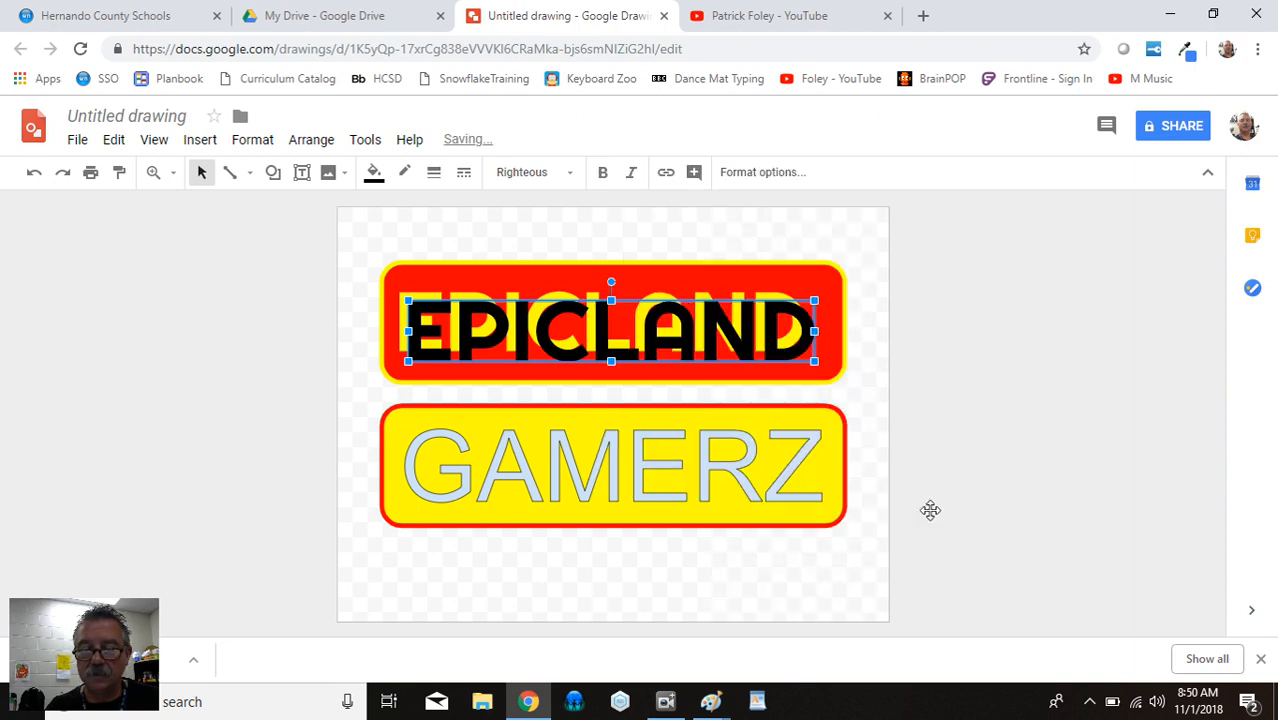
# Send the black EPICLAND copy behind the yellow lettering and check the shadow
pyautogui.rightClick(611, 325)
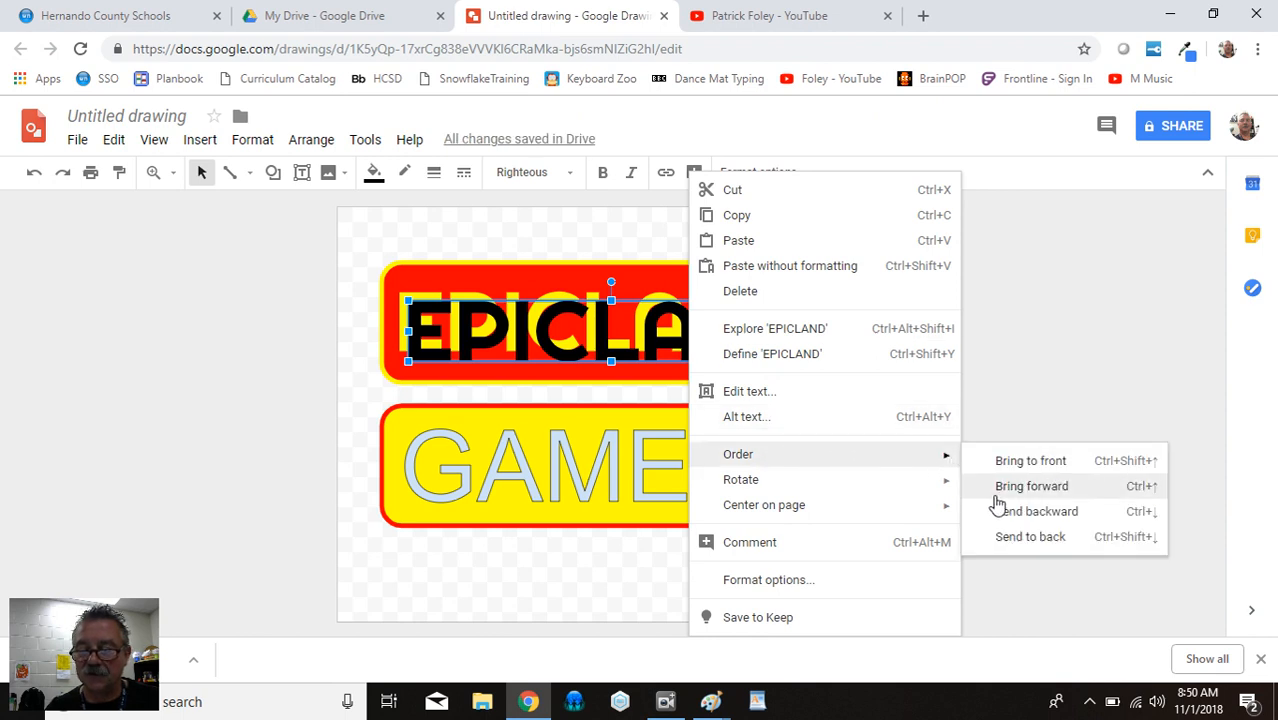
pyautogui.click(1031, 485)
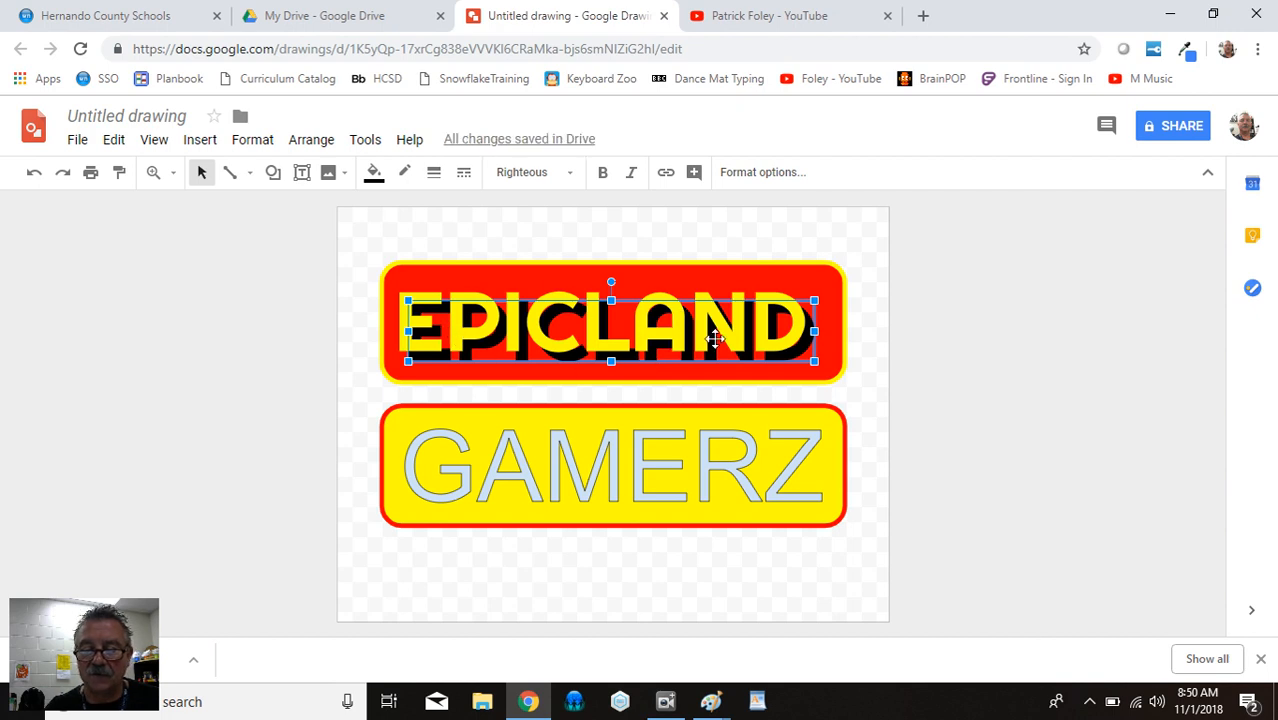
pyautogui.click(600, 560)
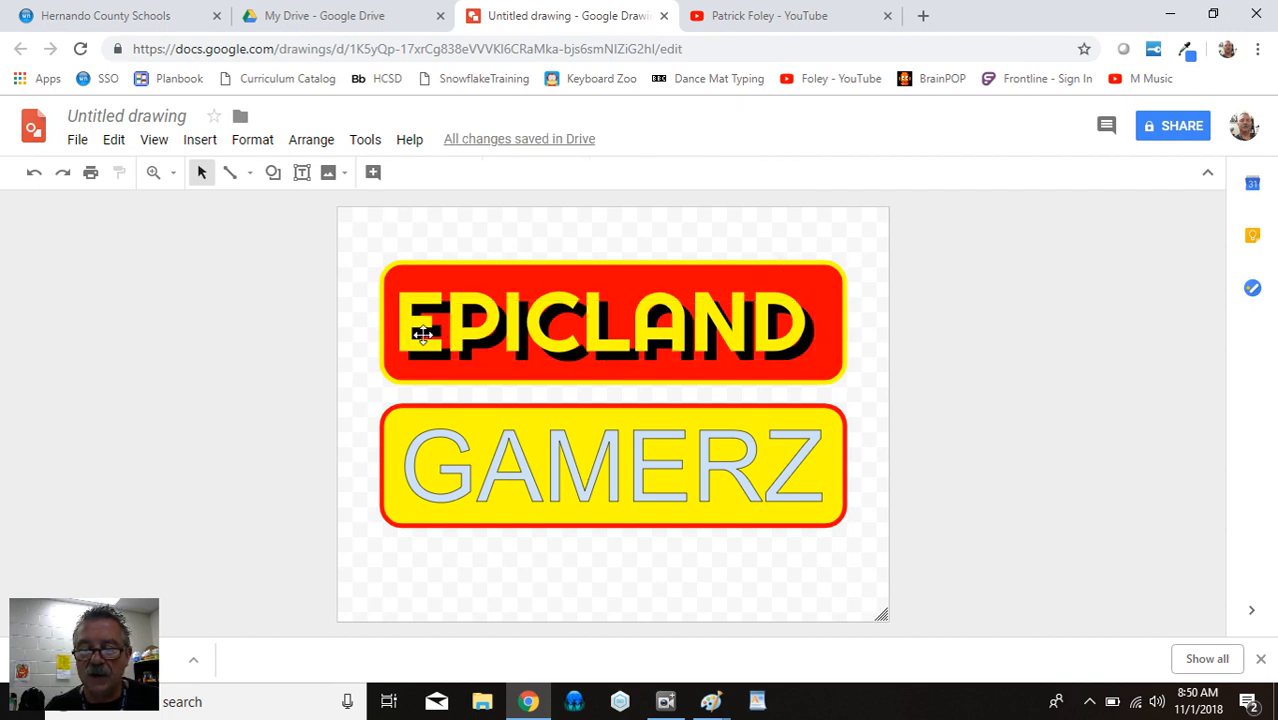
pyautogui.moveTo(740, 367)
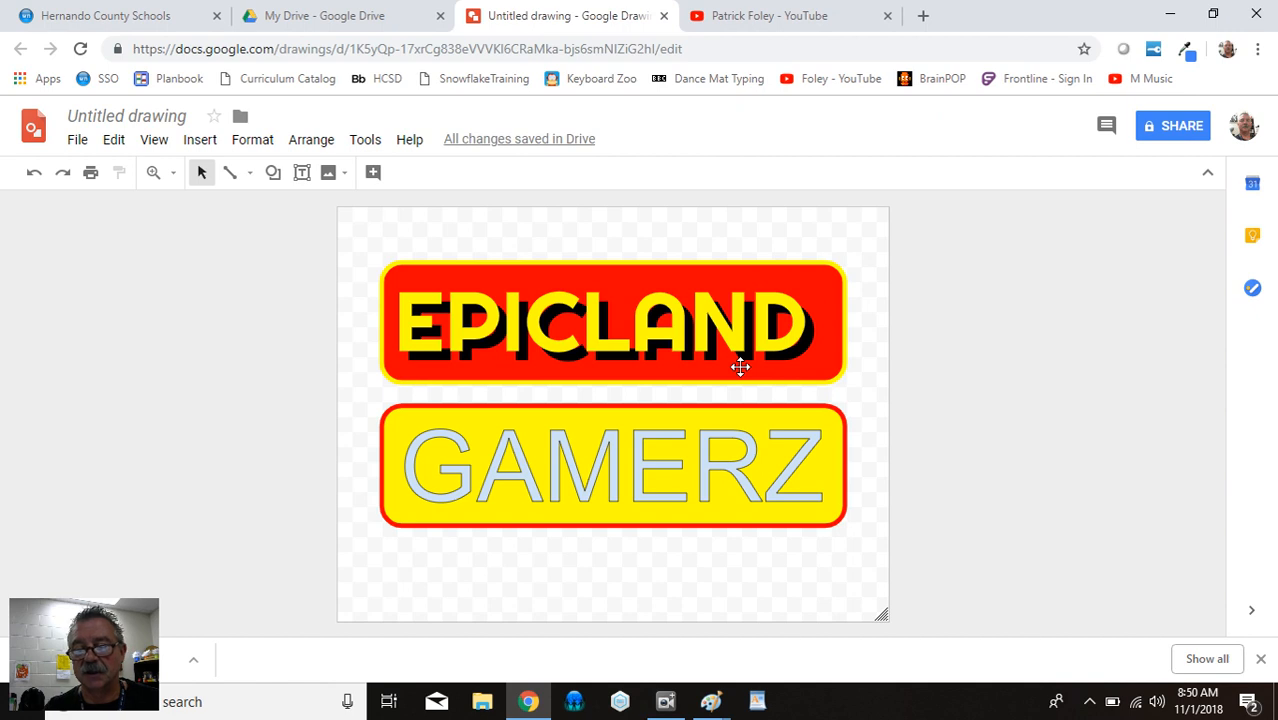
pyautogui.moveTo(590, 323)
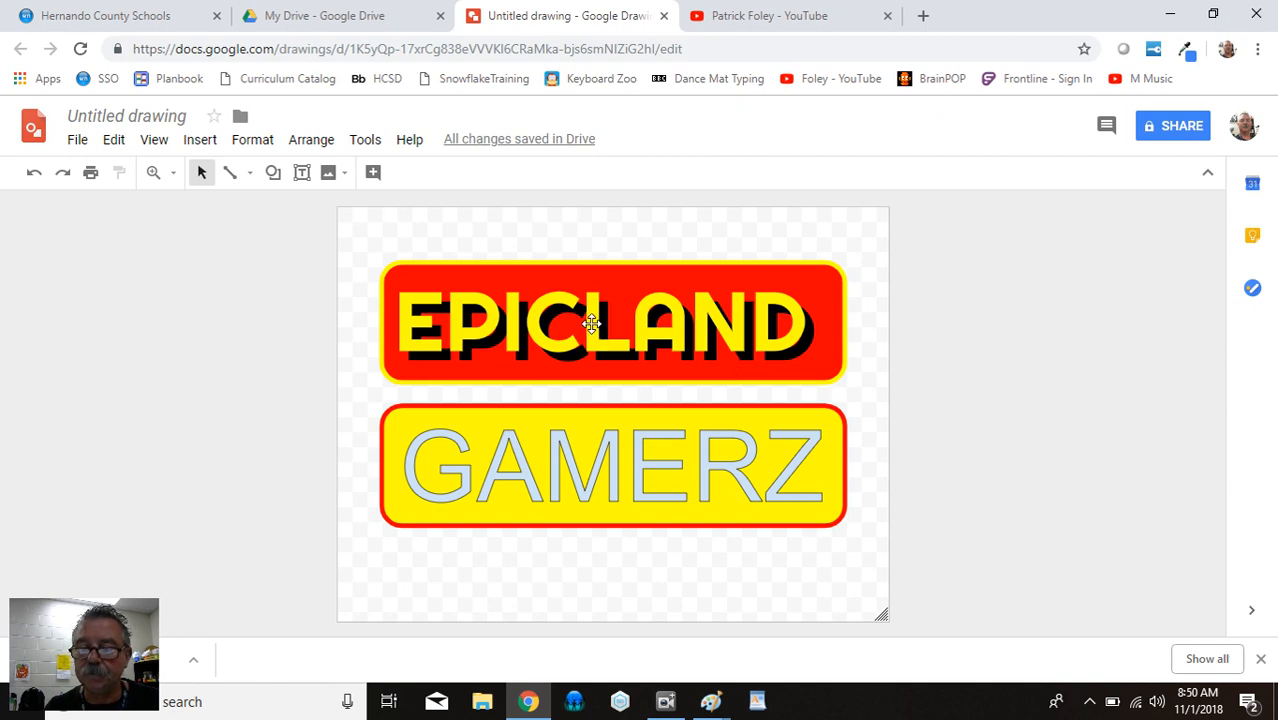
pyautogui.click(600, 322)
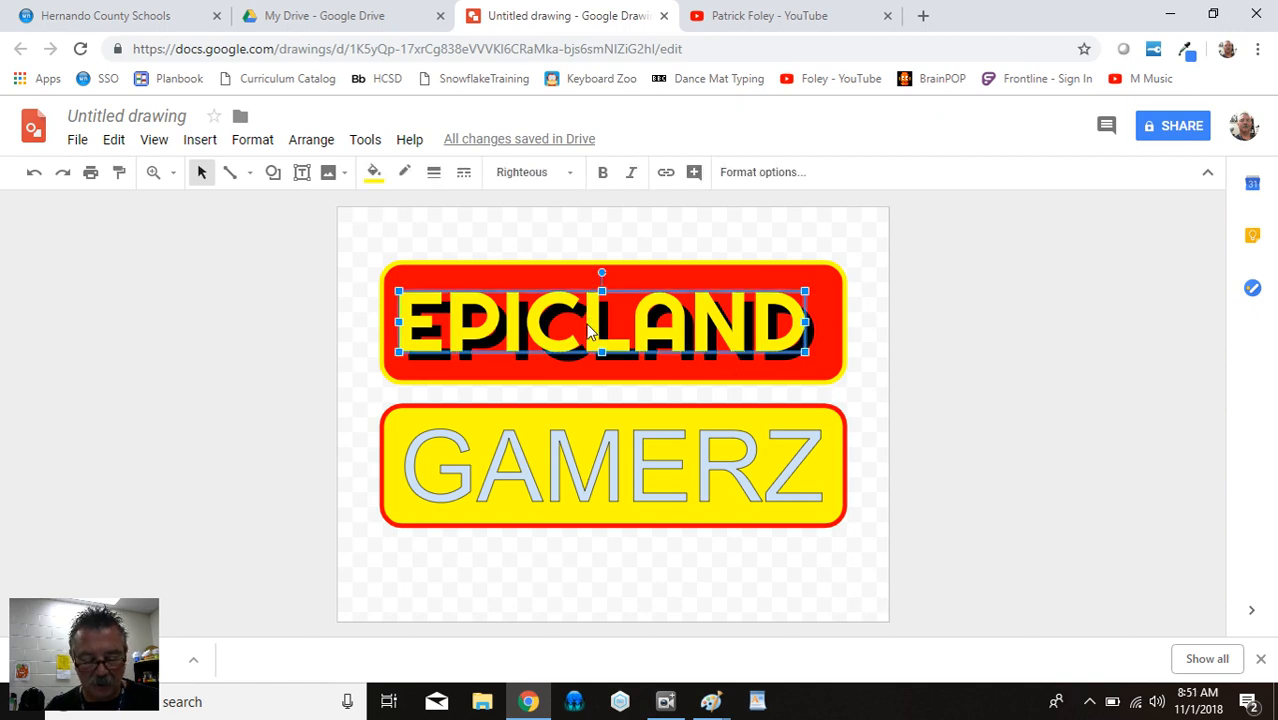
pyautogui.click(818, 228)
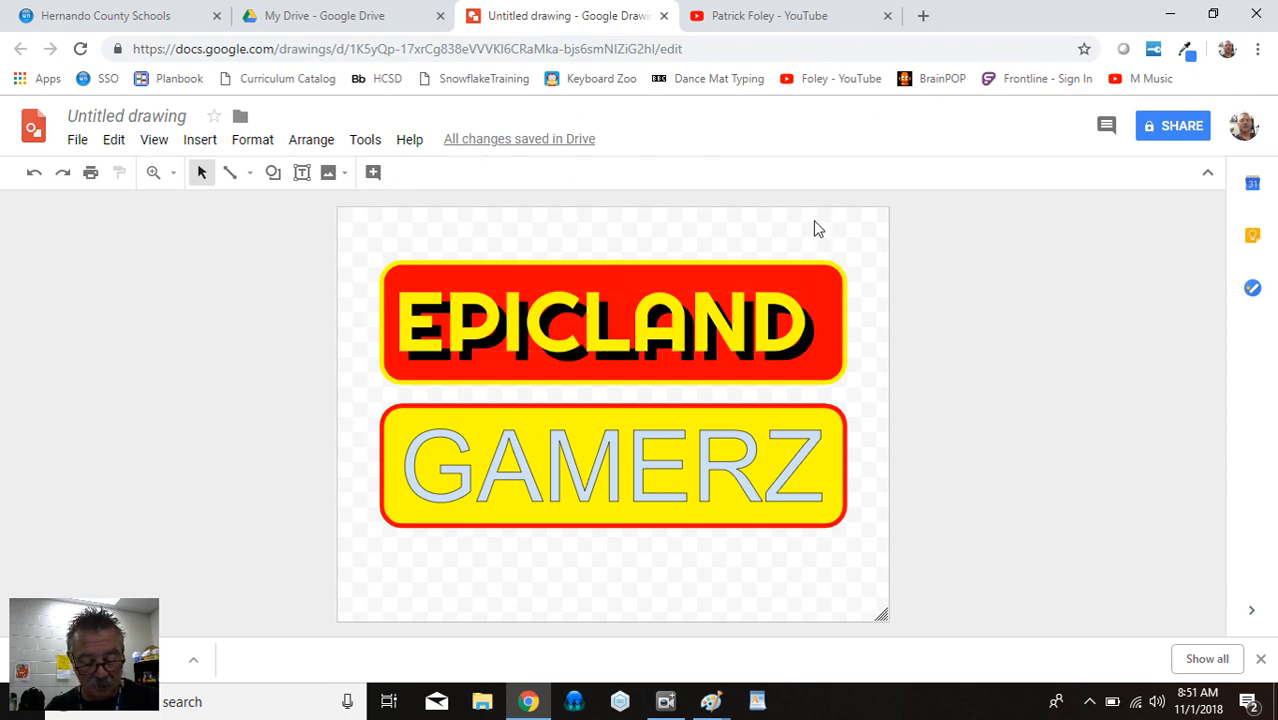
# Send the pasted yellow EPICLAND copy backward behind the black shadow, then deselect
pyautogui.click(612, 322)
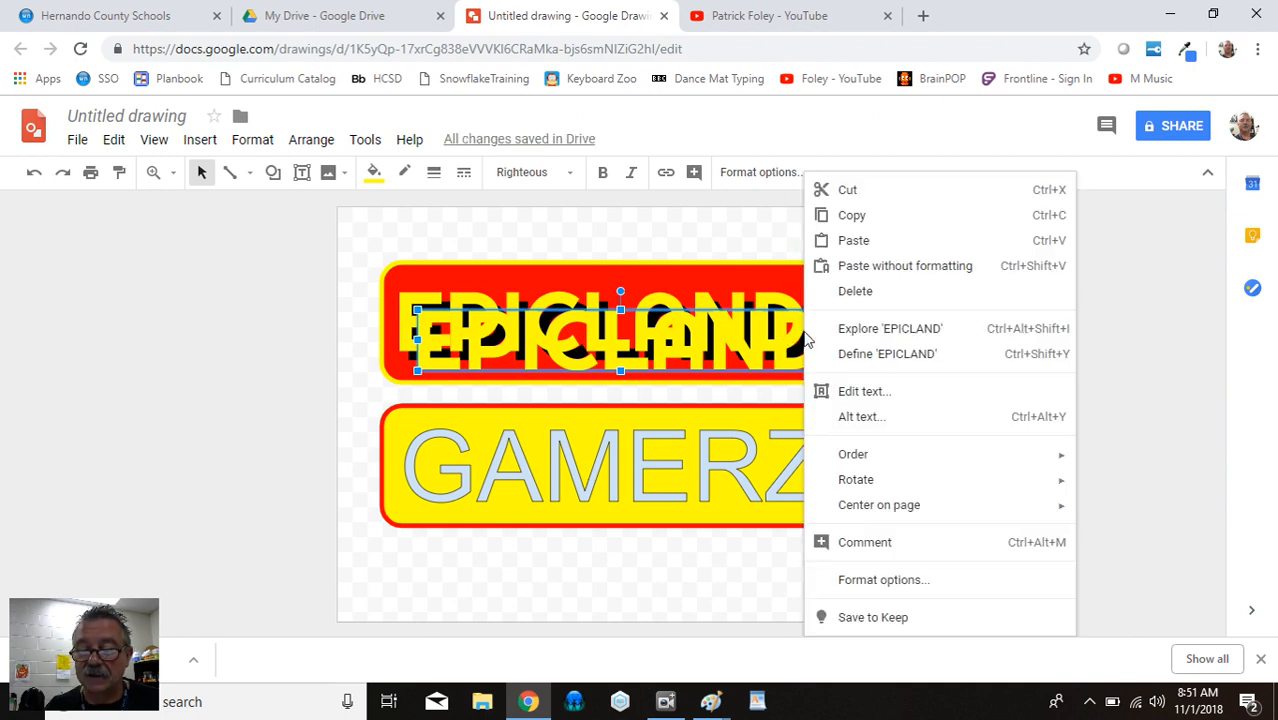
pyautogui.moveTo(853, 454)
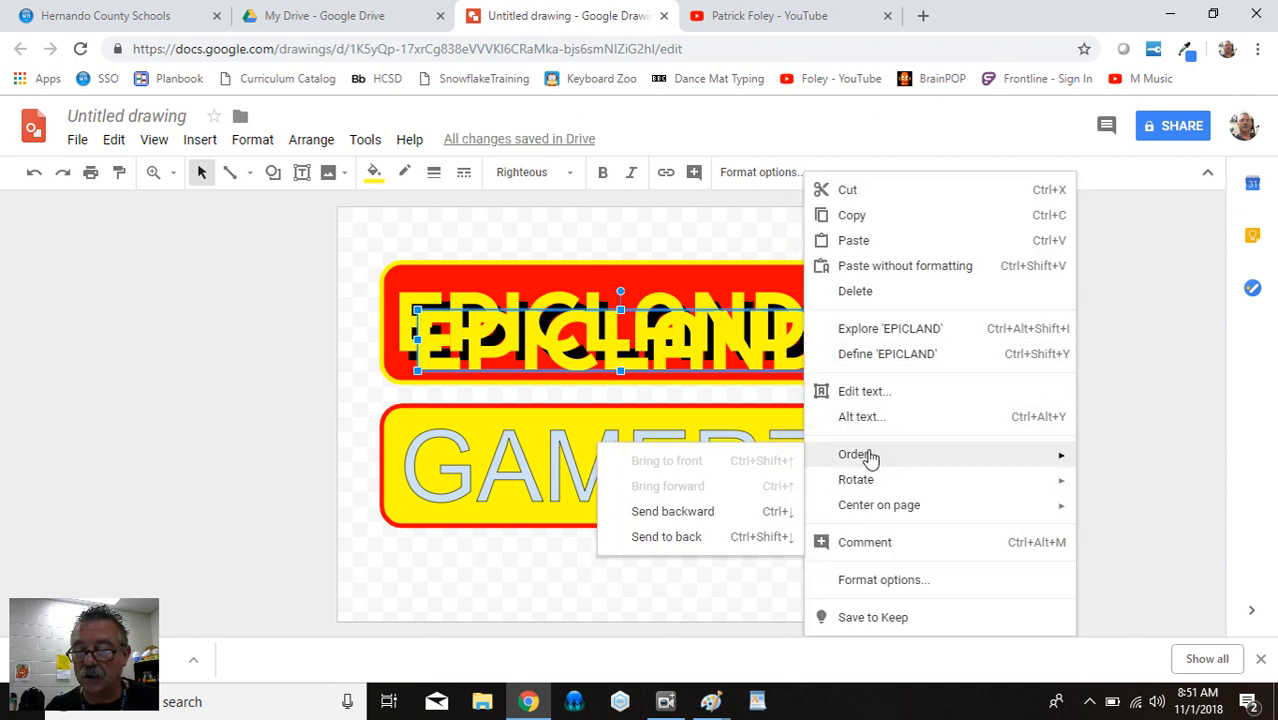
pyautogui.moveTo(673, 511)
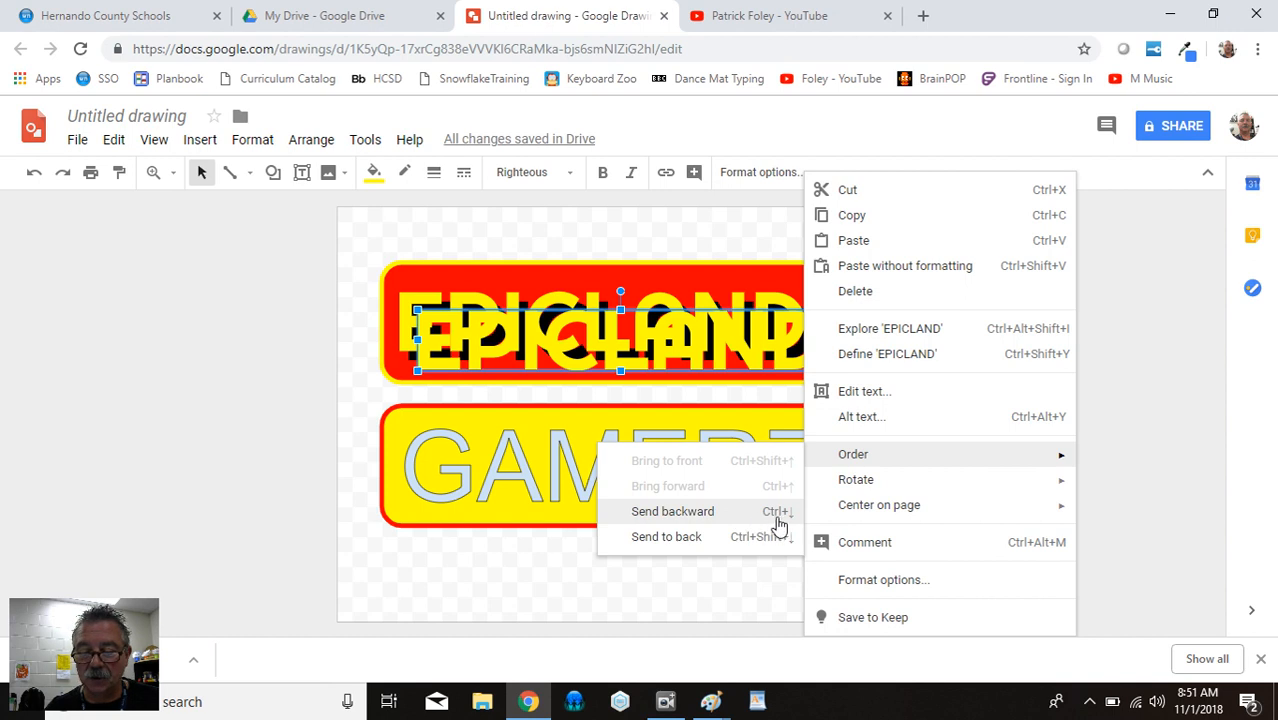
pyautogui.moveTo(782, 525)
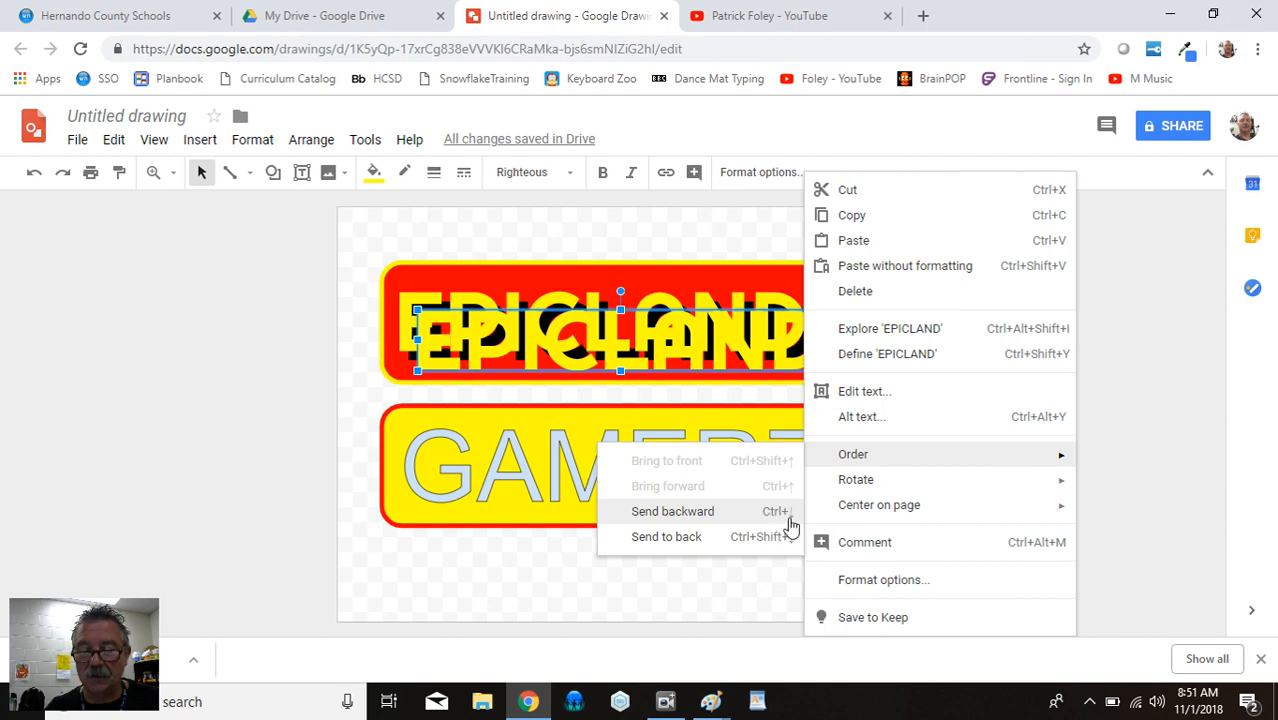
pyautogui.click(672, 511)
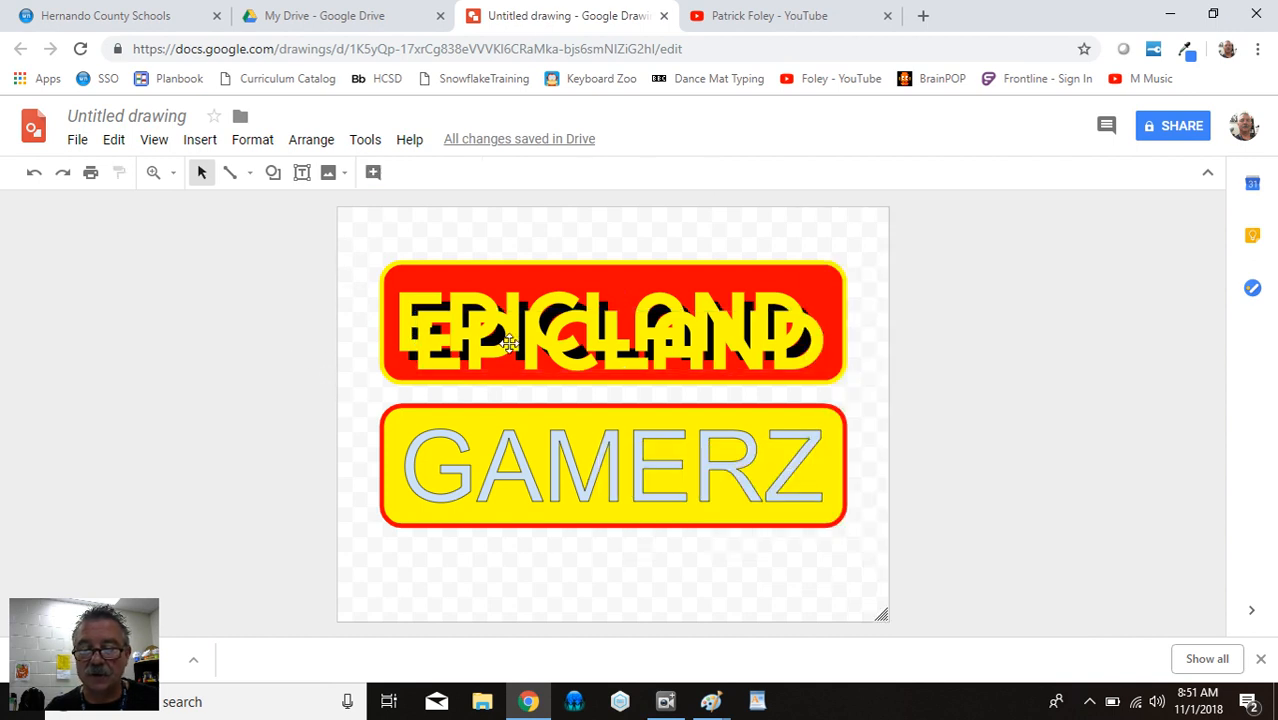
pyautogui.click(510, 335)
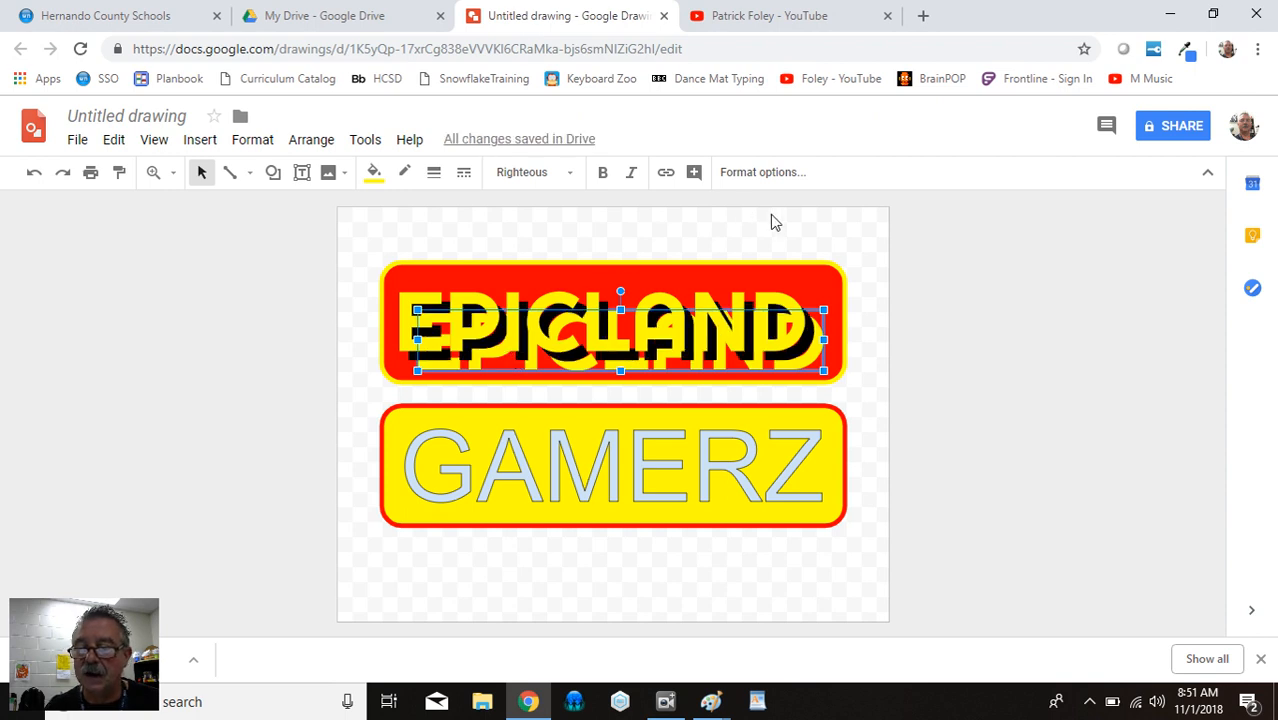
pyautogui.click(850, 295)
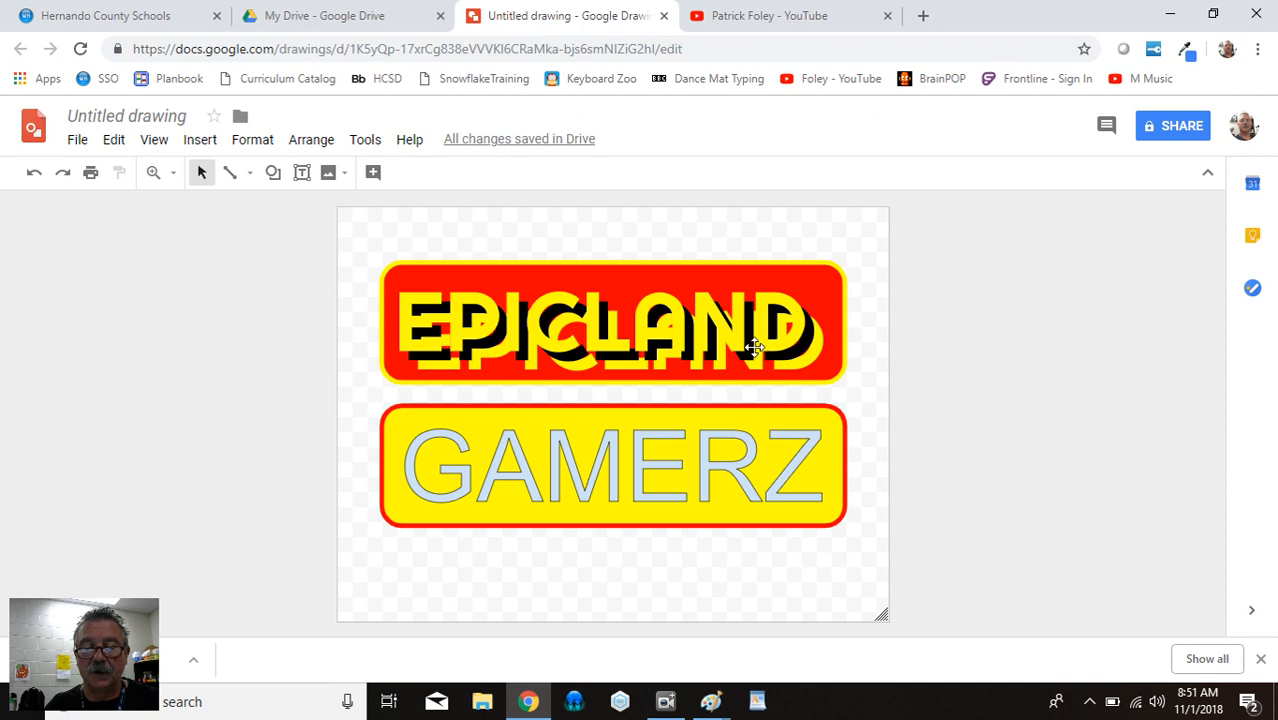
# Nudge the rear yellow EPICLAND copy up slightly behind the black shadow
pyautogui.click(615, 325)
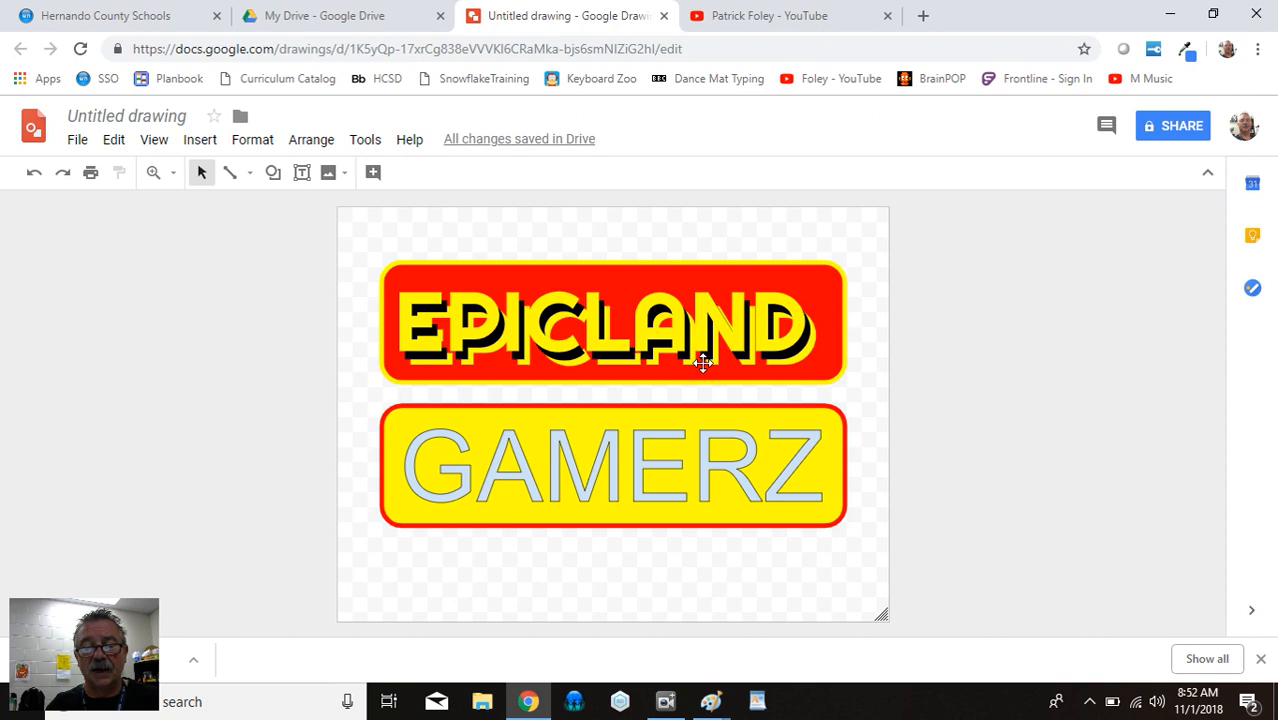
pyautogui.moveTo(678, 311)
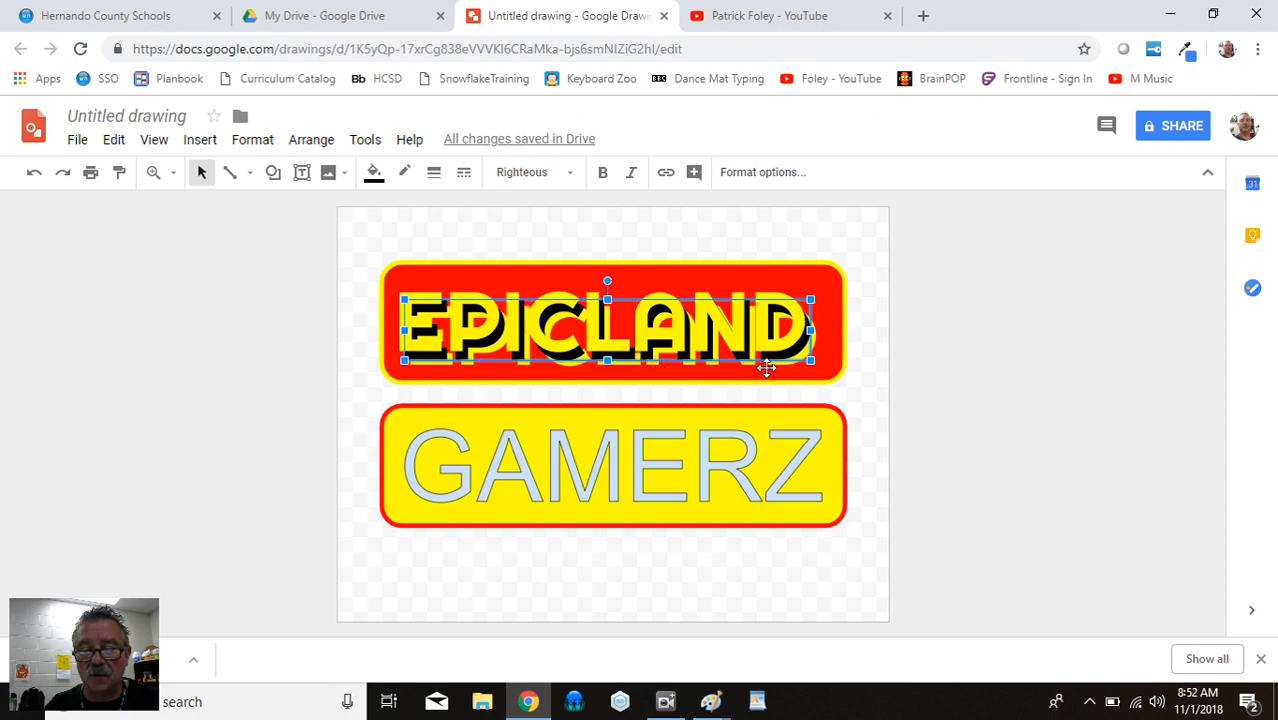
pyautogui.moveTo(767, 367); pyautogui.dragTo(757, 338)
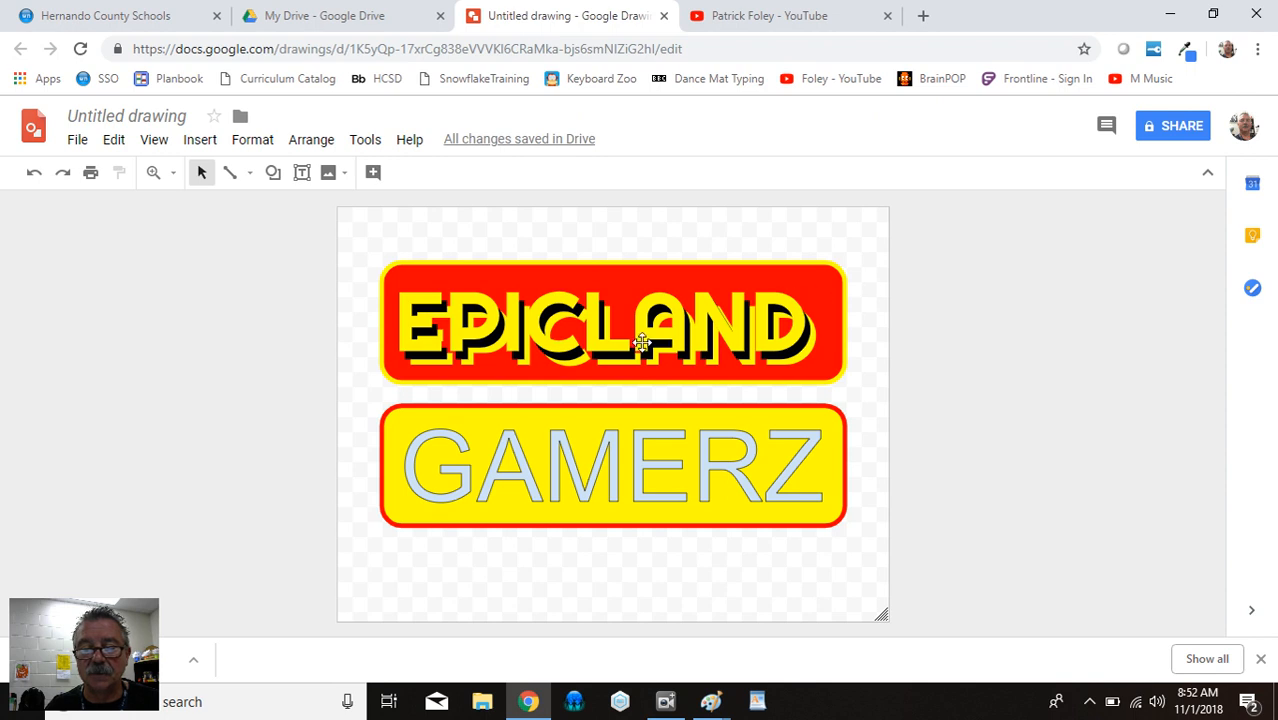
pyautogui.moveTo(563, 338)
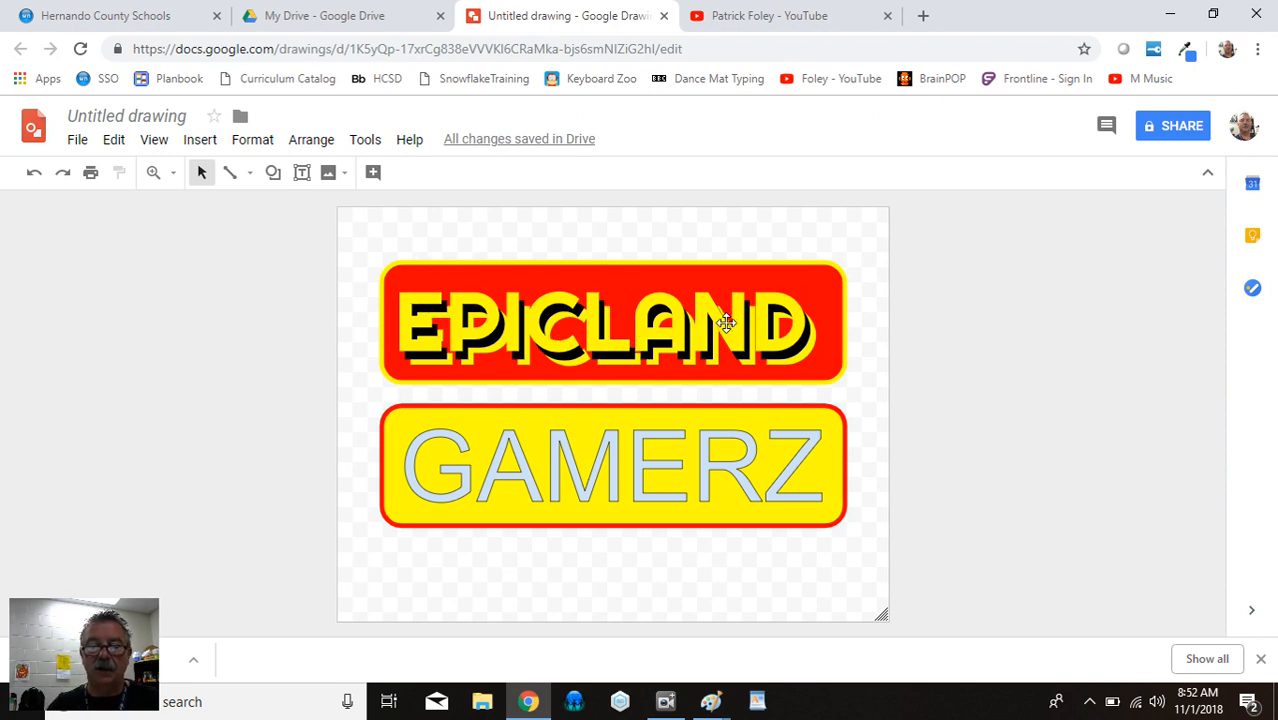
pyautogui.moveTo(642, 357)
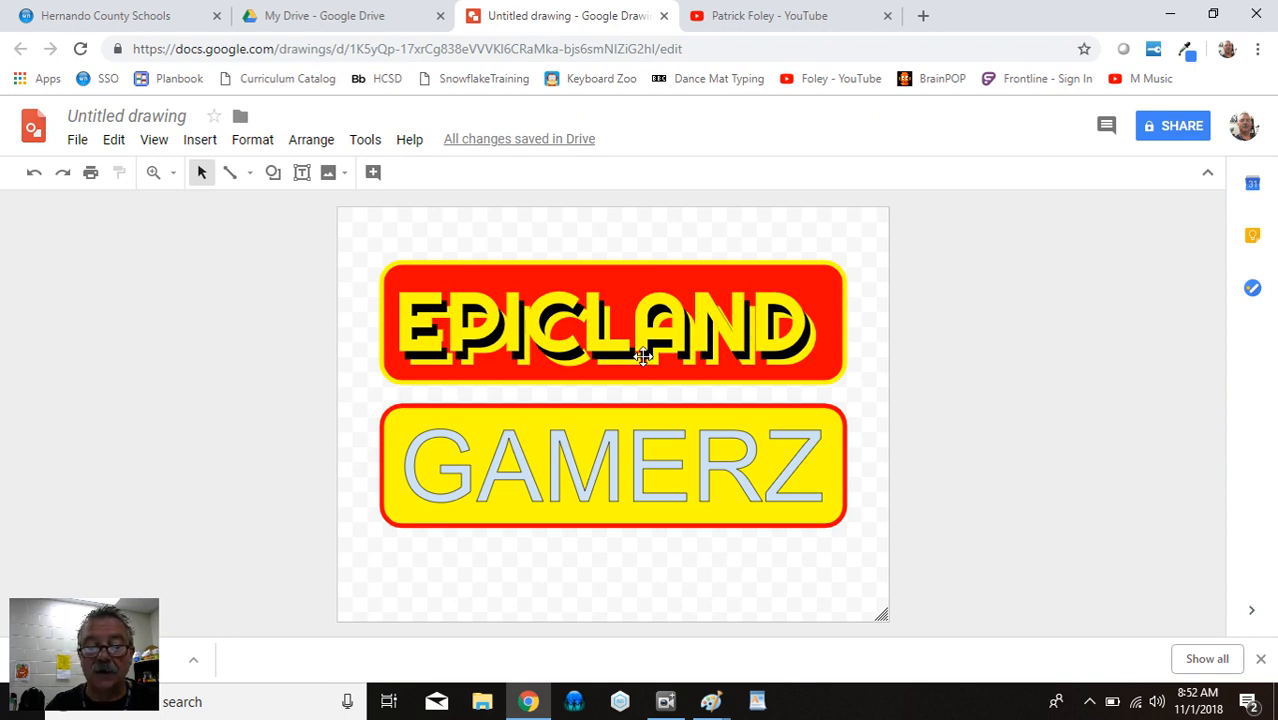
pyautogui.moveTo(705, 395)
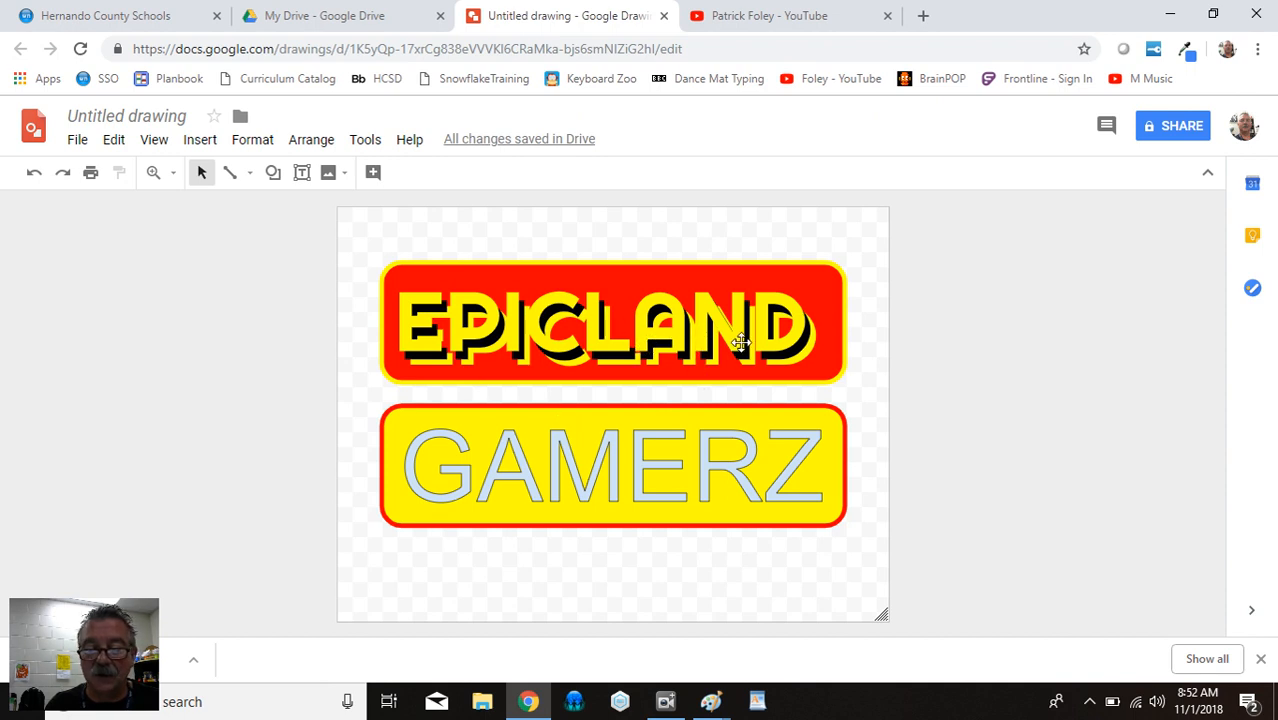
pyautogui.moveTo(783, 350)
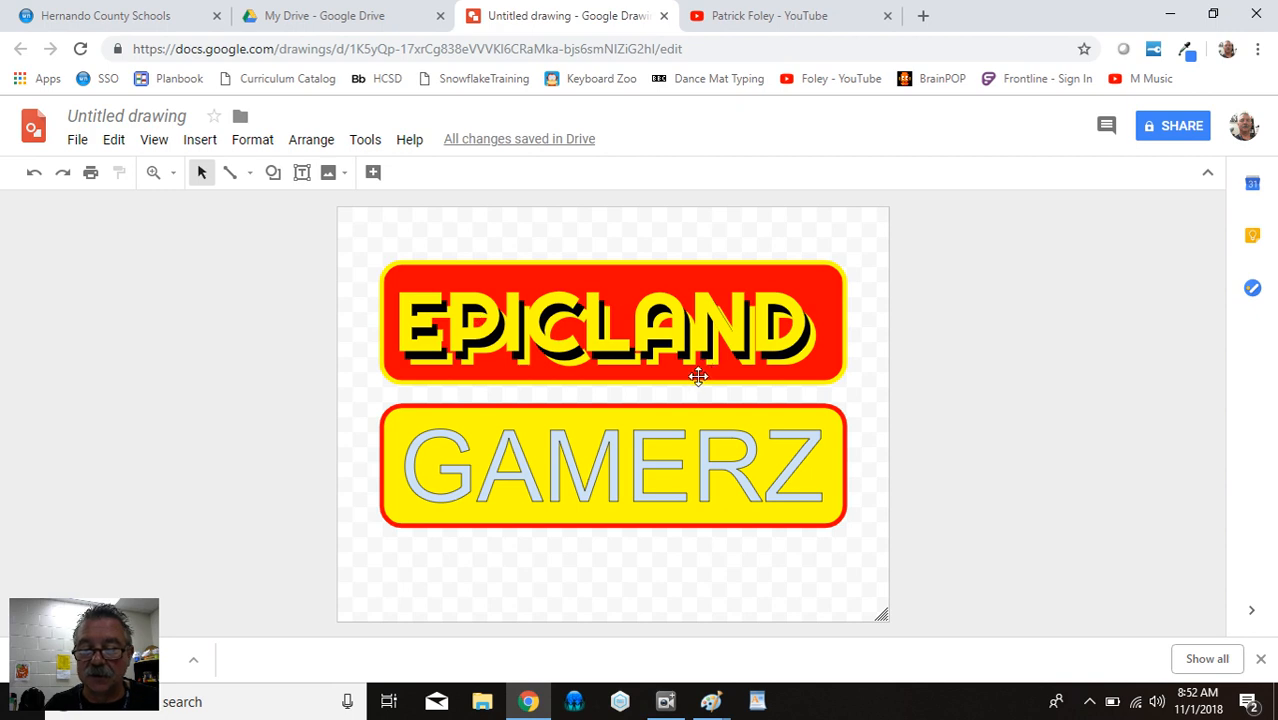
pyautogui.moveTo(686, 432)
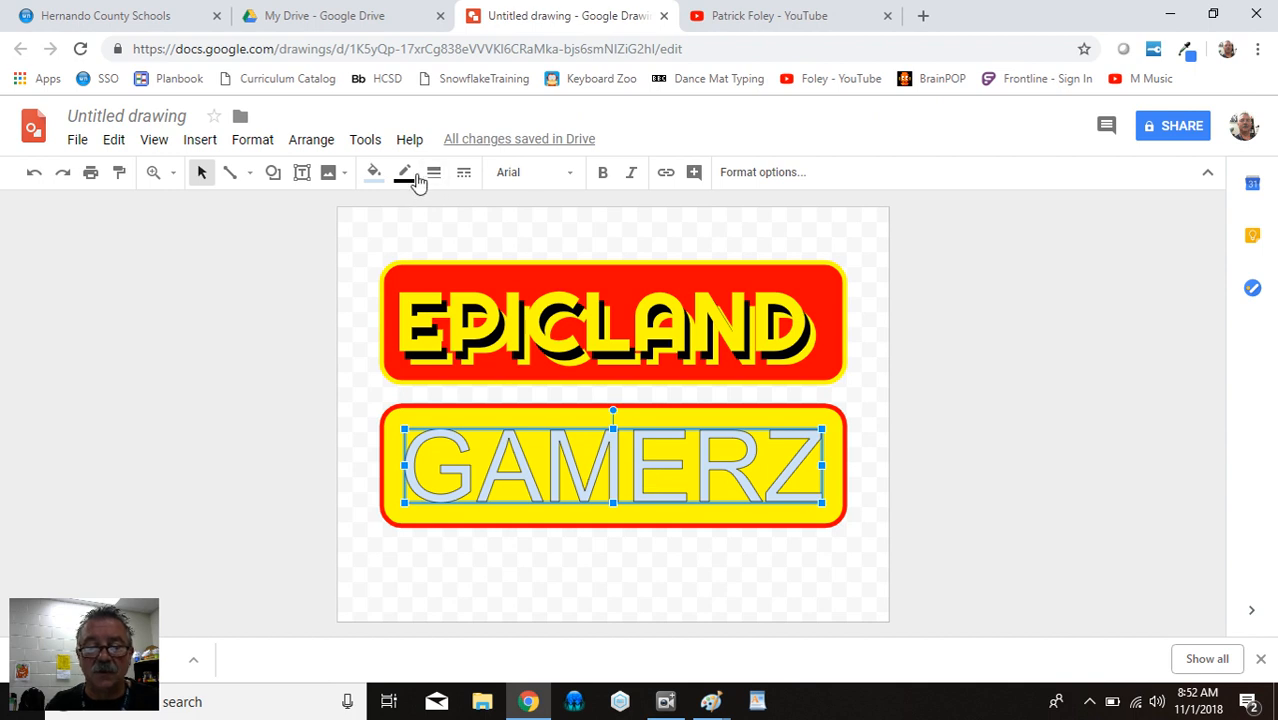
# Fill the GAMERZ lettering red and switch its font to Righteous
pyautogui.click(373, 172)
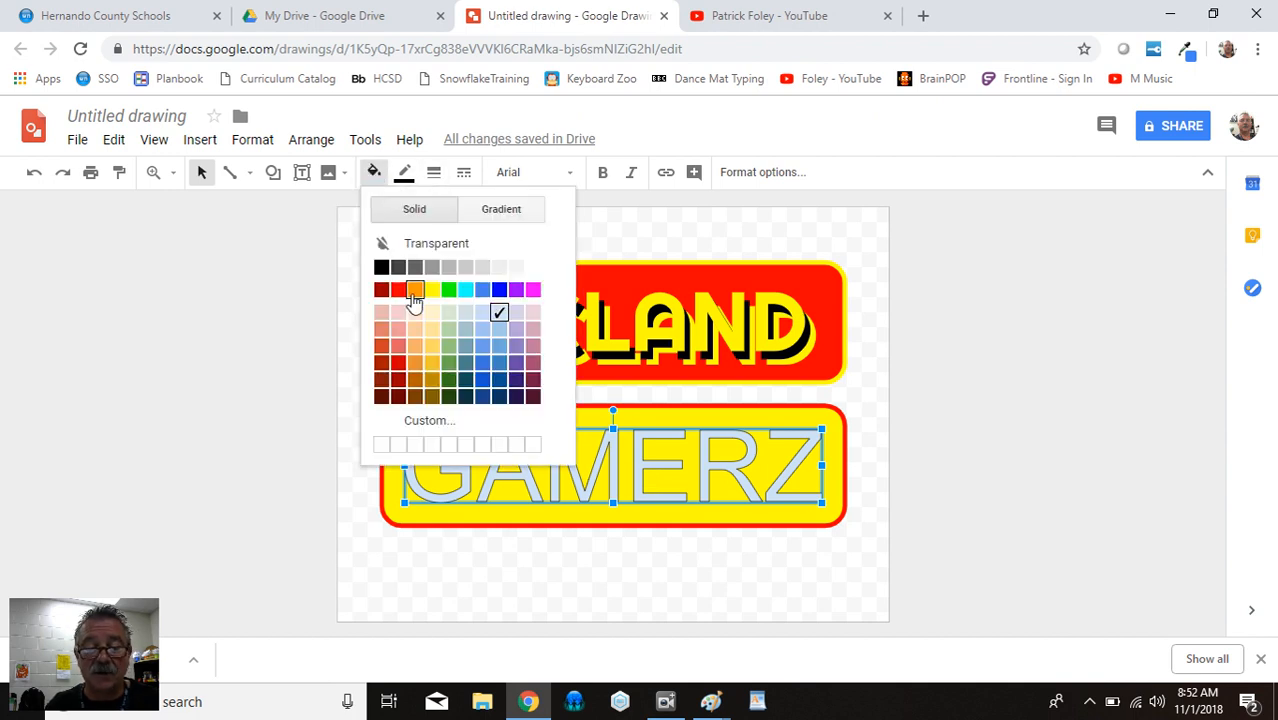
pyautogui.click(415, 289)
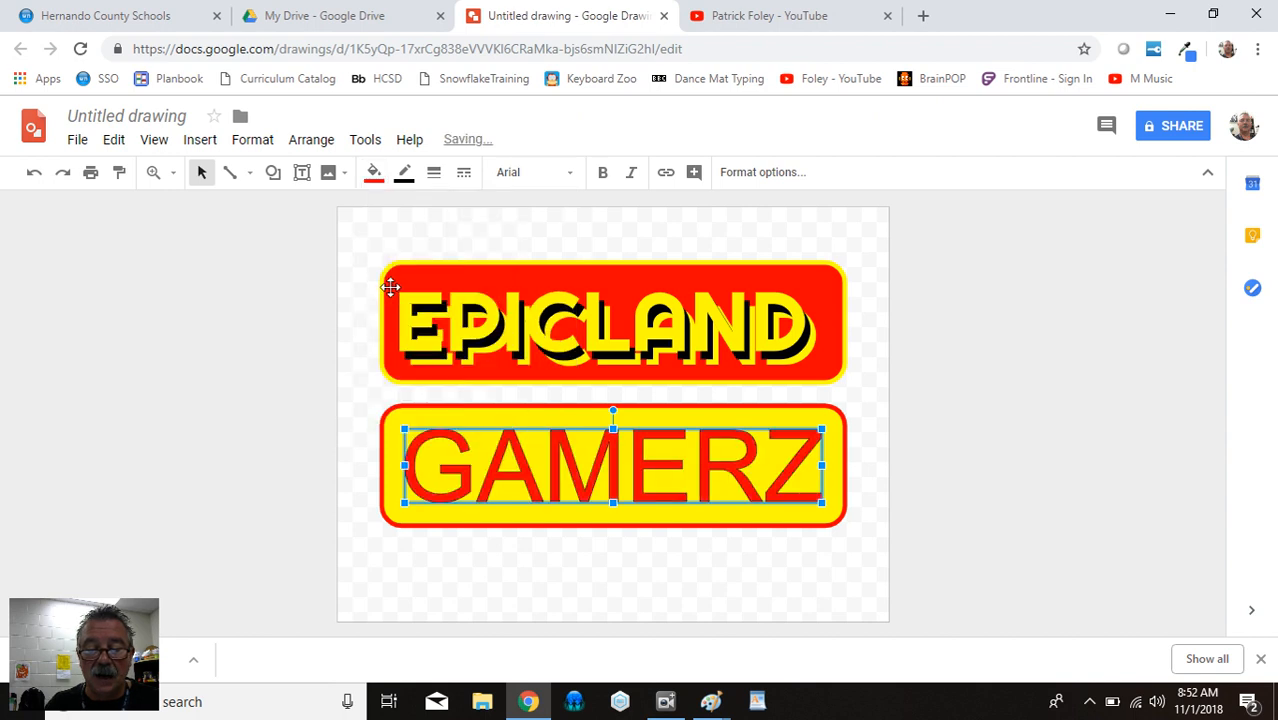
pyautogui.click(530, 172)
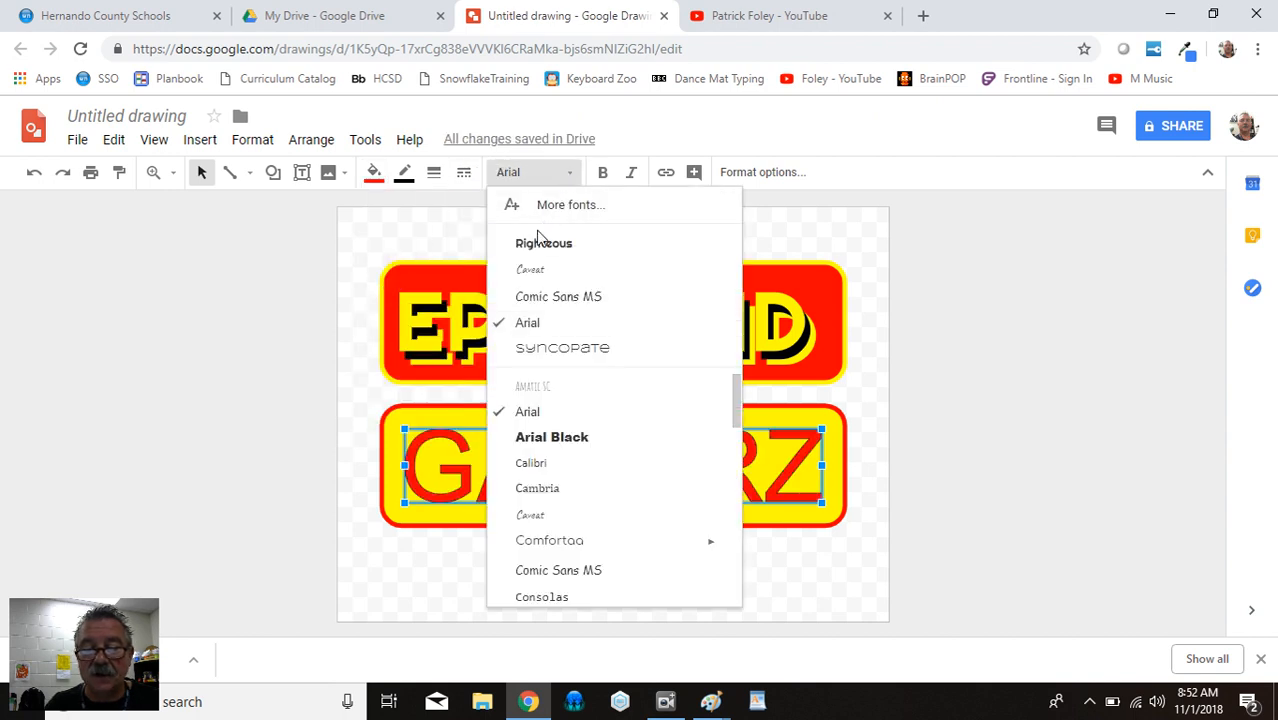
pyautogui.click(544, 243)
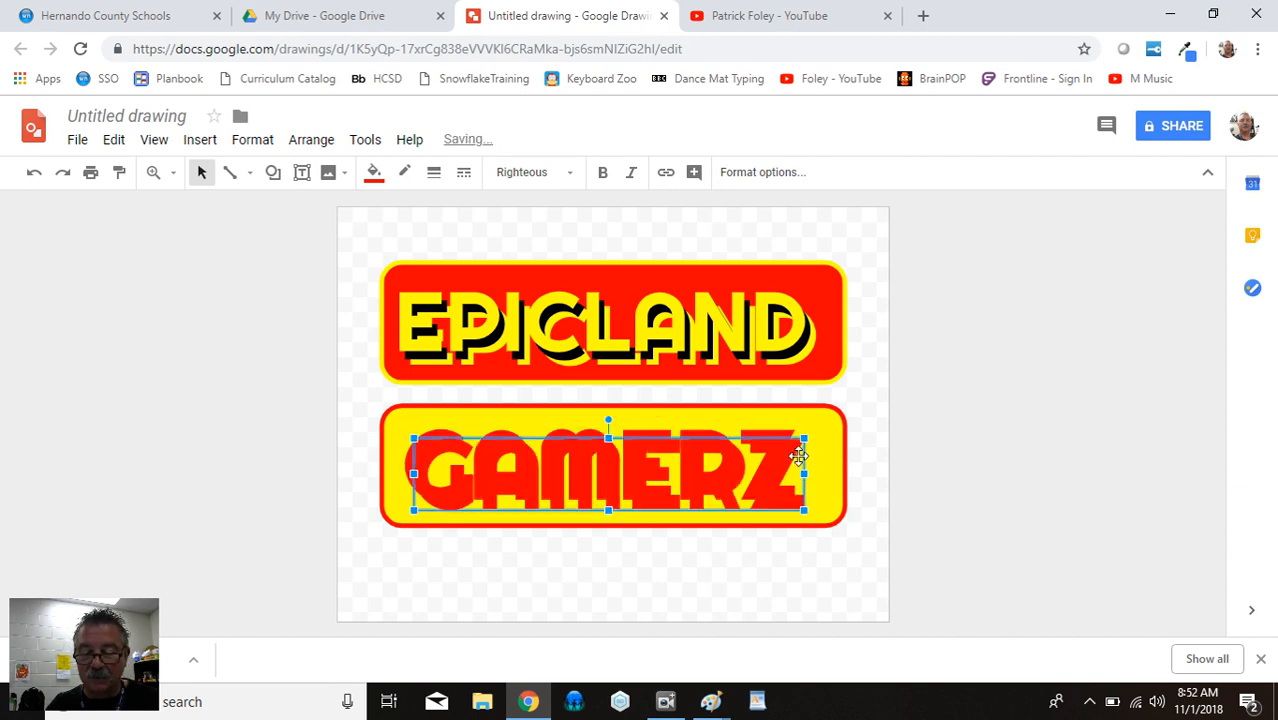
# Change the GAMERZ copy's fill colour to black for the shadow layer
pyautogui.click(374, 172)
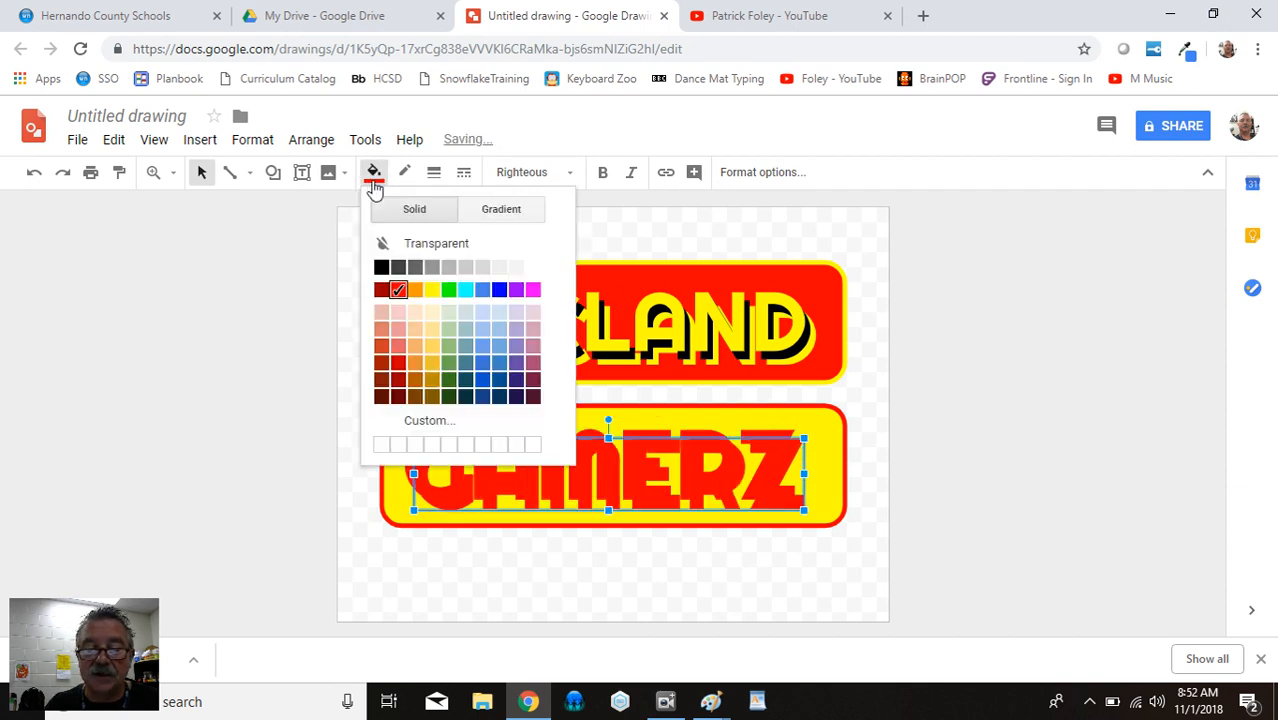
pyautogui.click(381, 266)
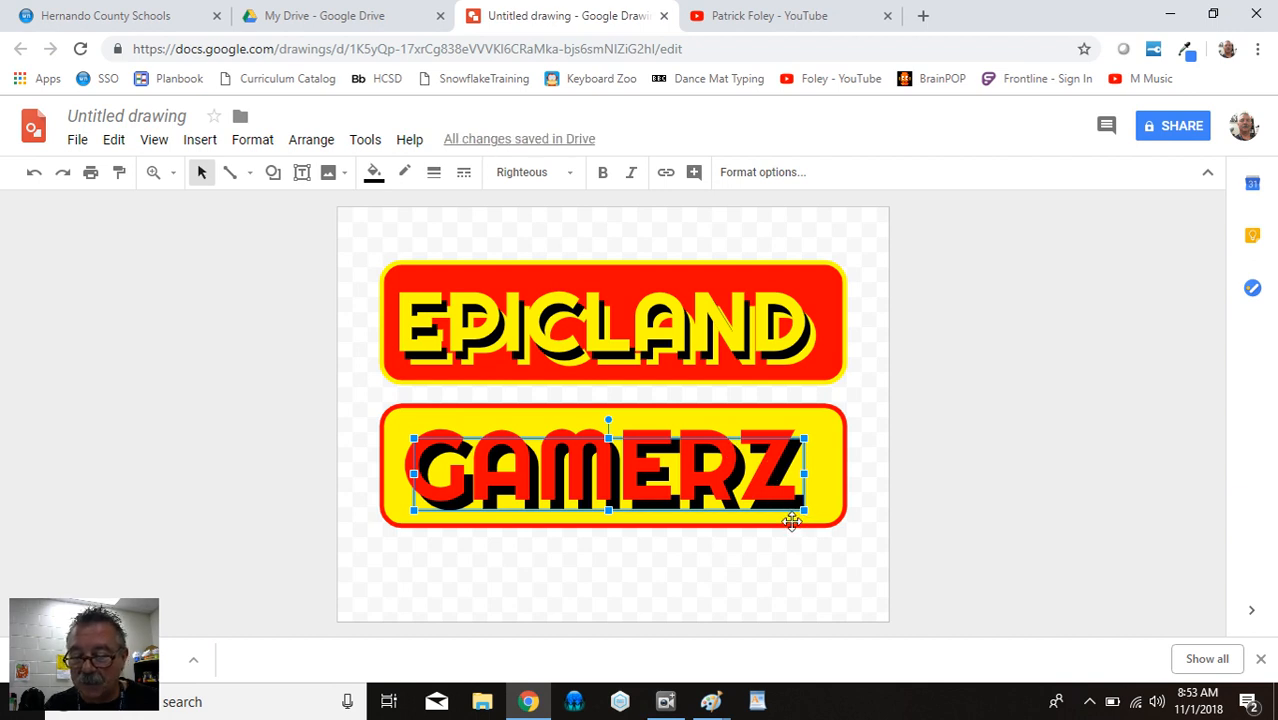
pyautogui.moveTo(788, 510)
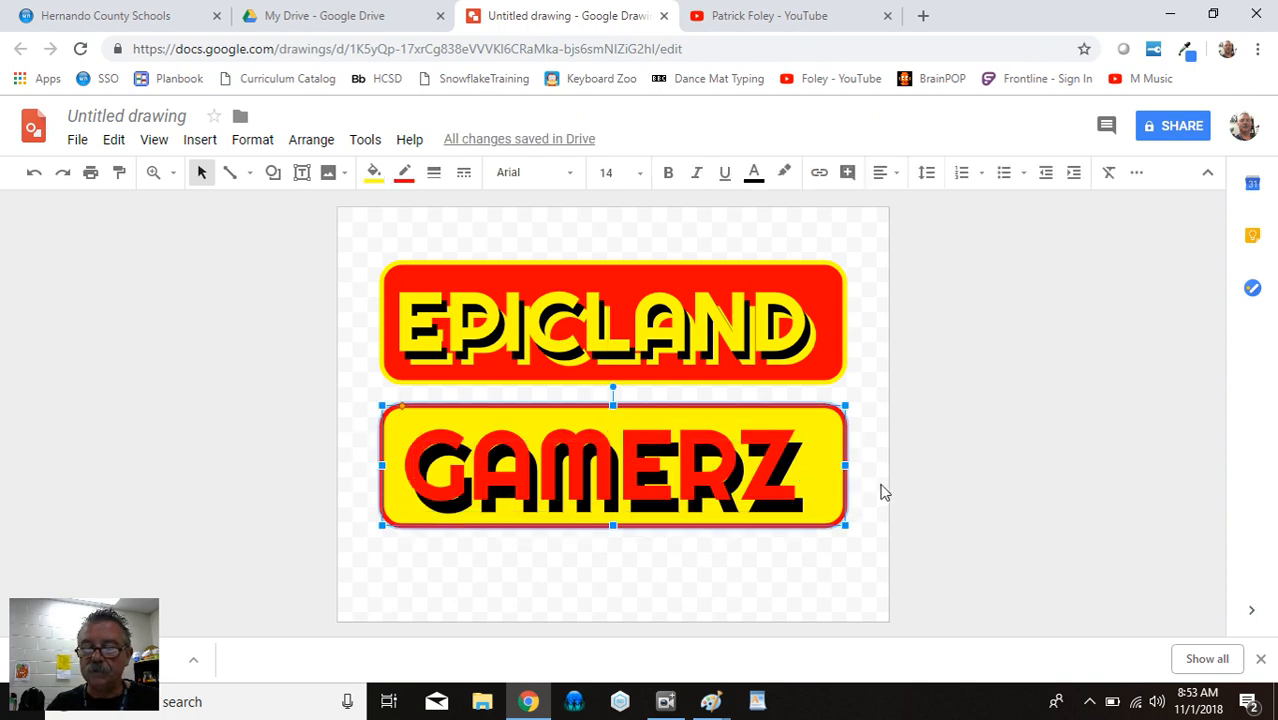
pyautogui.moveTo(855, 385)
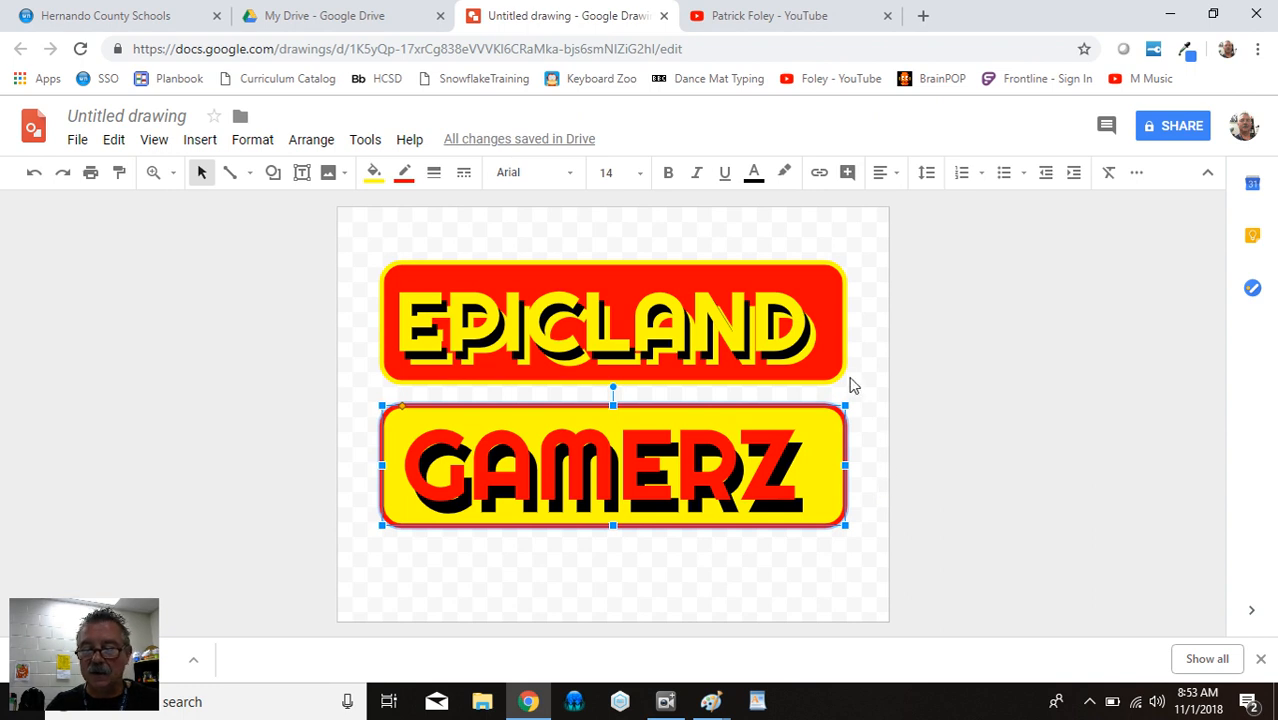
pyautogui.click(605, 325)
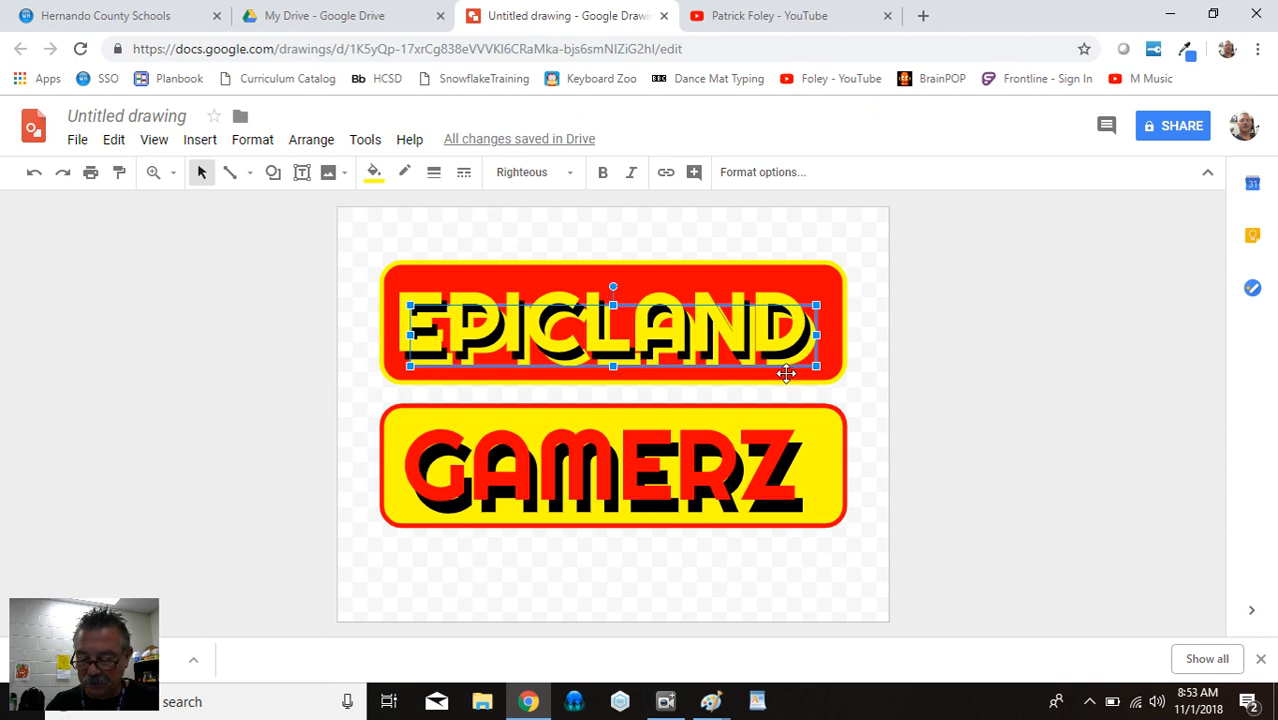
pyautogui.click(700, 570)
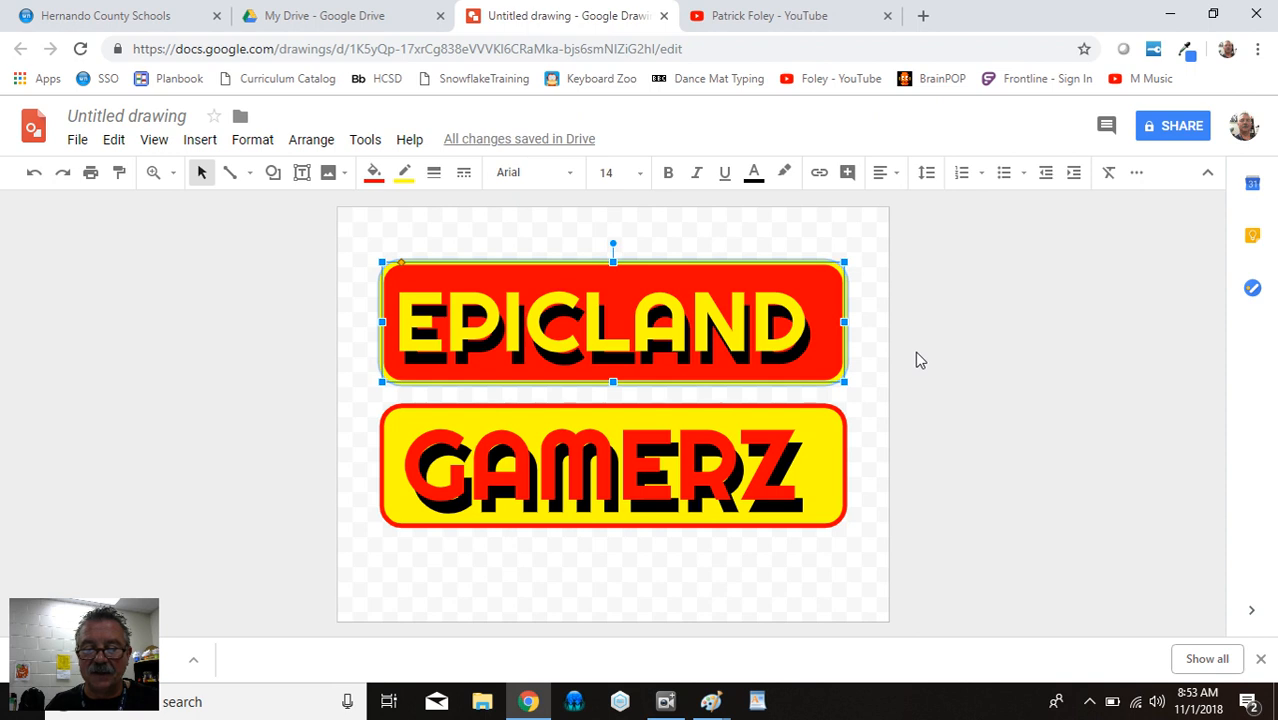
pyautogui.moveTo(896, 379)
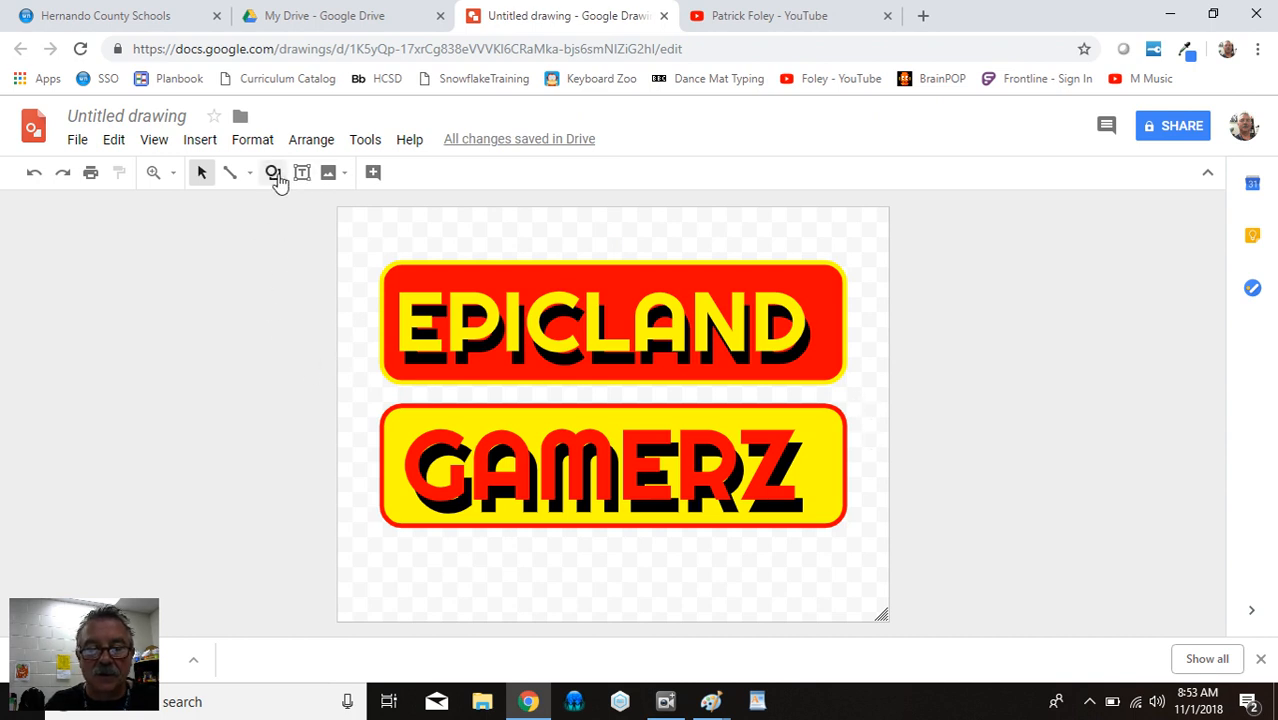
# Draw a large lightning bolt shape from Shapes over both banners
pyautogui.click(272, 172)
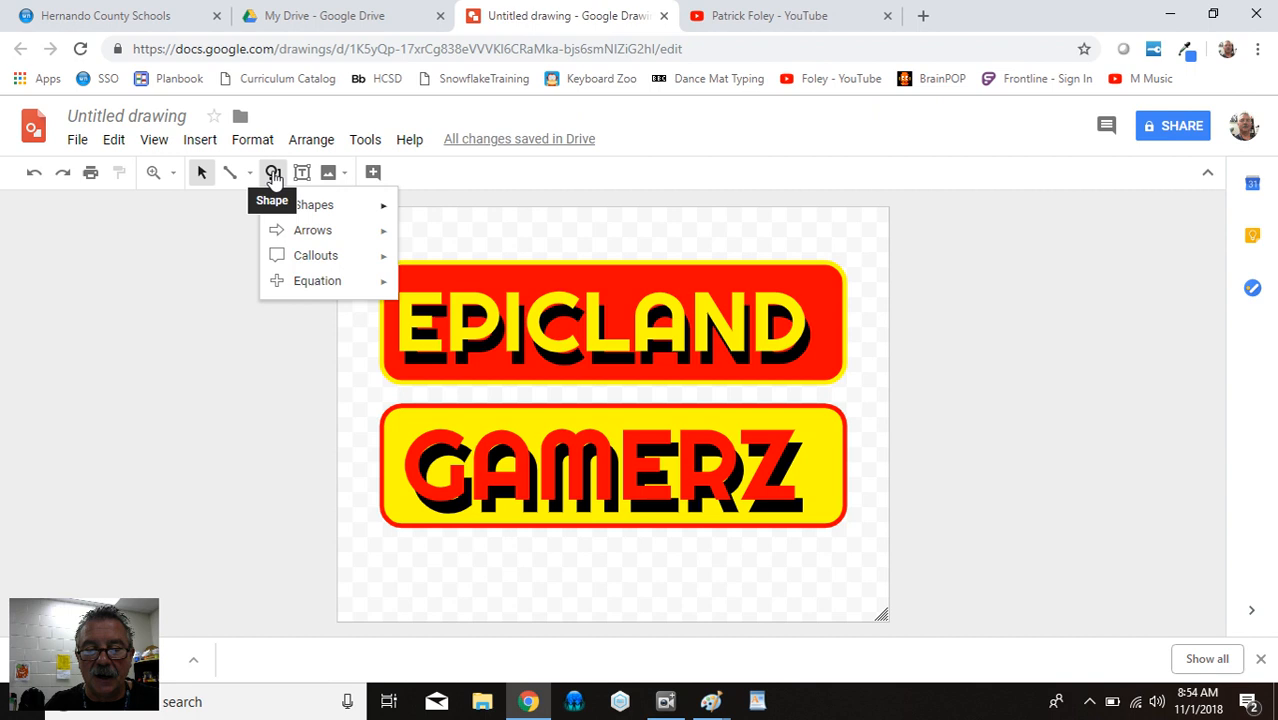
pyautogui.click(313, 205)
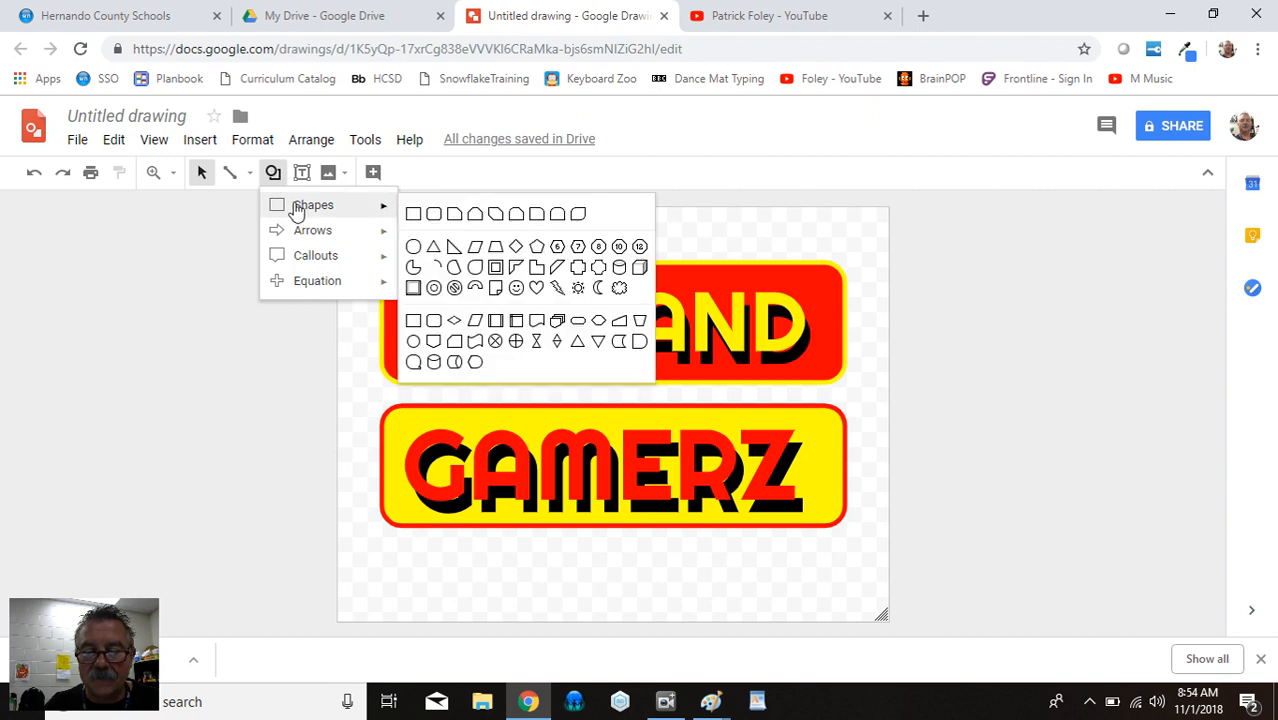
pyautogui.moveTo(557, 288)
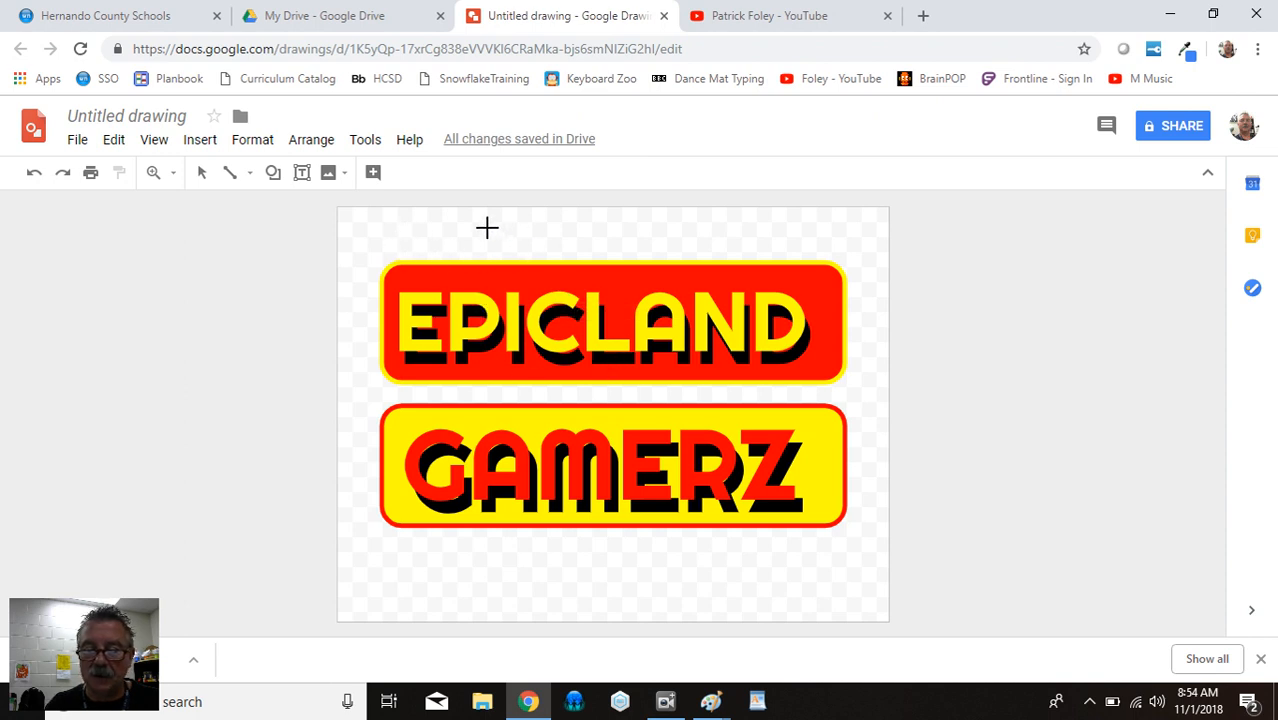
pyautogui.moveTo(487, 227); pyautogui.dragTo(783, 568)
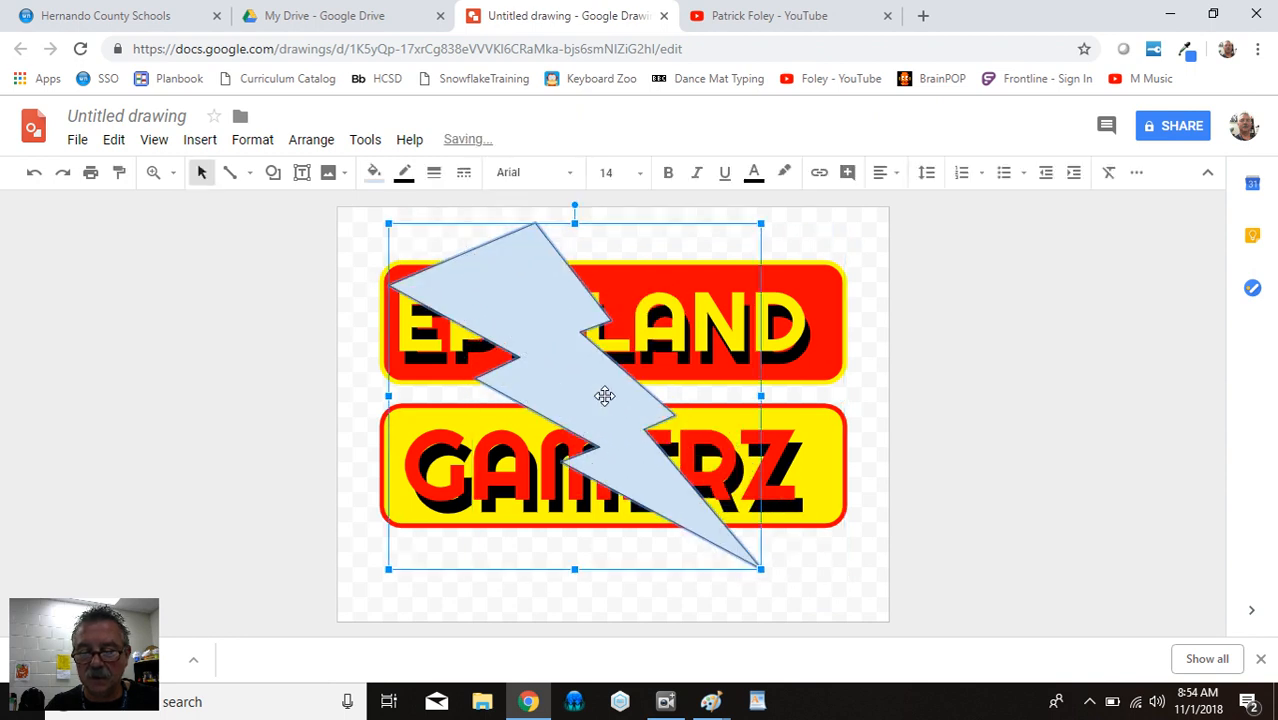
# Make the lightning bolt's fill transparent and give it a black outline
pyautogui.click(373, 172)
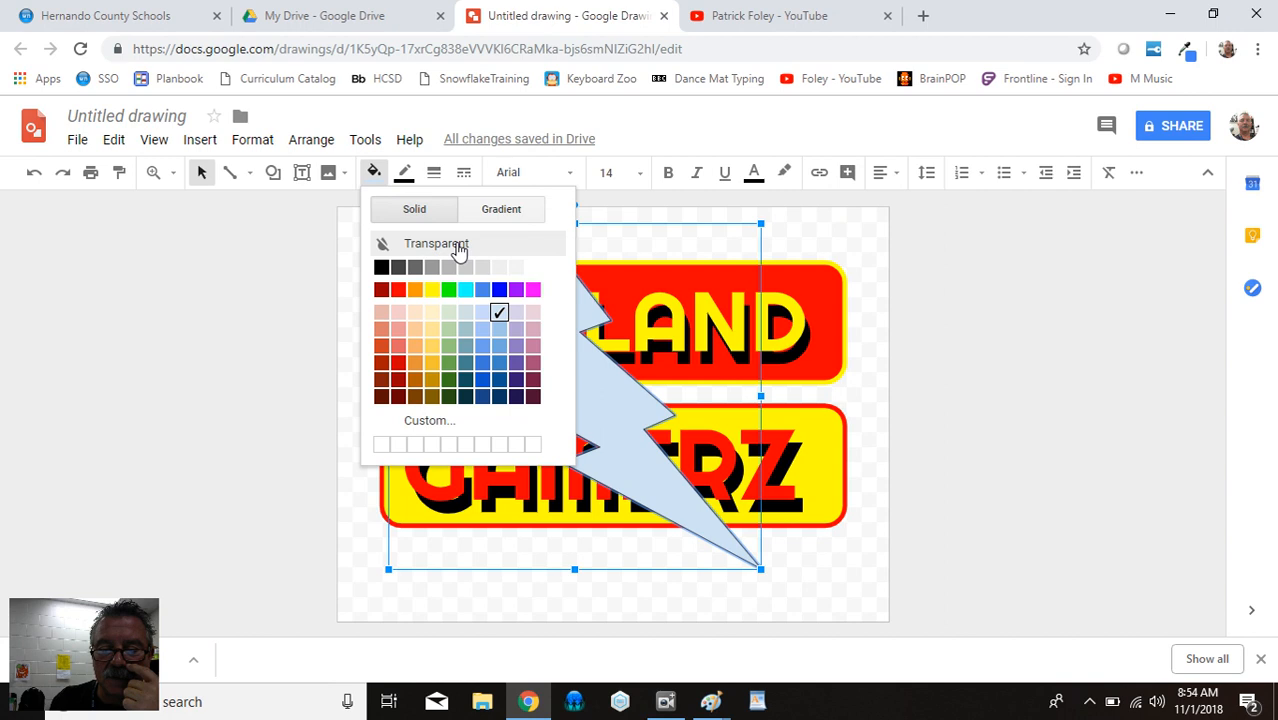
pyautogui.click(436, 243)
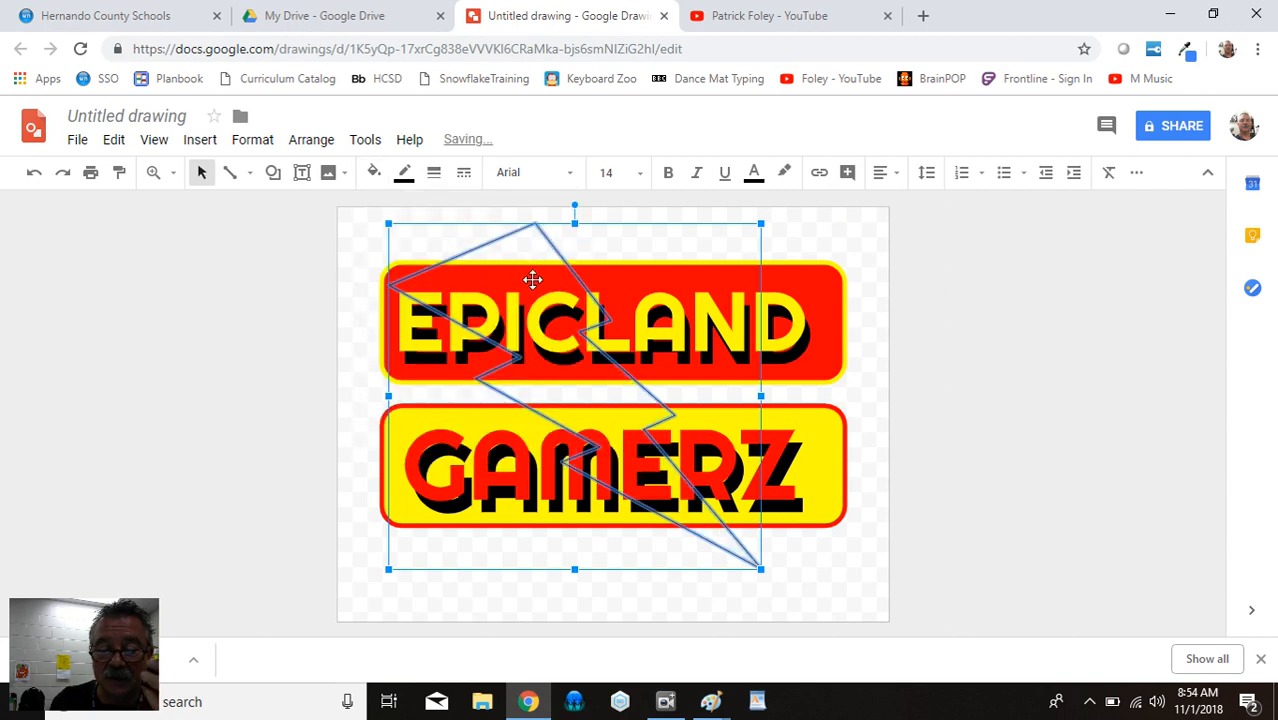
pyautogui.click(404, 172)
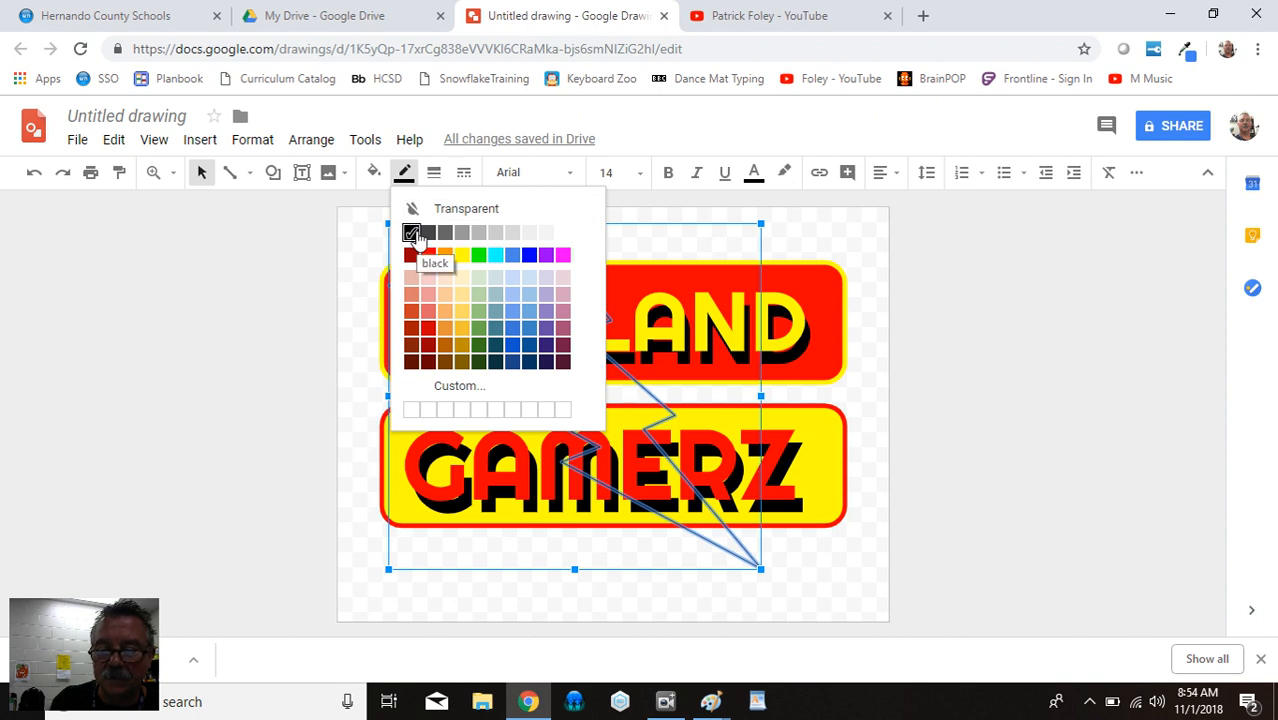
pyautogui.moveTo(478, 254)
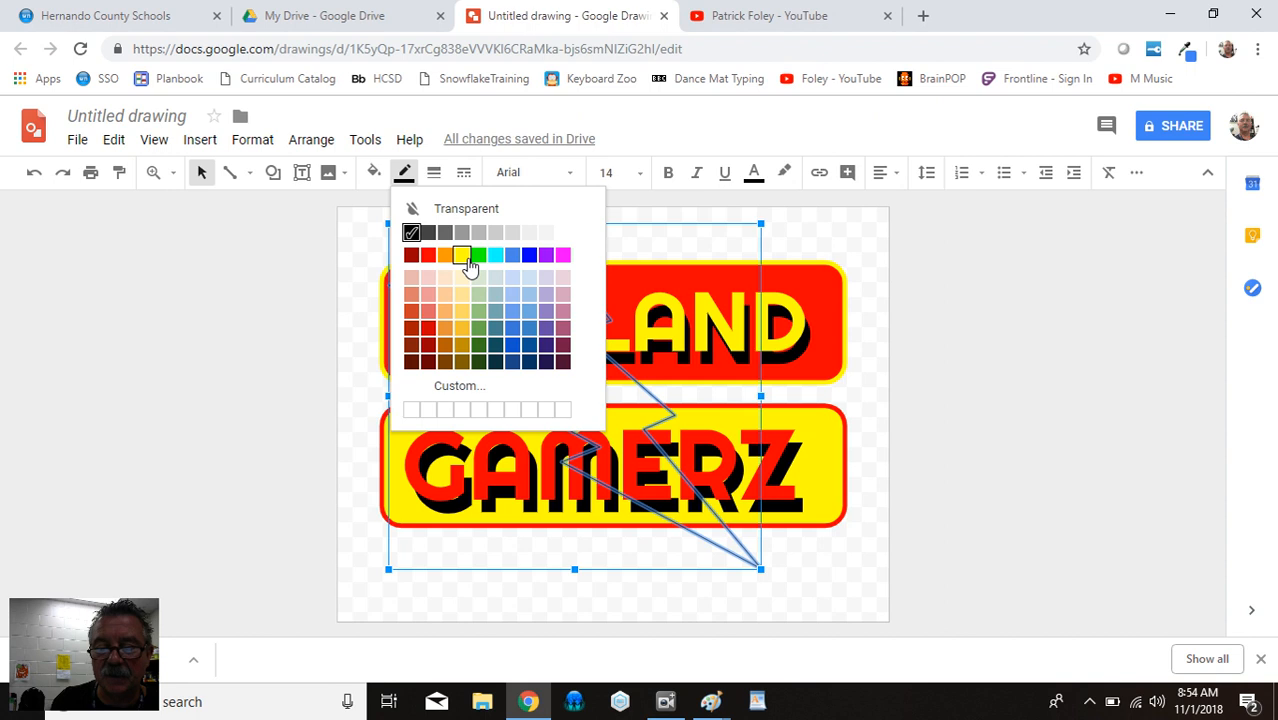
pyautogui.moveTo(461, 254)
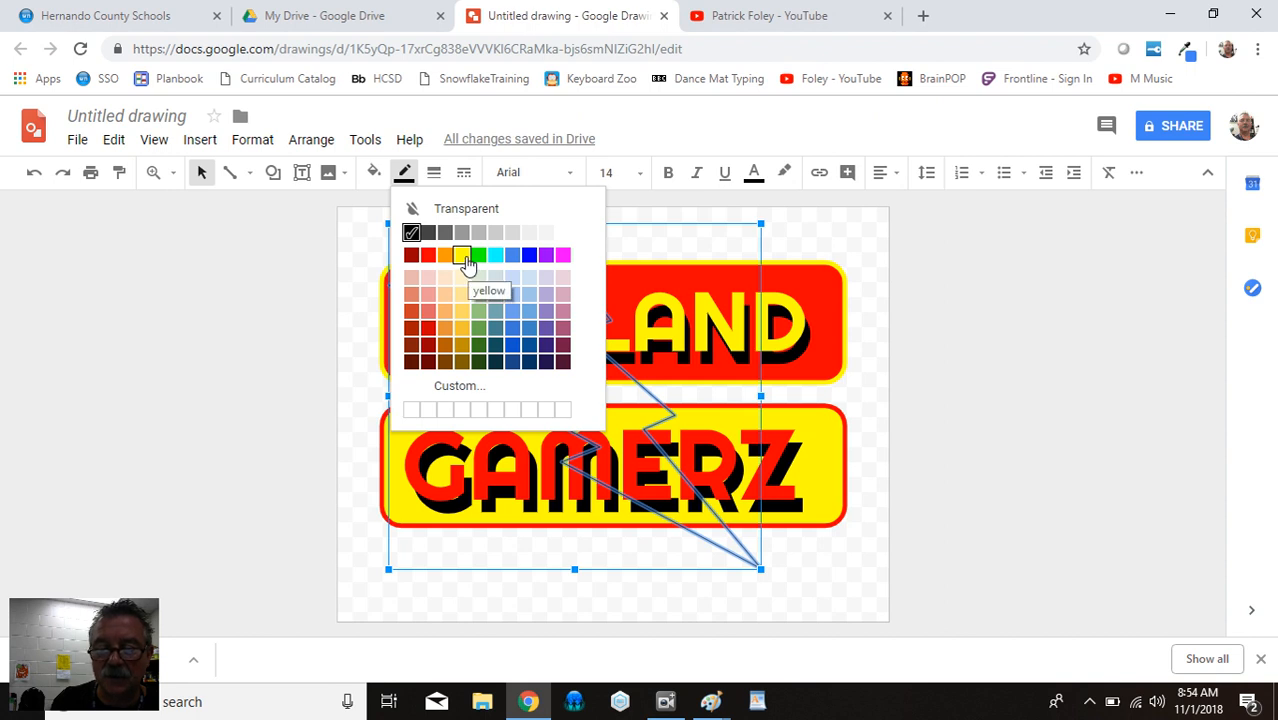
pyautogui.moveTo(462, 262)
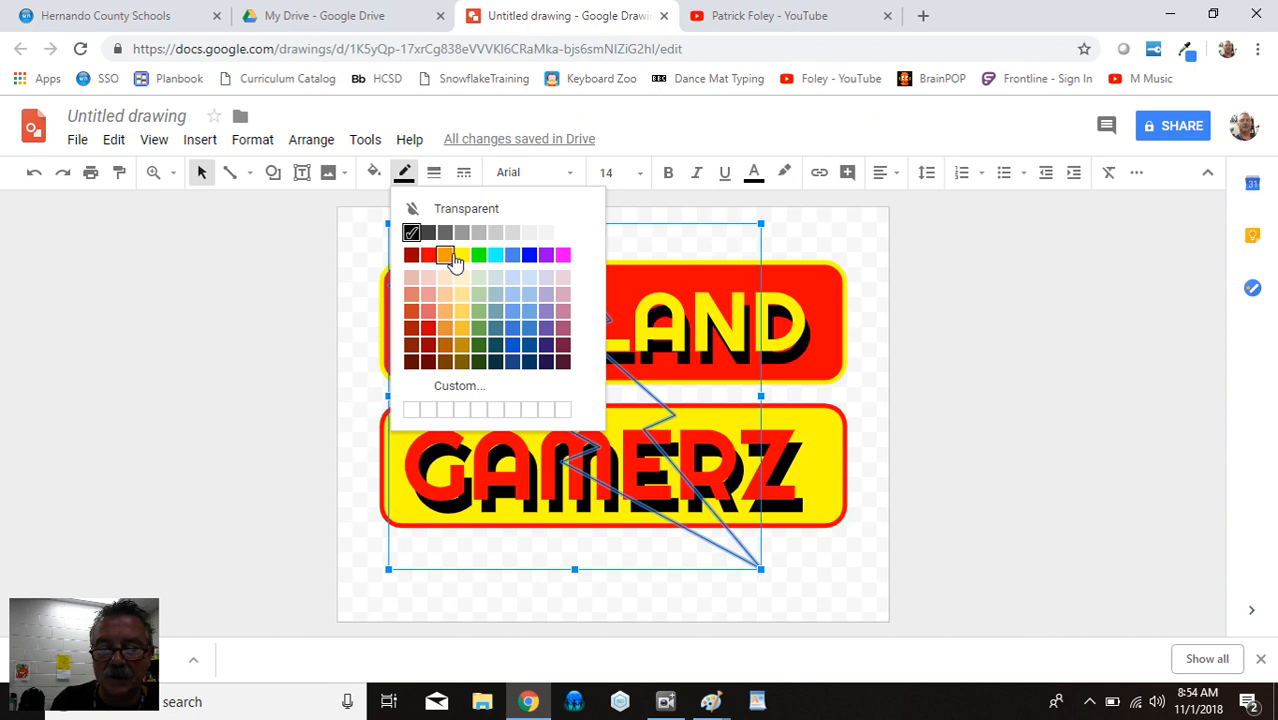
pyautogui.moveTo(461, 254)
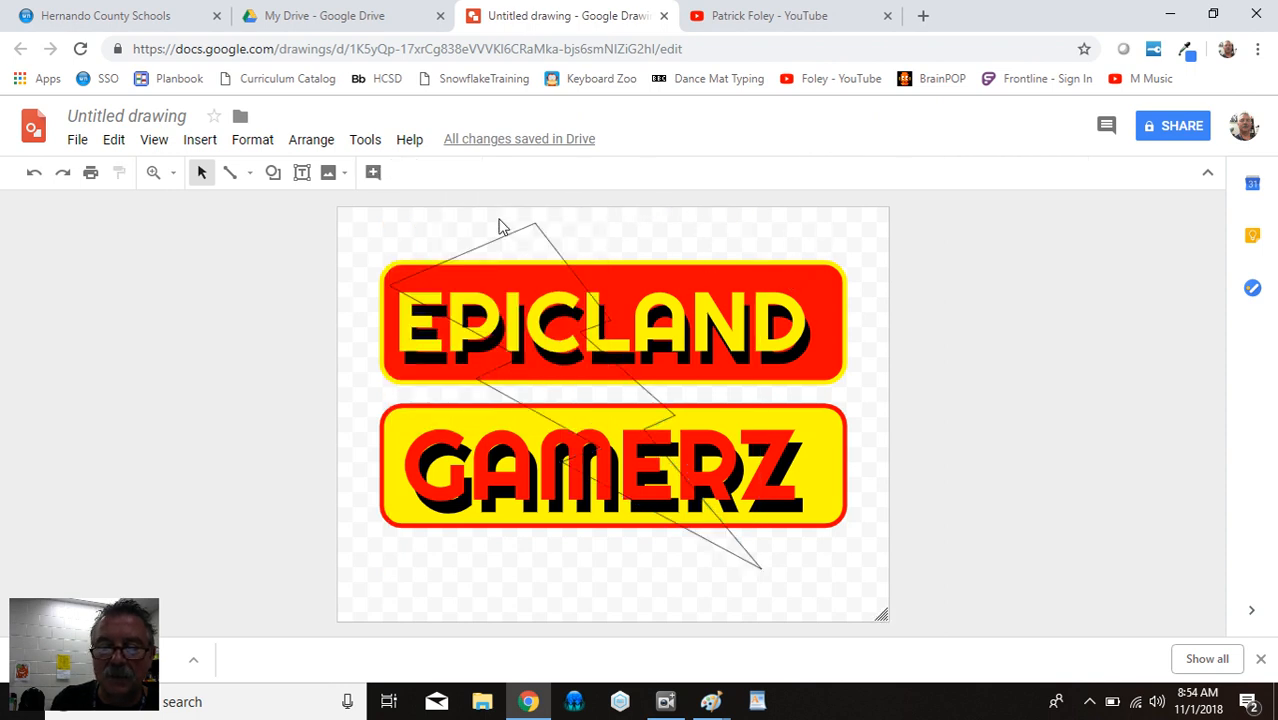
# Increase the lightning bolt's border weight to a thicker outline
pyautogui.click(500, 240)
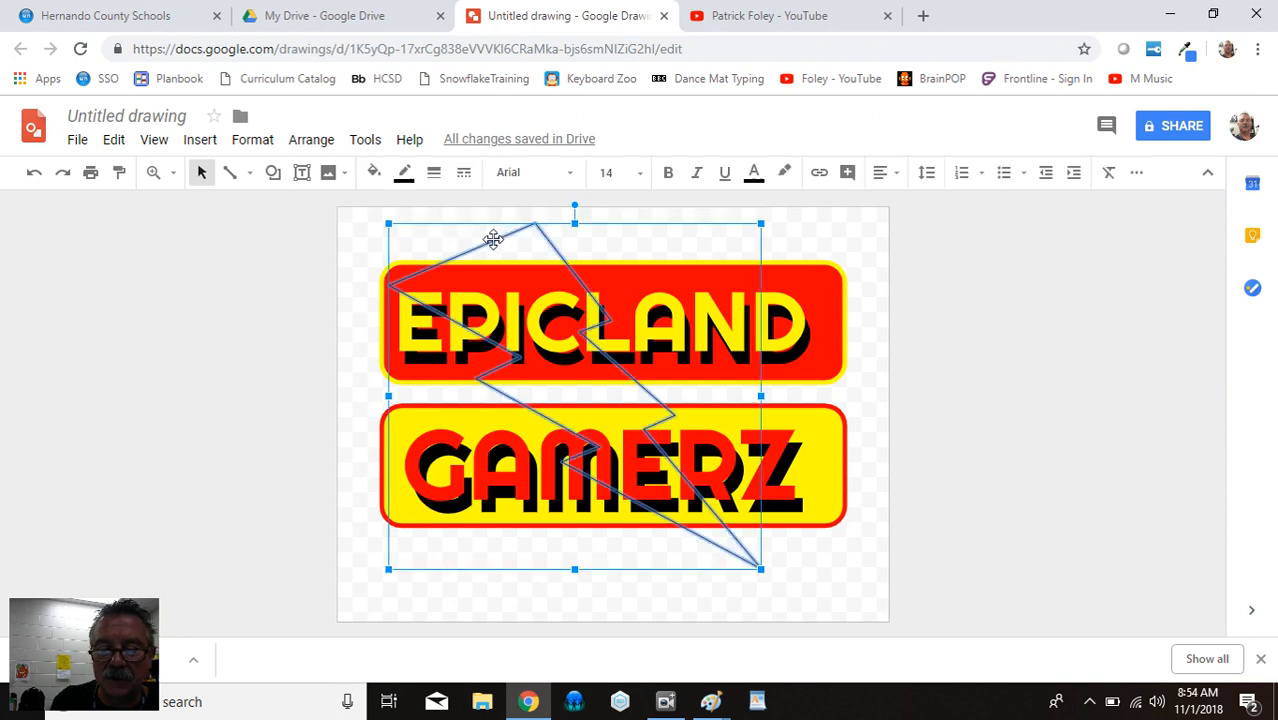
pyautogui.click(433, 172)
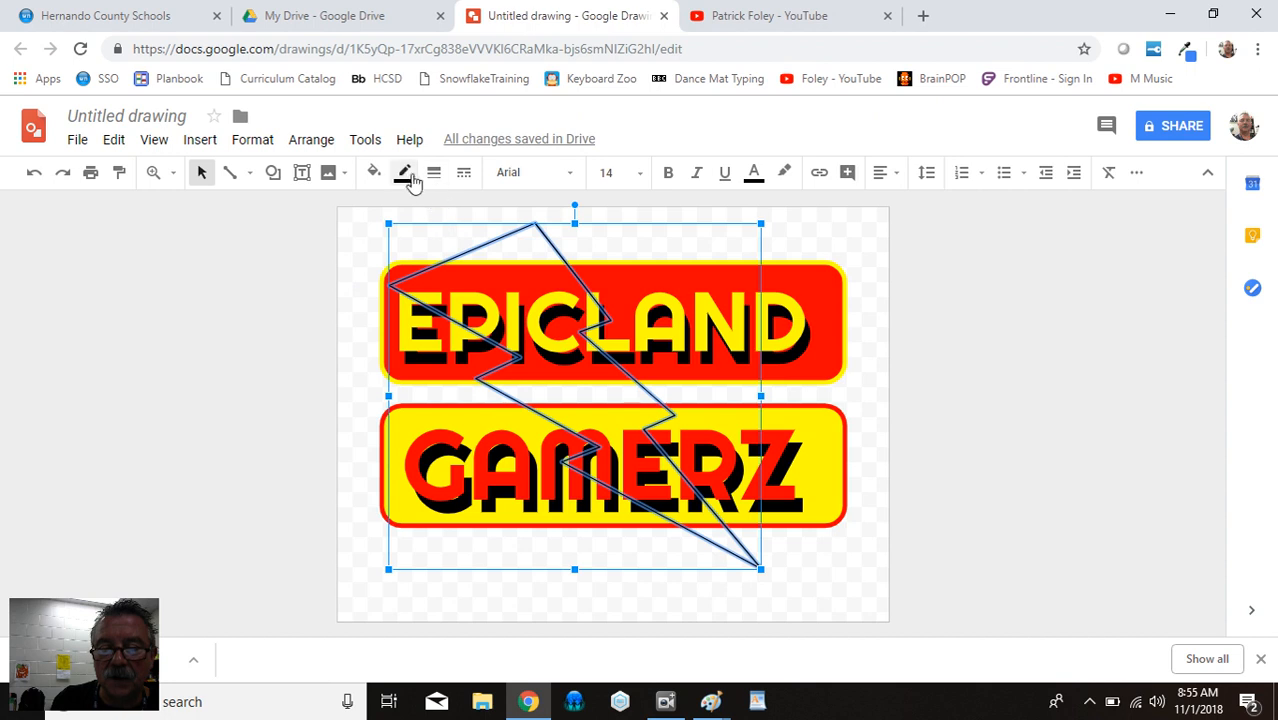
pyautogui.click(433, 172)
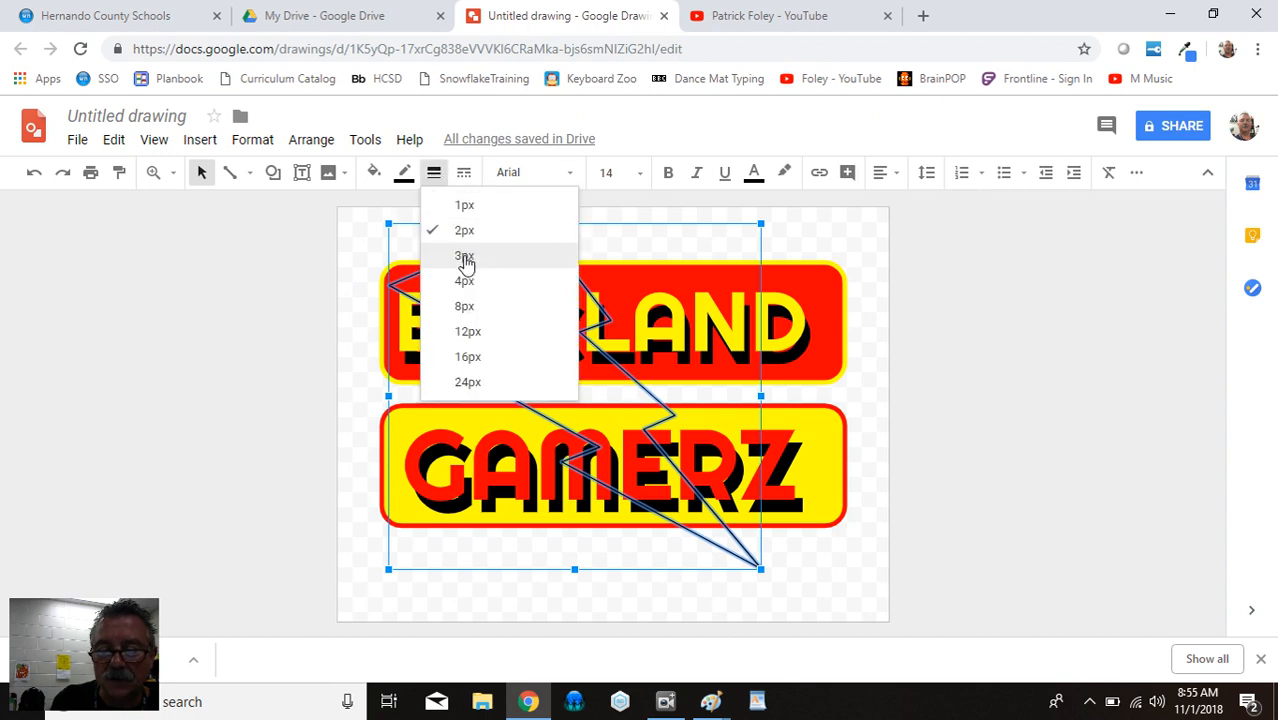
pyautogui.click(464, 256)
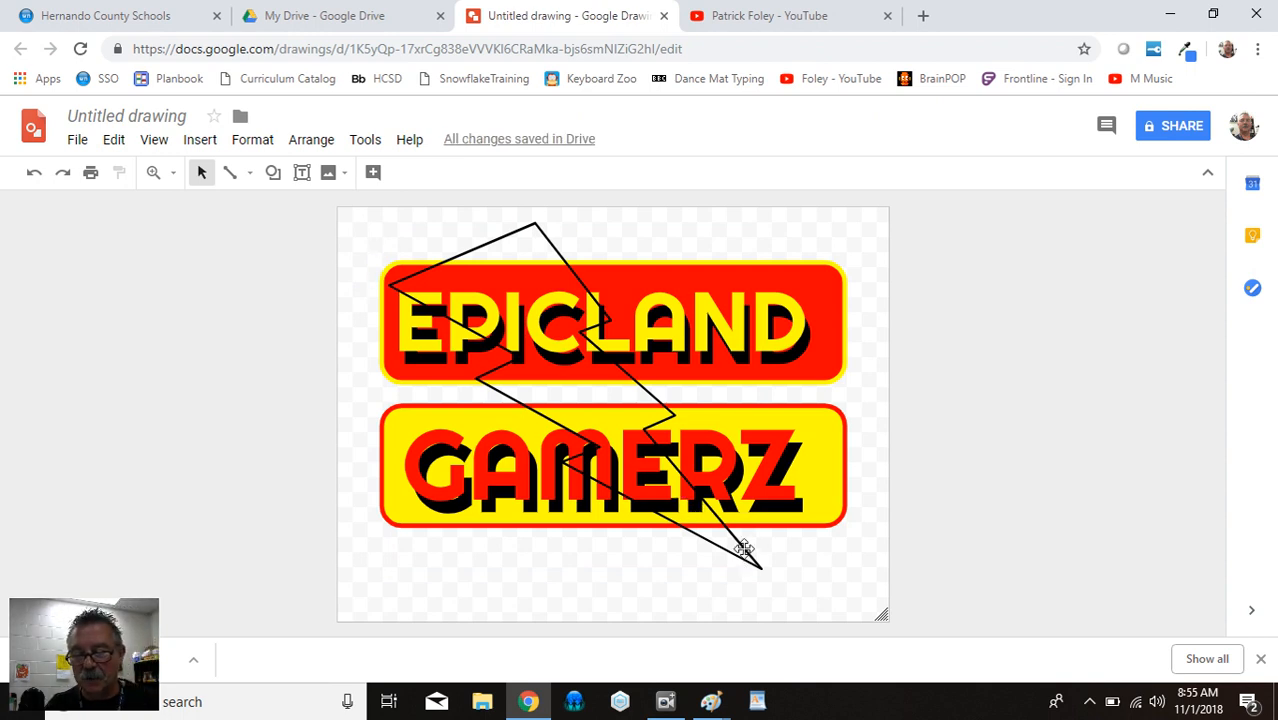
pyautogui.click(745, 548)
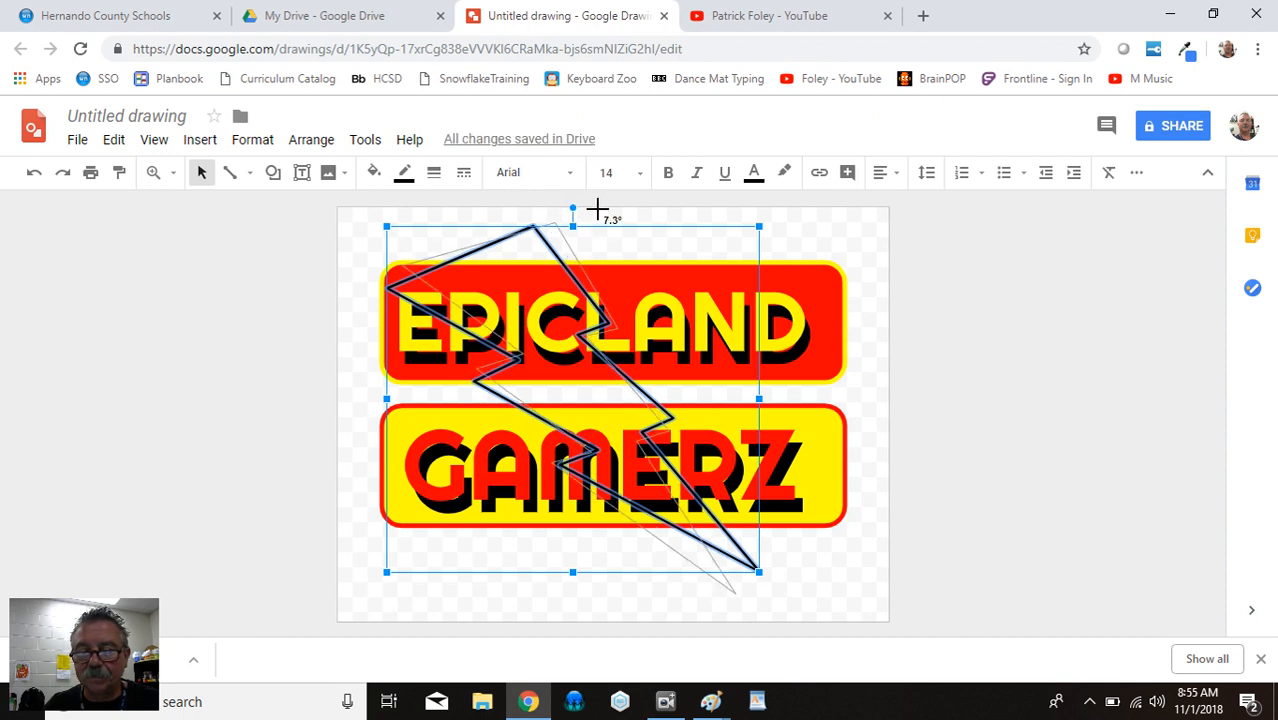
# Tilt, enlarge and shift the lightning bolt rightward, then delete it
pyautogui.moveTo(572, 210); pyautogui.dragTo(610, 210)
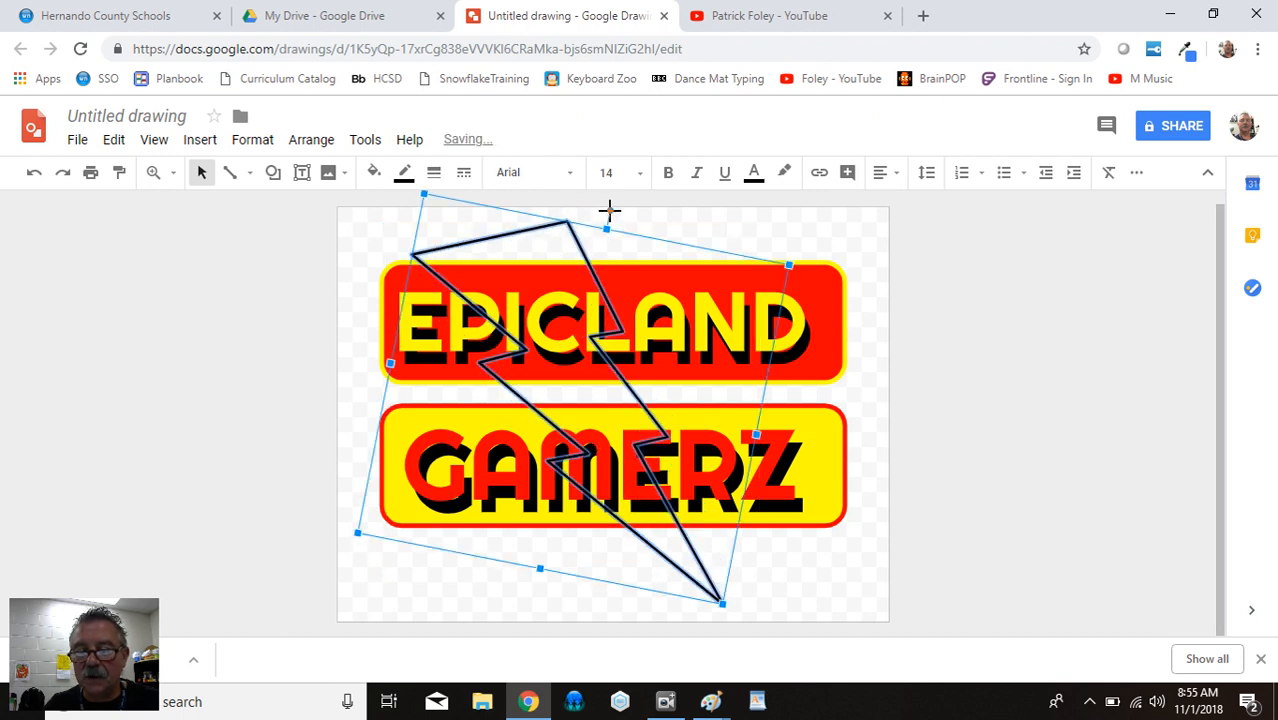
pyautogui.moveTo(607, 200); pyautogui.dragTo(645, 213)
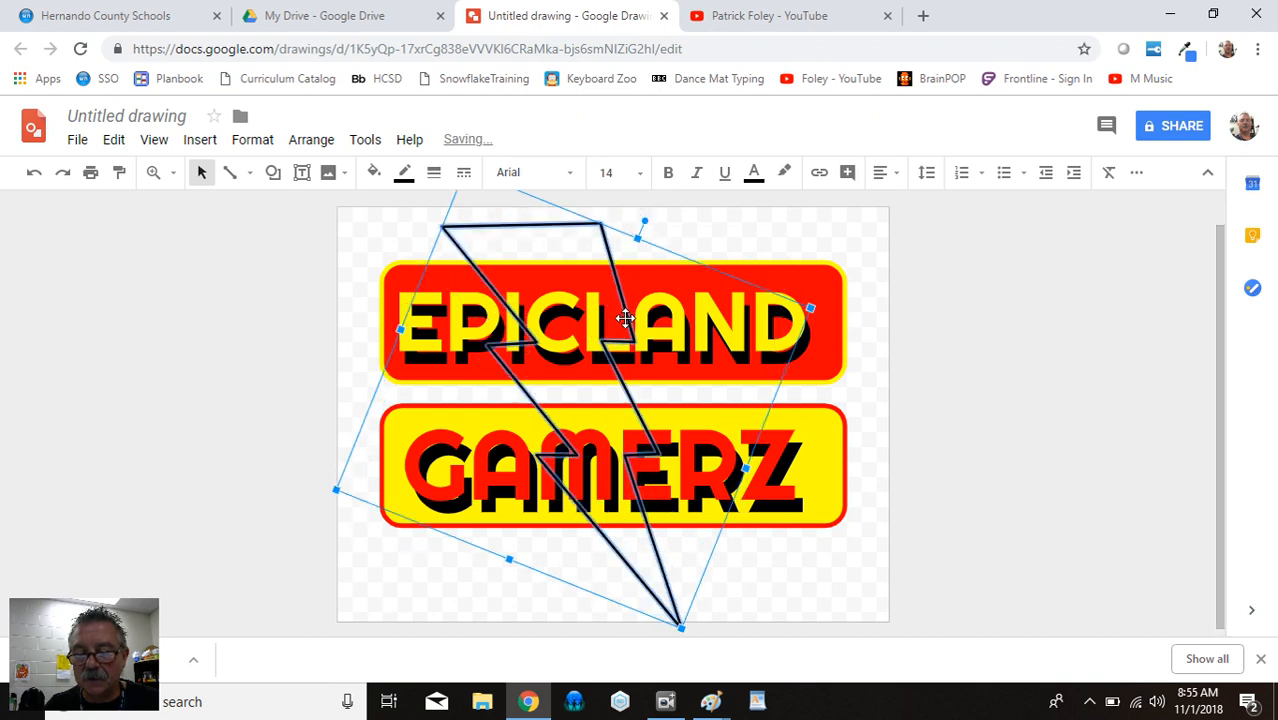
pyautogui.moveTo(625, 318); pyautogui.dragTo(750, 405)
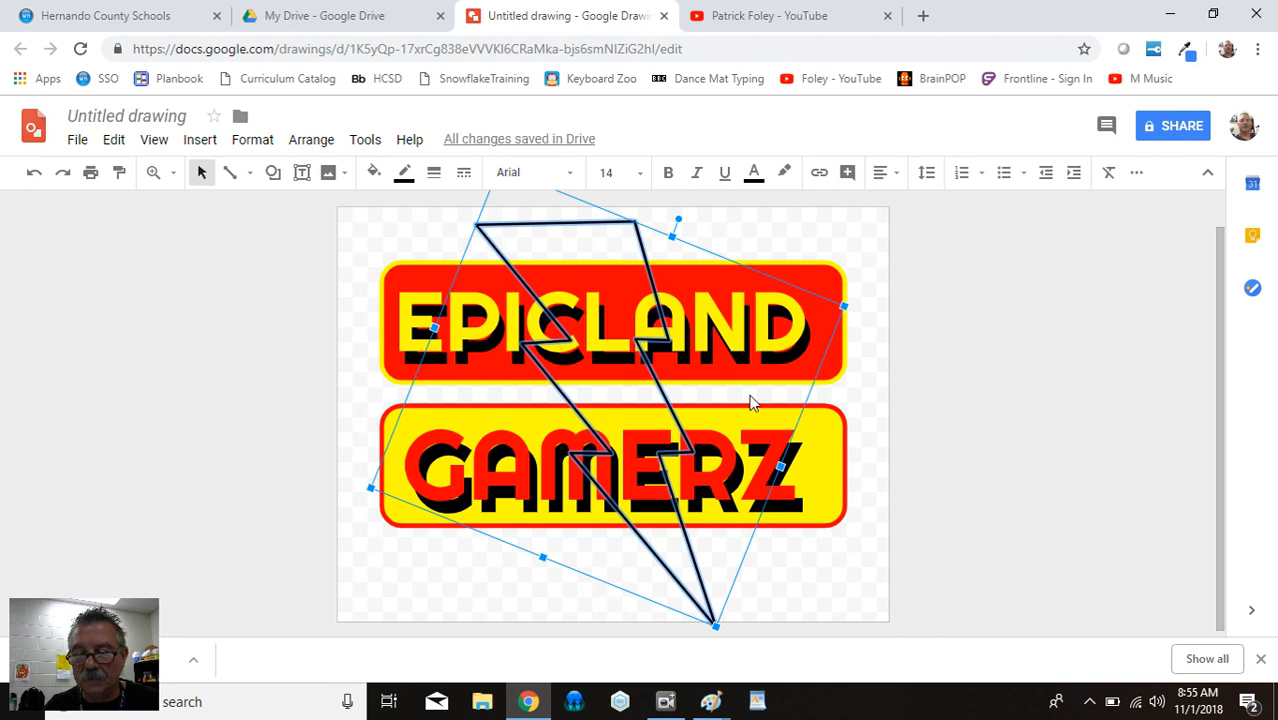
pyautogui.moveTo(603, 335)
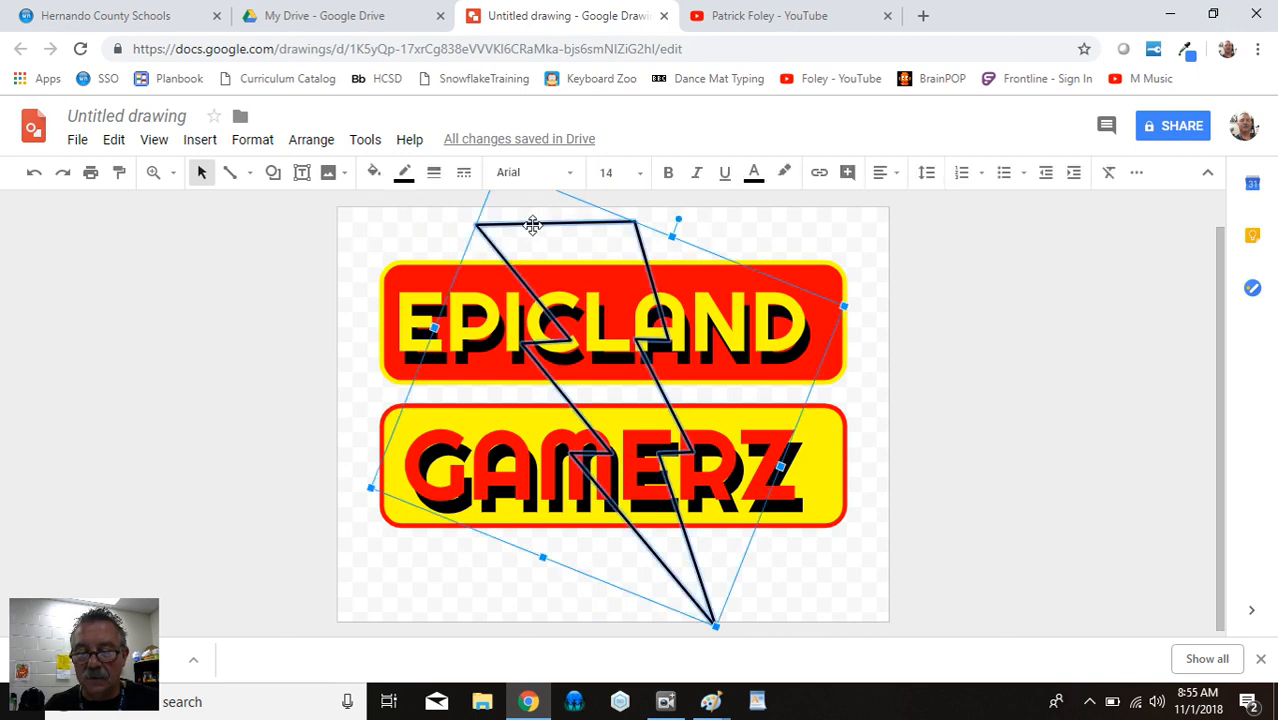
pyautogui.press('Delete')
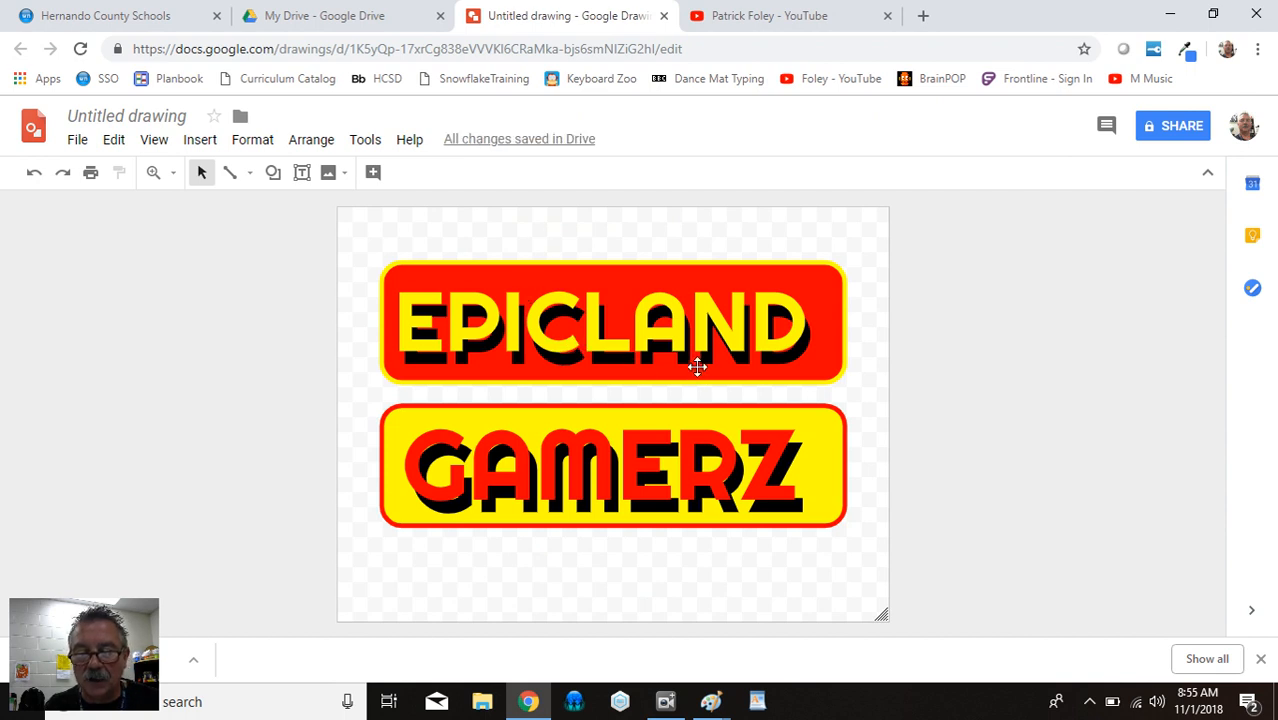
pyautogui.moveTo(528, 267)
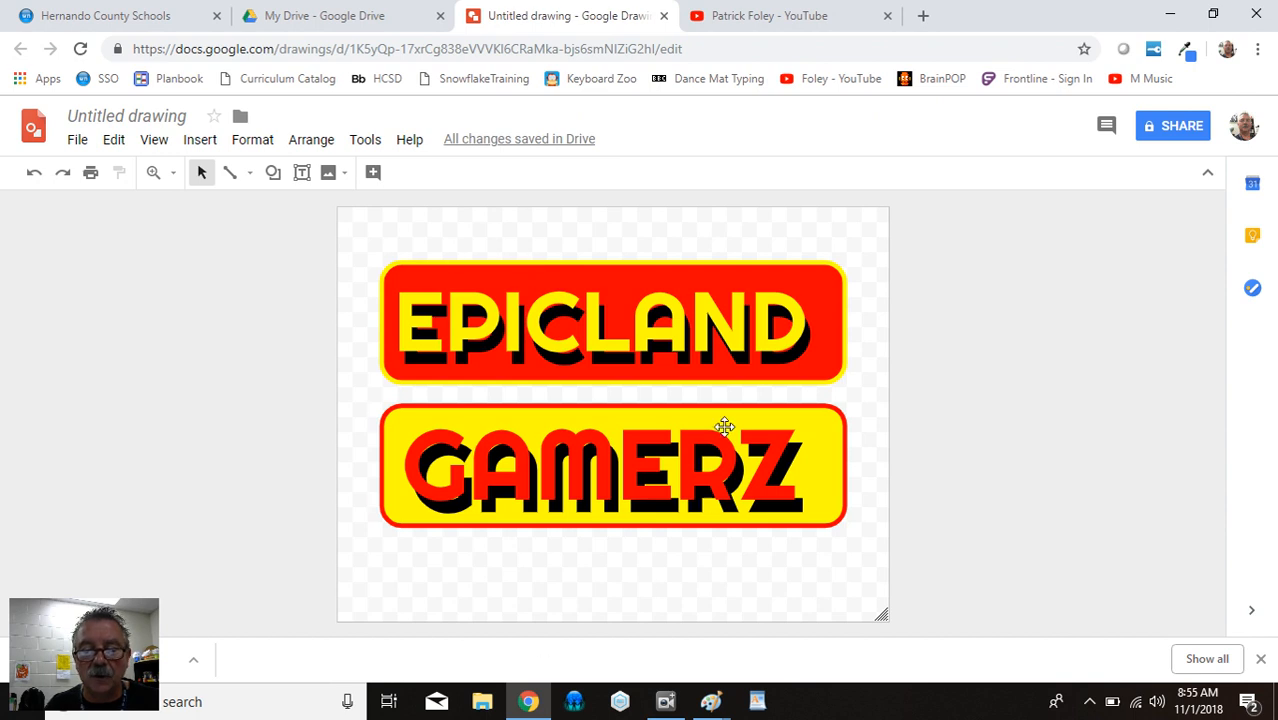
pyautogui.moveTo(662, 359)
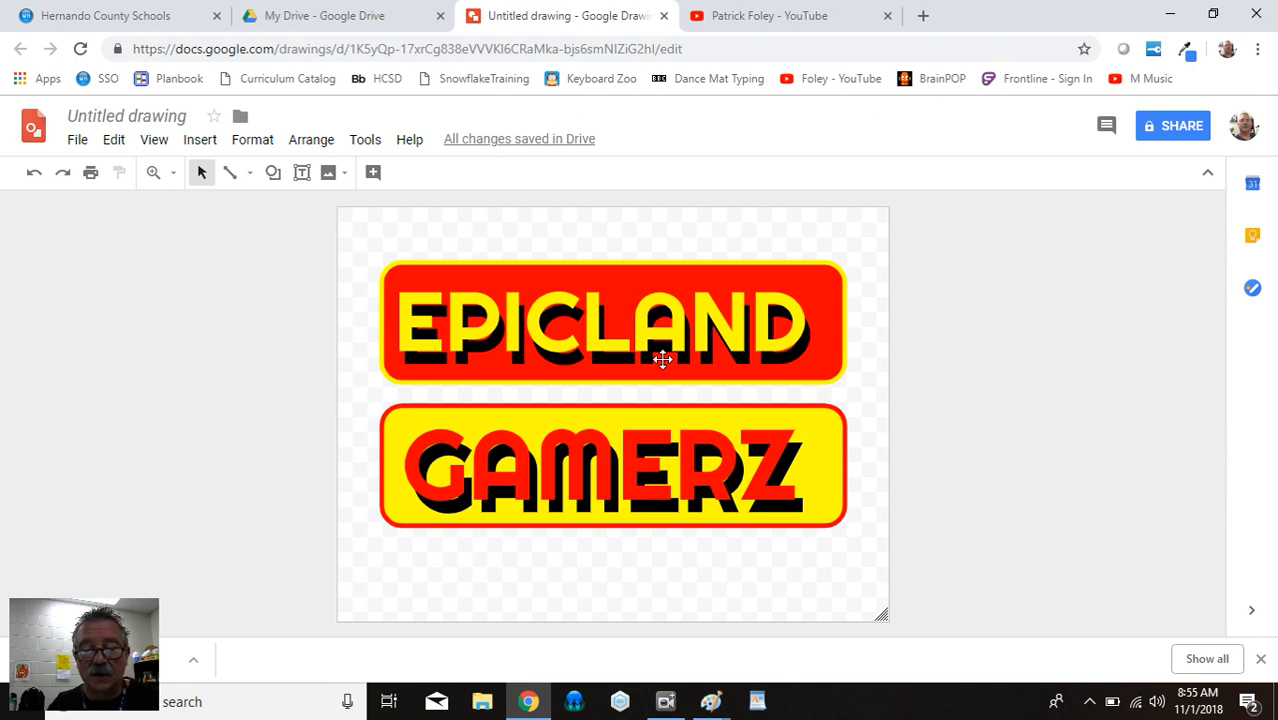
pyautogui.moveTo(887, 349)
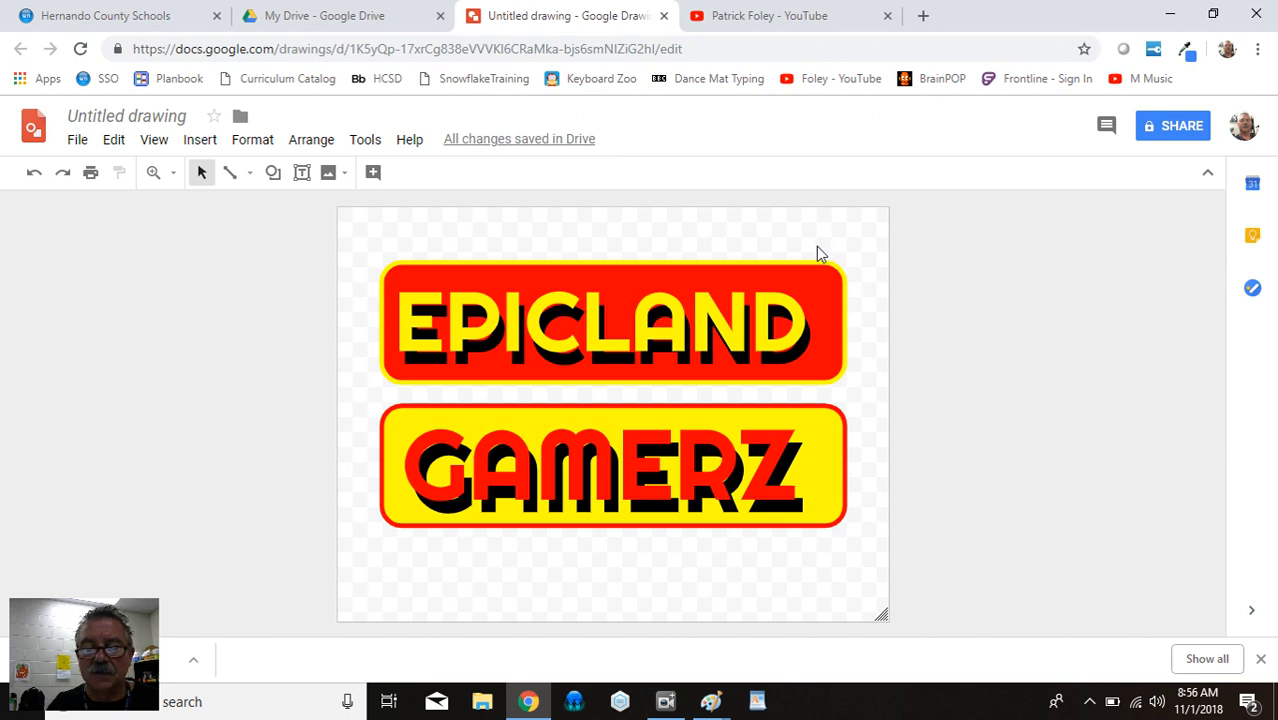
pyautogui.moveTo(376, 264)
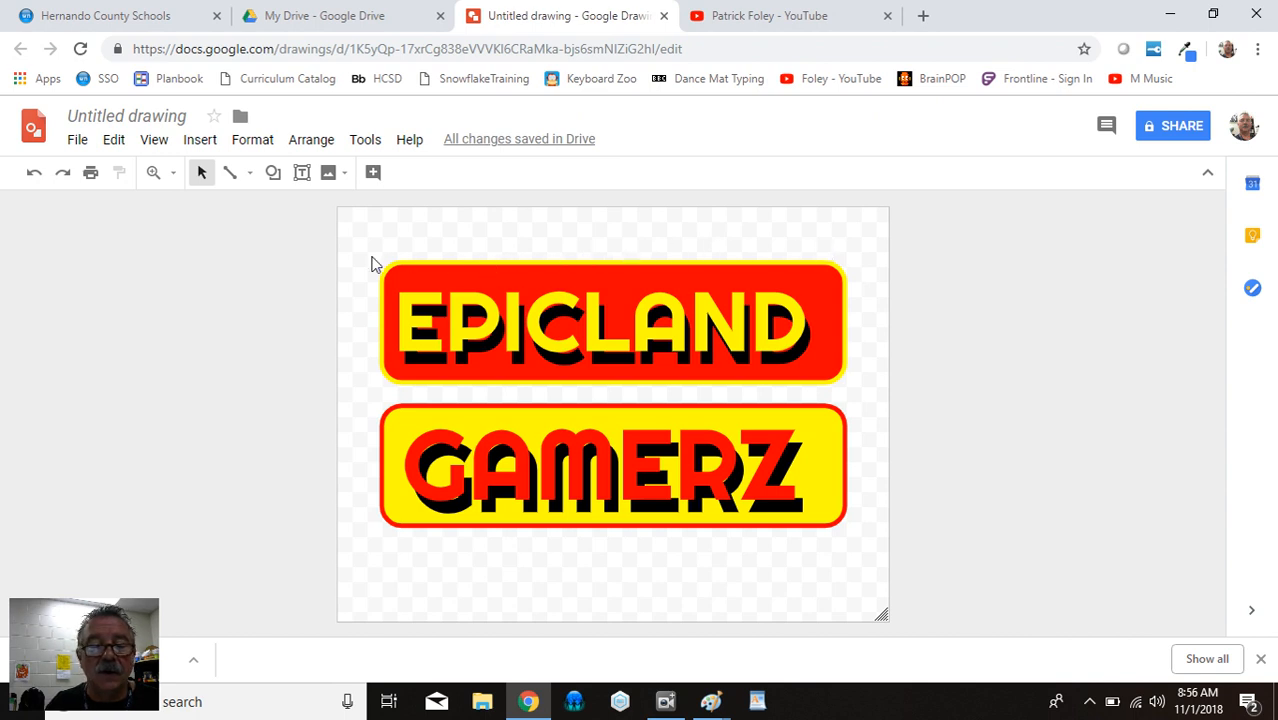